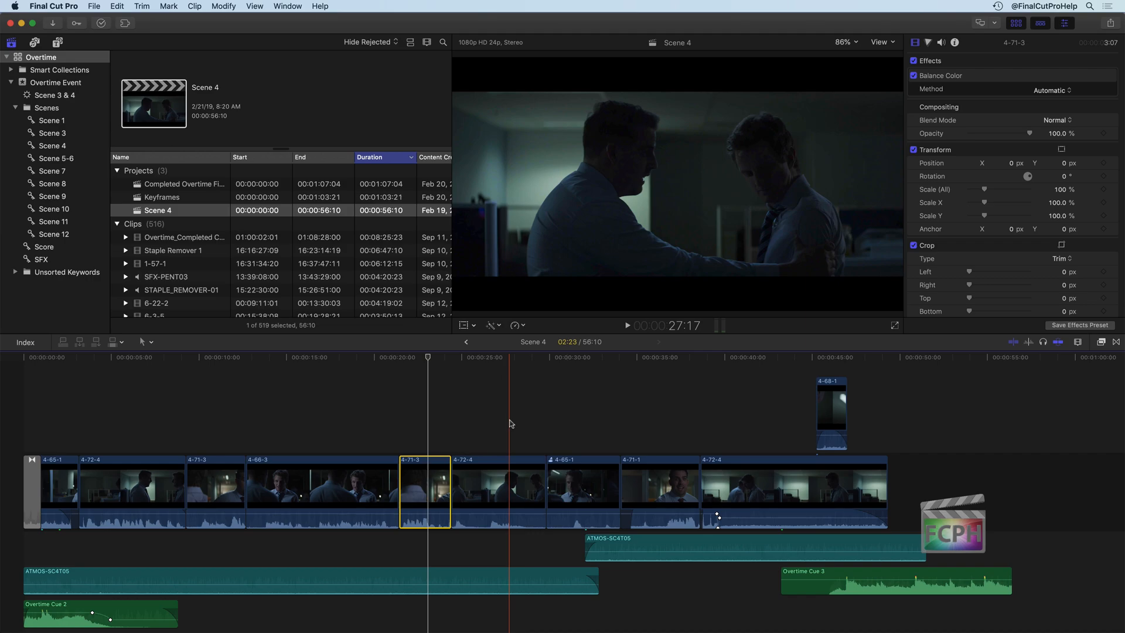
# - Park the playhead at the 28:00 mark over clip 4-72-4 and select that clip
pyautogui.click(514, 358)
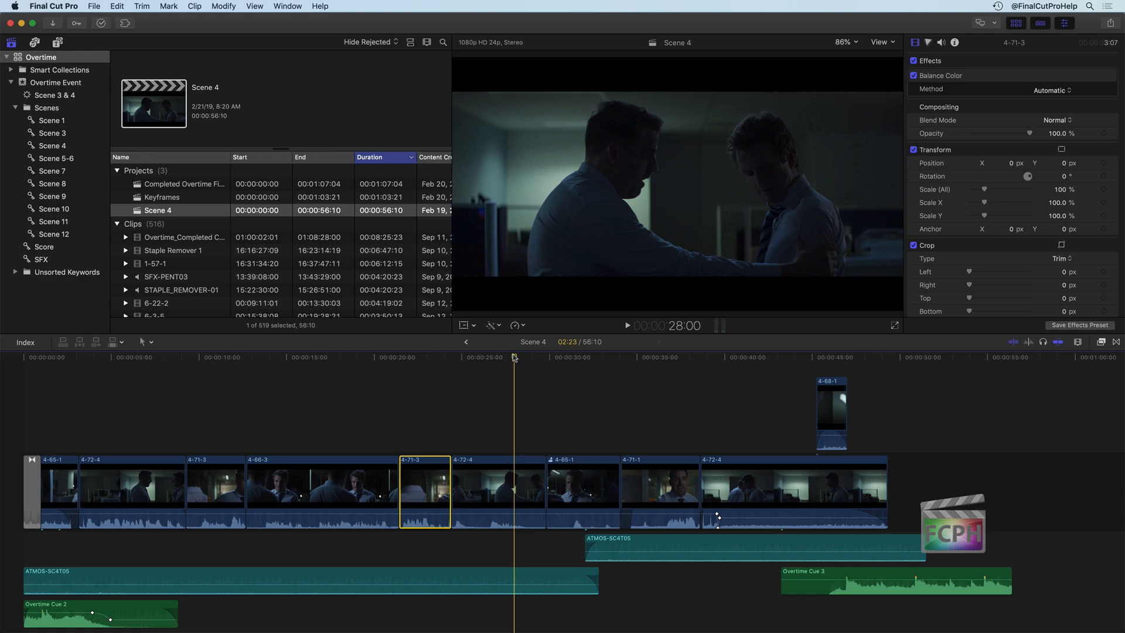
pyautogui.click(497, 492)
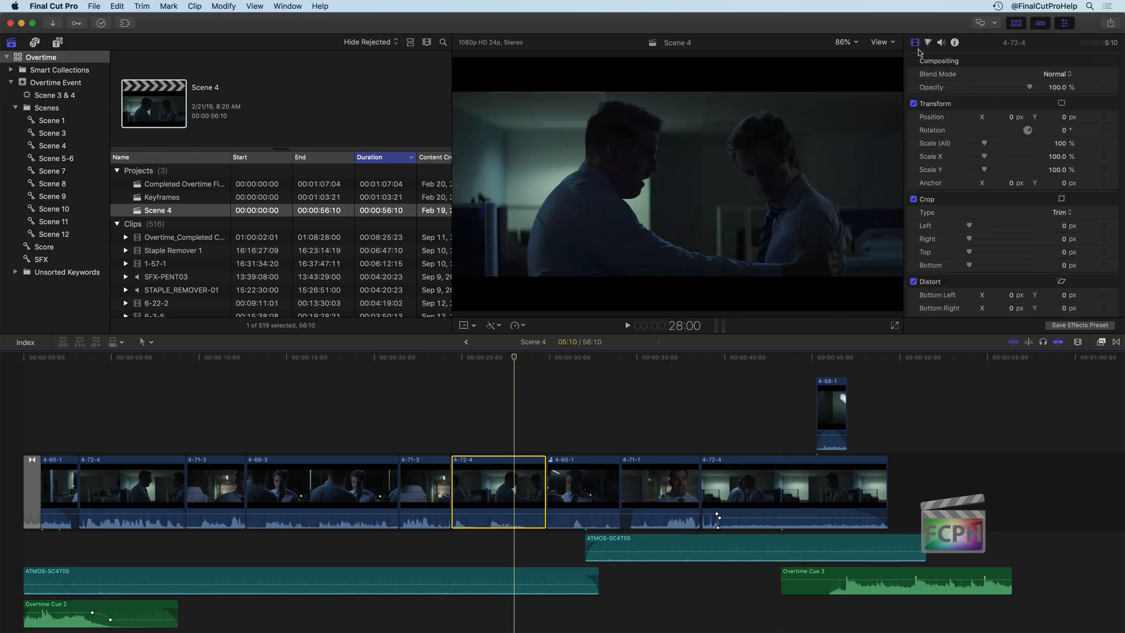
pyautogui.moveTo(936, 51)
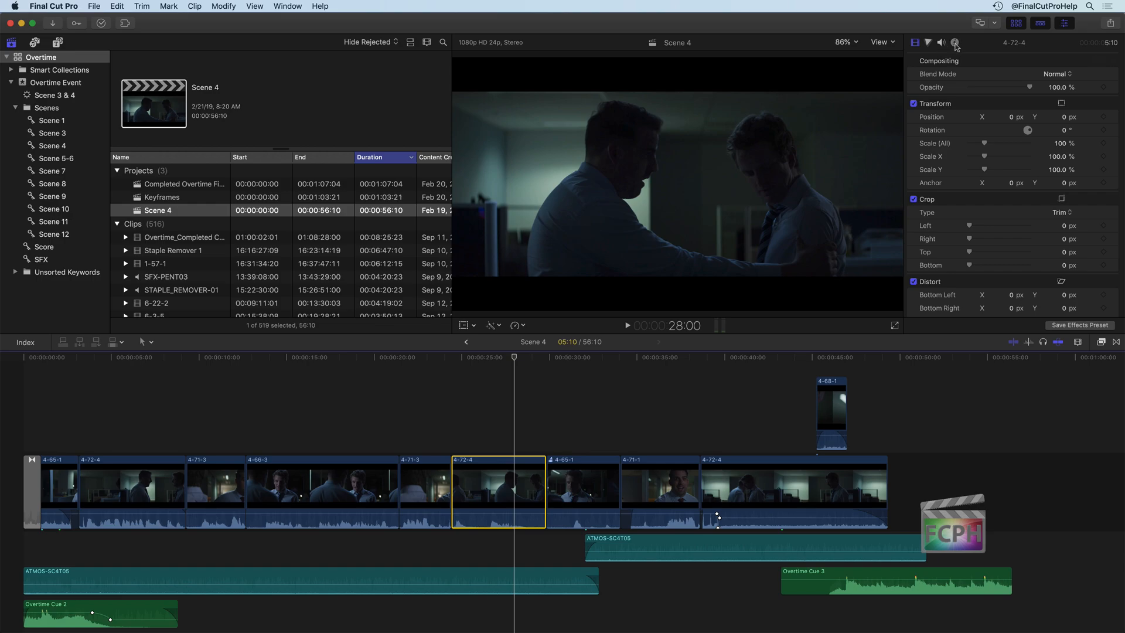
# - Switch from the Info inspector to the Color inspector for clip 4-72-4
pyautogui.click(956, 42)
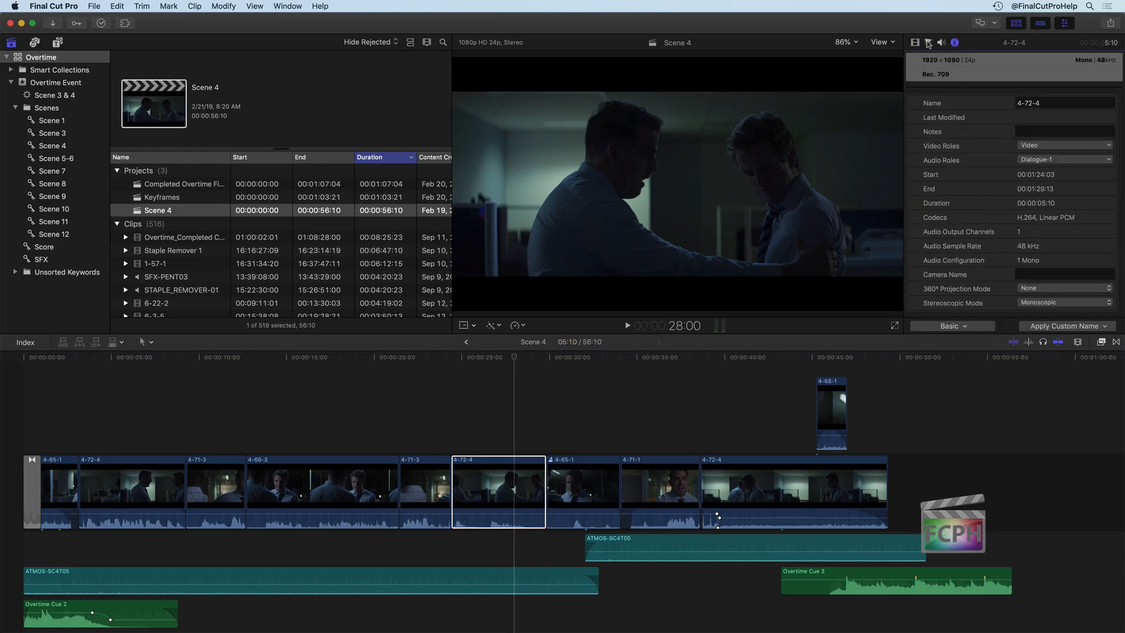
pyautogui.moveTo(928, 42)
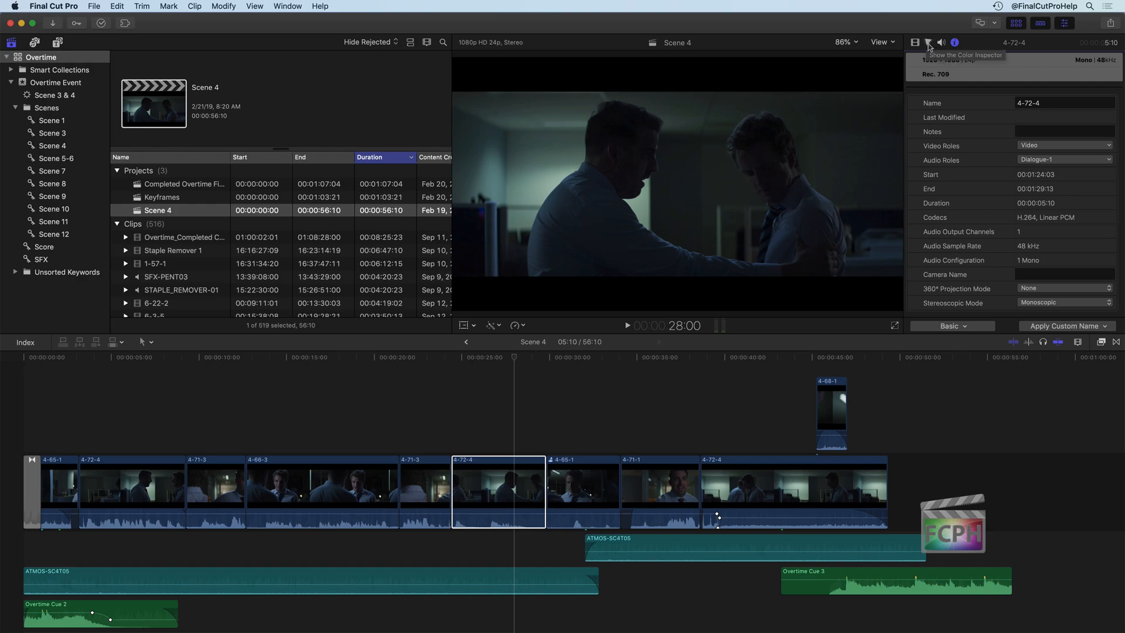
pyautogui.click(927, 43)
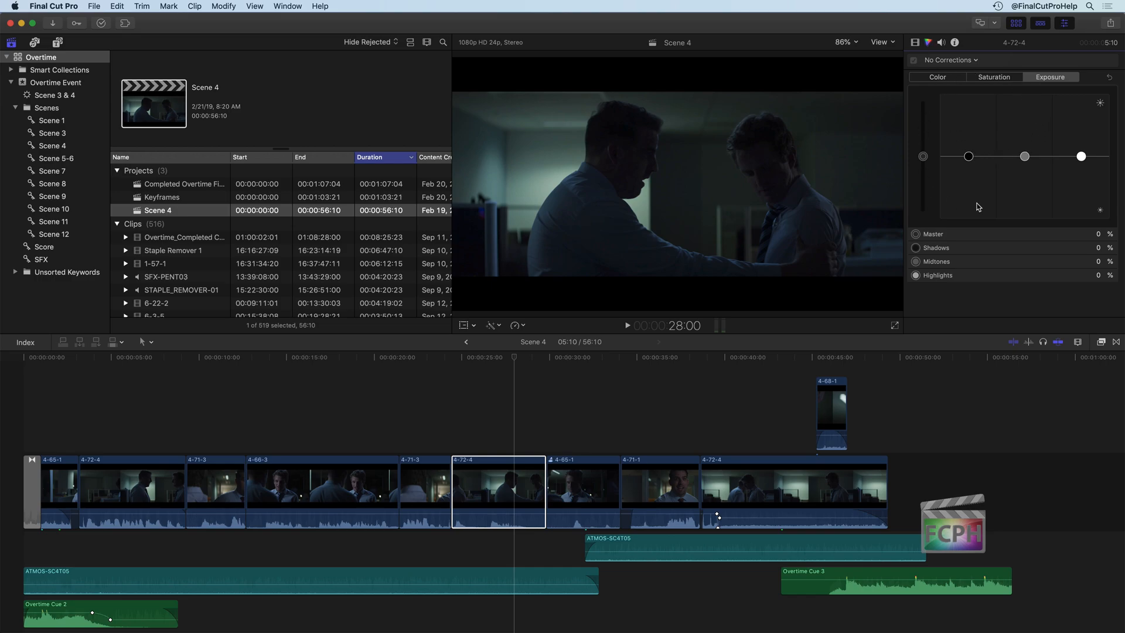
pyautogui.moveTo(947, 84)
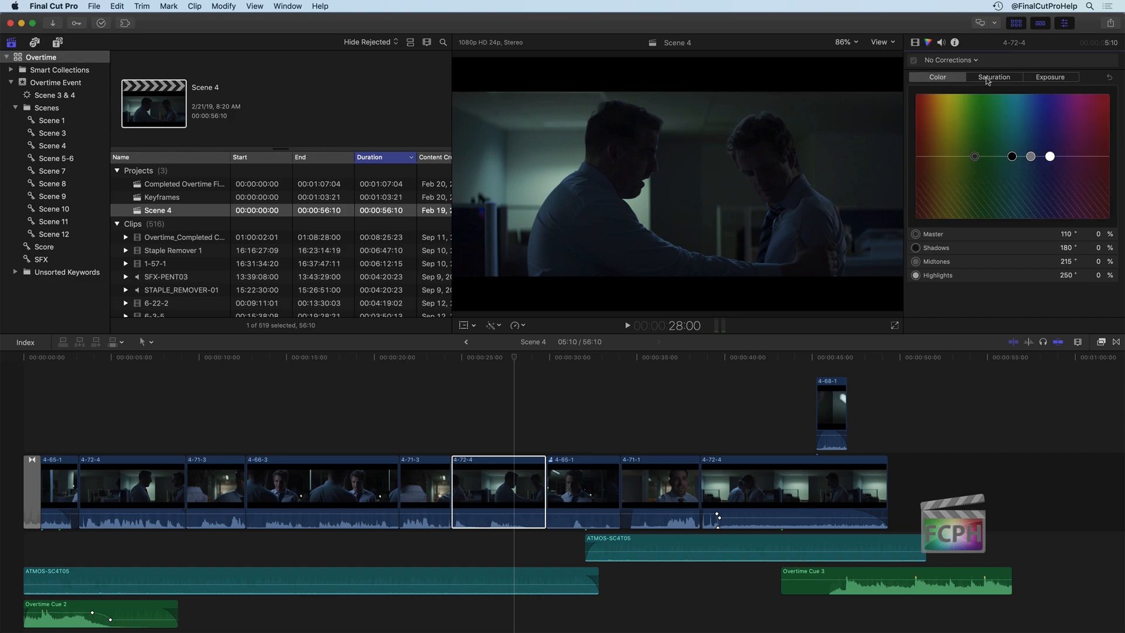
pyautogui.click(1049, 76)
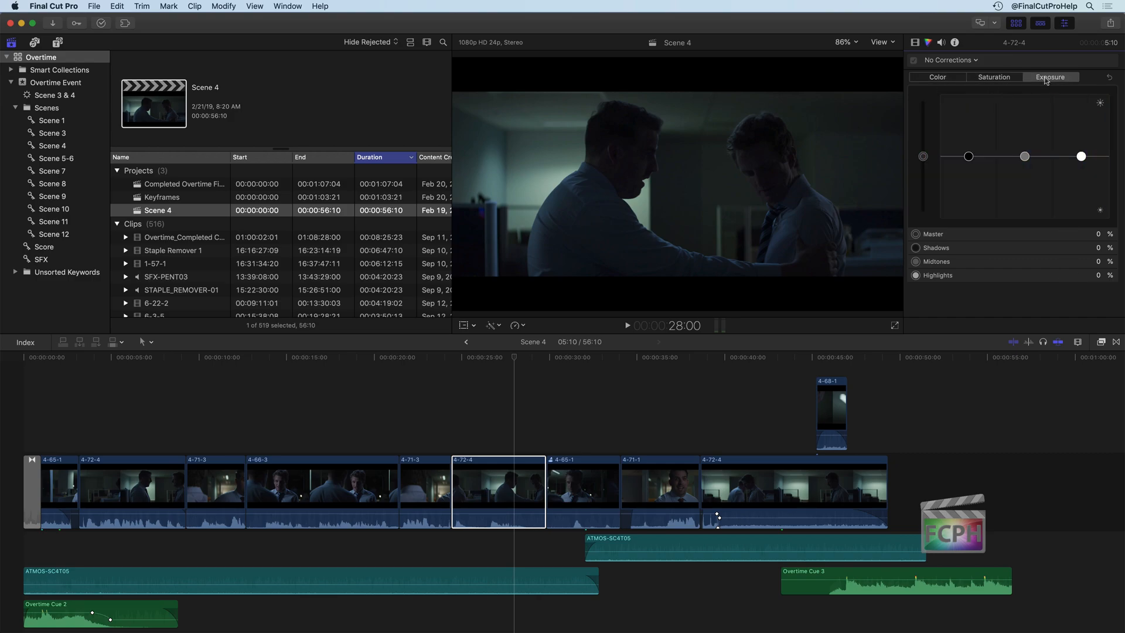
pyautogui.moveTo(979, 161)
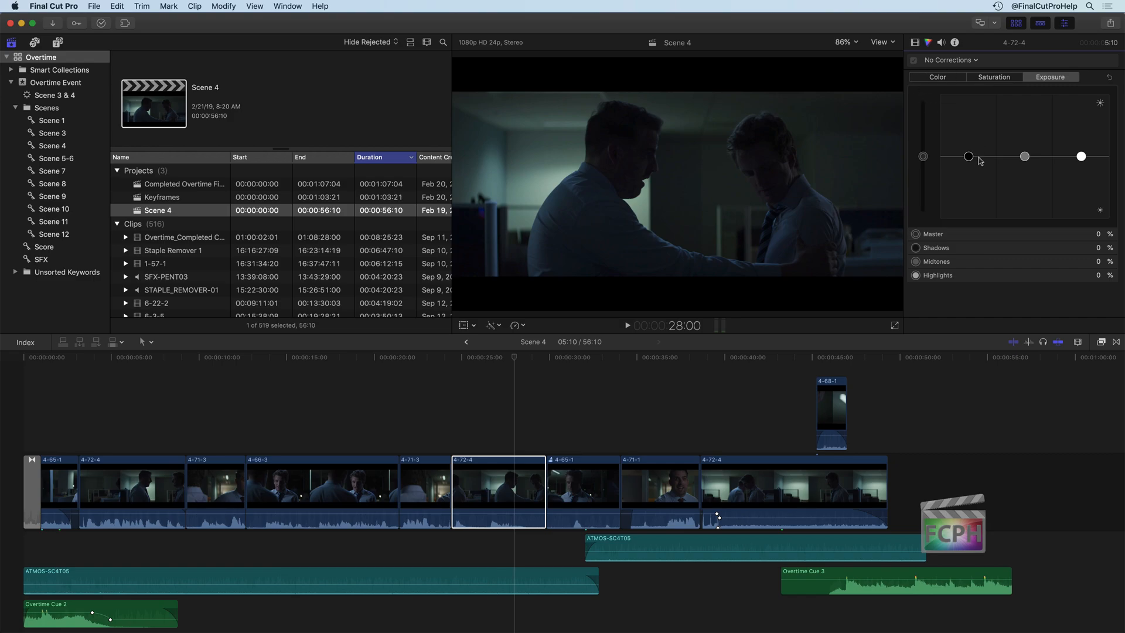
pyautogui.moveTo(1041, 142)
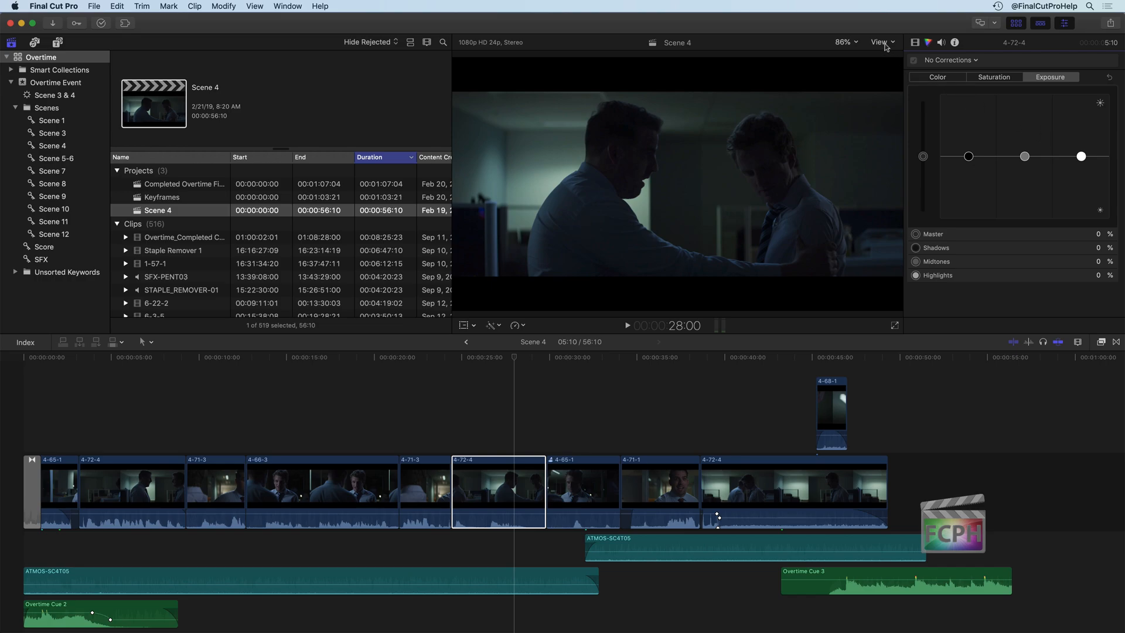
# - Turn on Video Scopes from the viewer's View menu to show a luma waveform
pyautogui.click(882, 42)
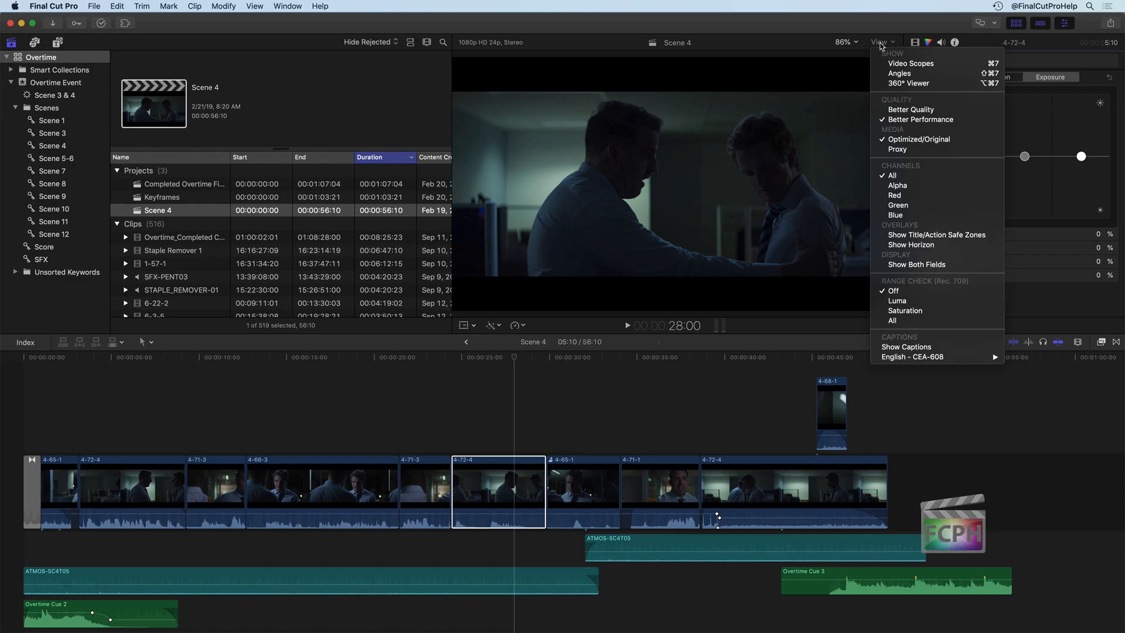
pyautogui.moveTo(911, 64)
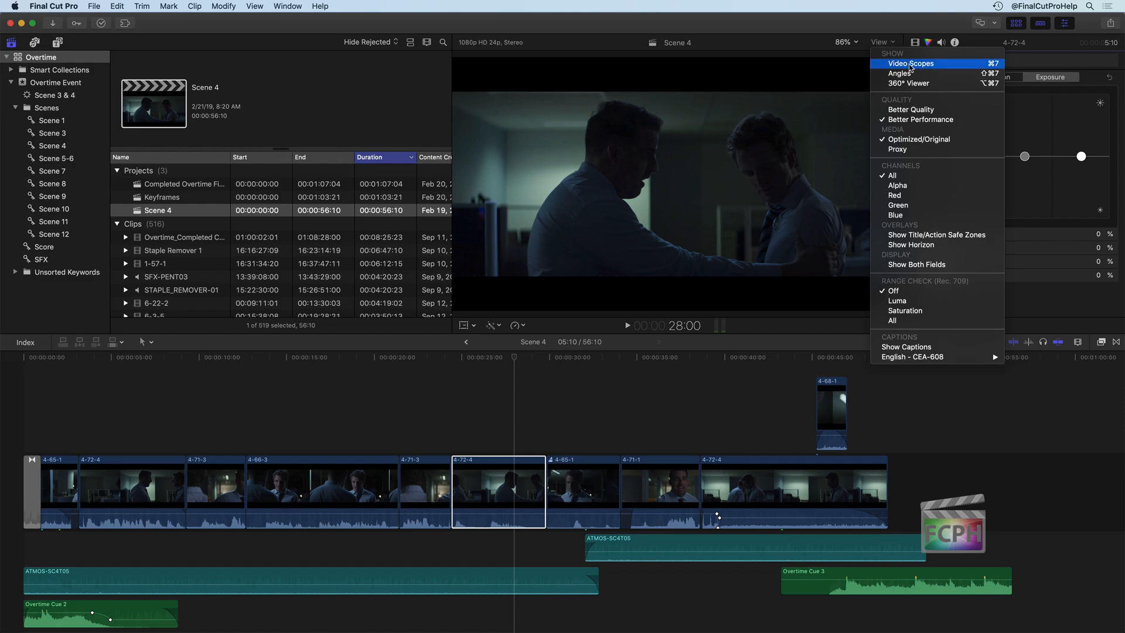
pyautogui.moveTo(937, 66)
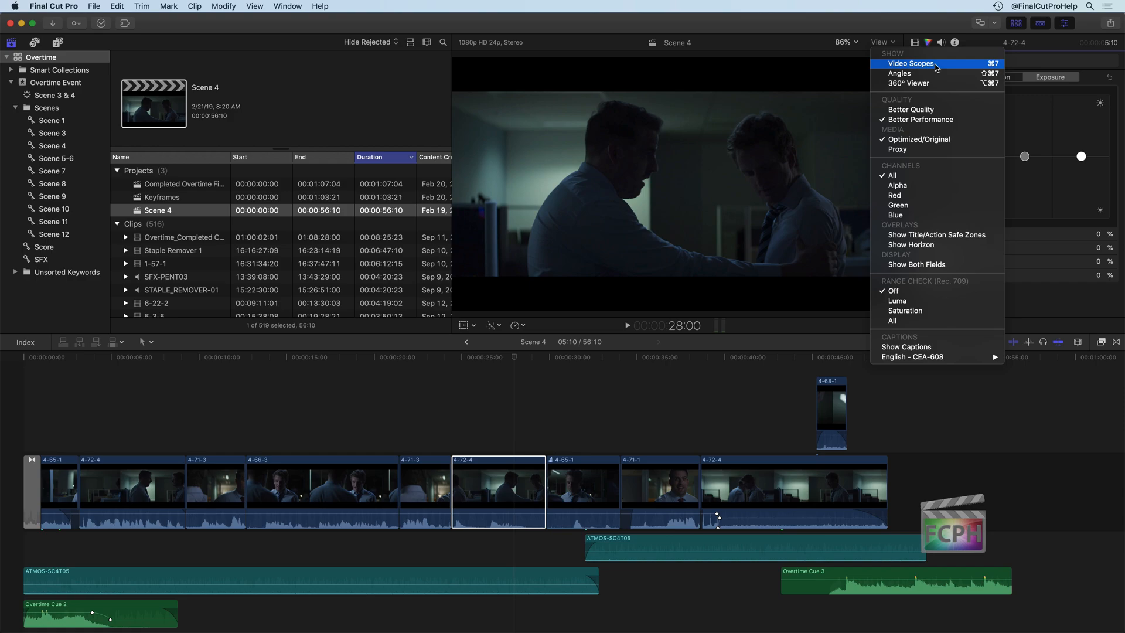
pyautogui.click(911, 63)
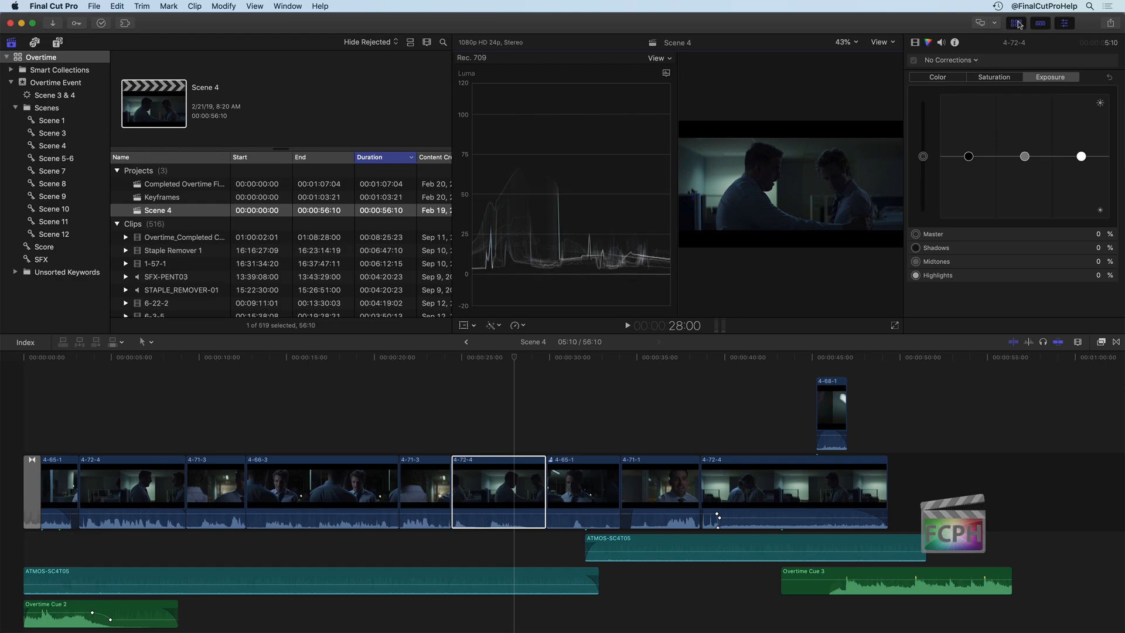
# - Hide the library browser to enlarge the viewer and bring up the scope layout options
pyautogui.click(1017, 23)
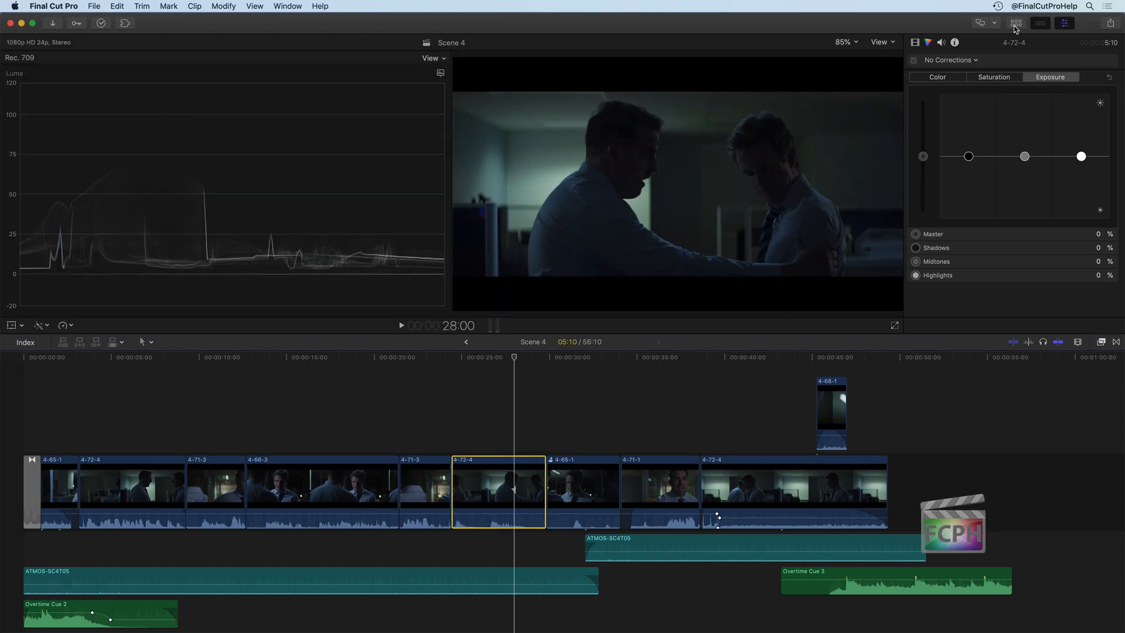
pyautogui.moveTo(130, 186)
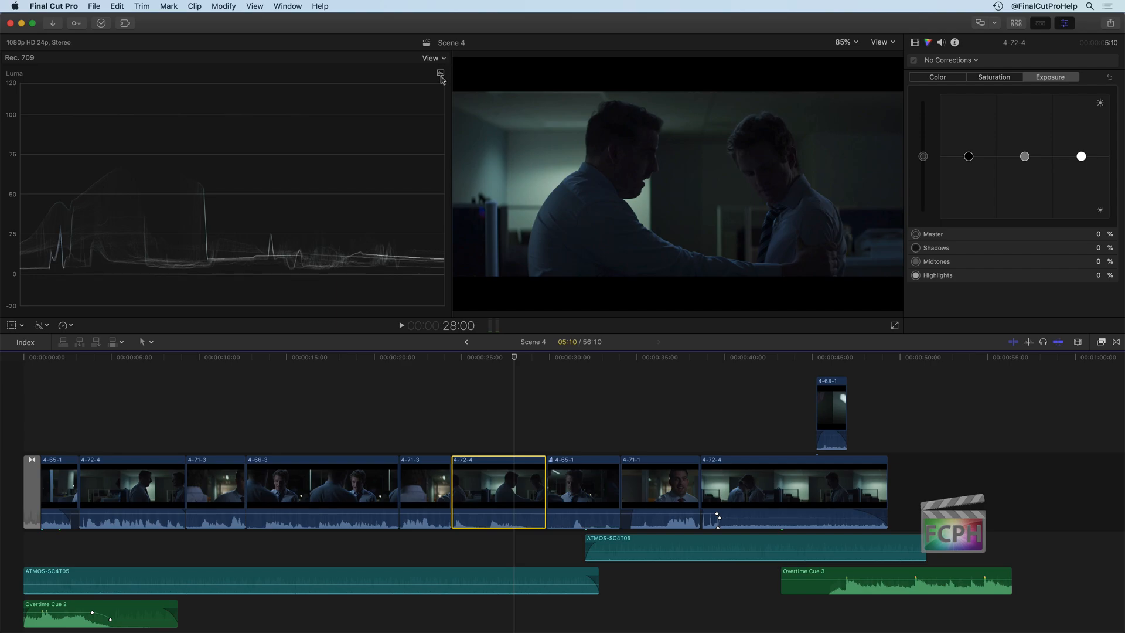
pyautogui.click(430, 58)
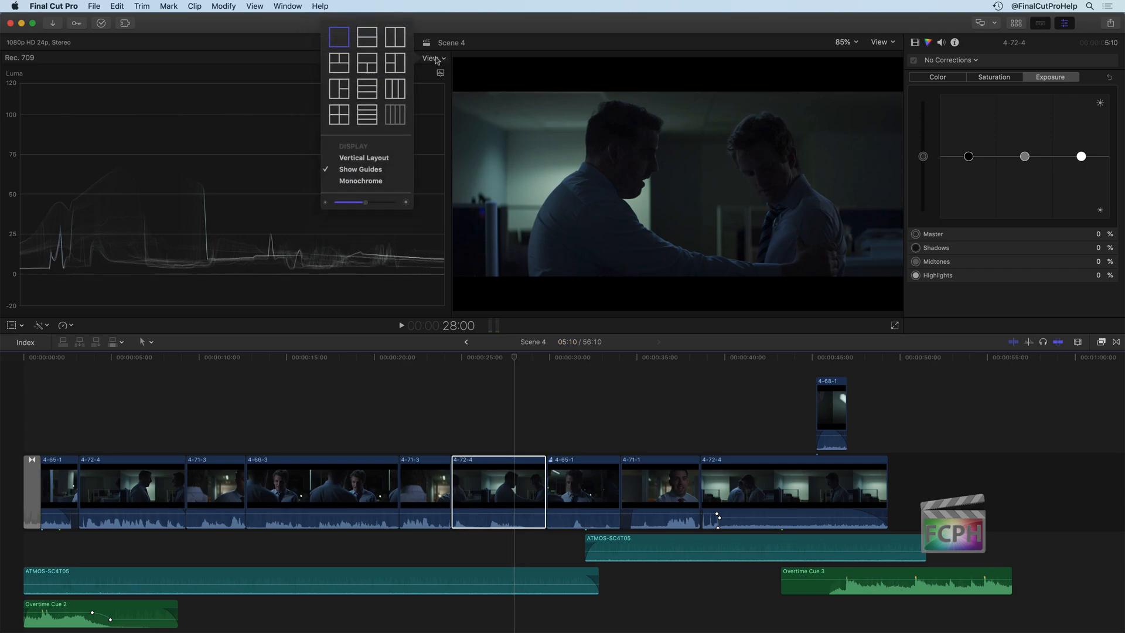
pyautogui.moveTo(349, 191)
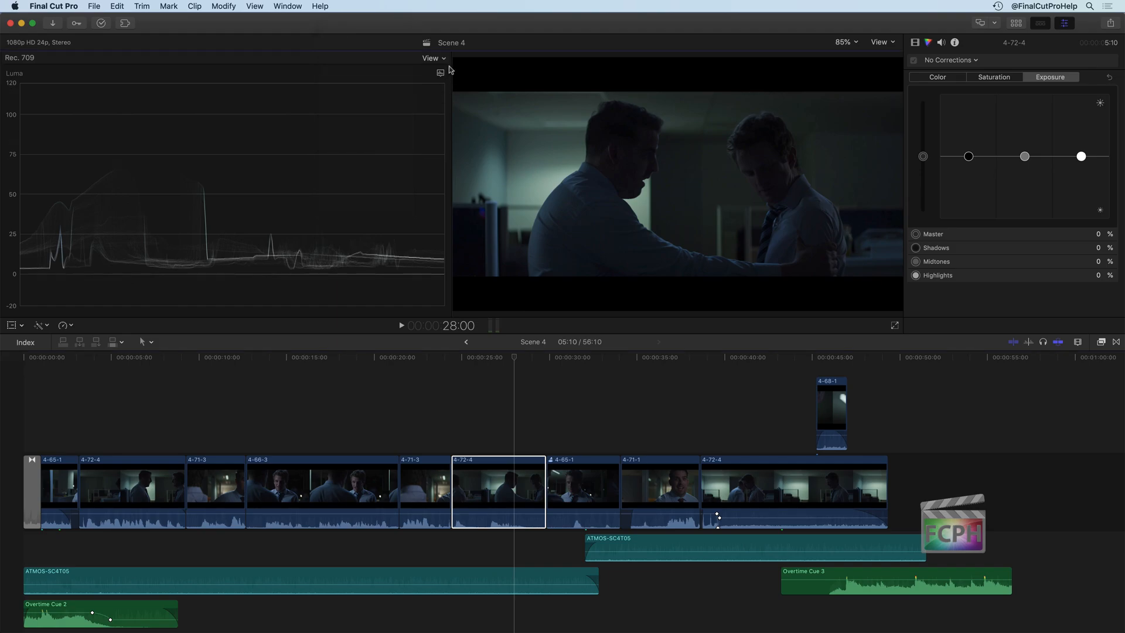
pyautogui.moveTo(425, 137)
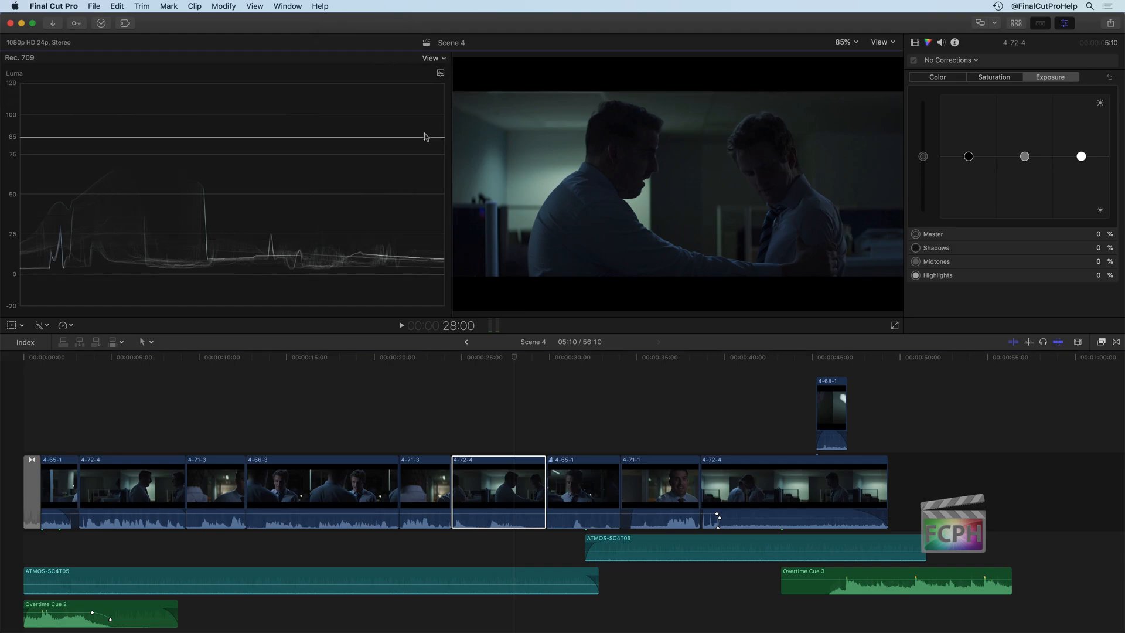
# - Cycle the scope through Histogram and Vectorscope back to Waveform, then reopen its settings
pyautogui.click(433, 58)
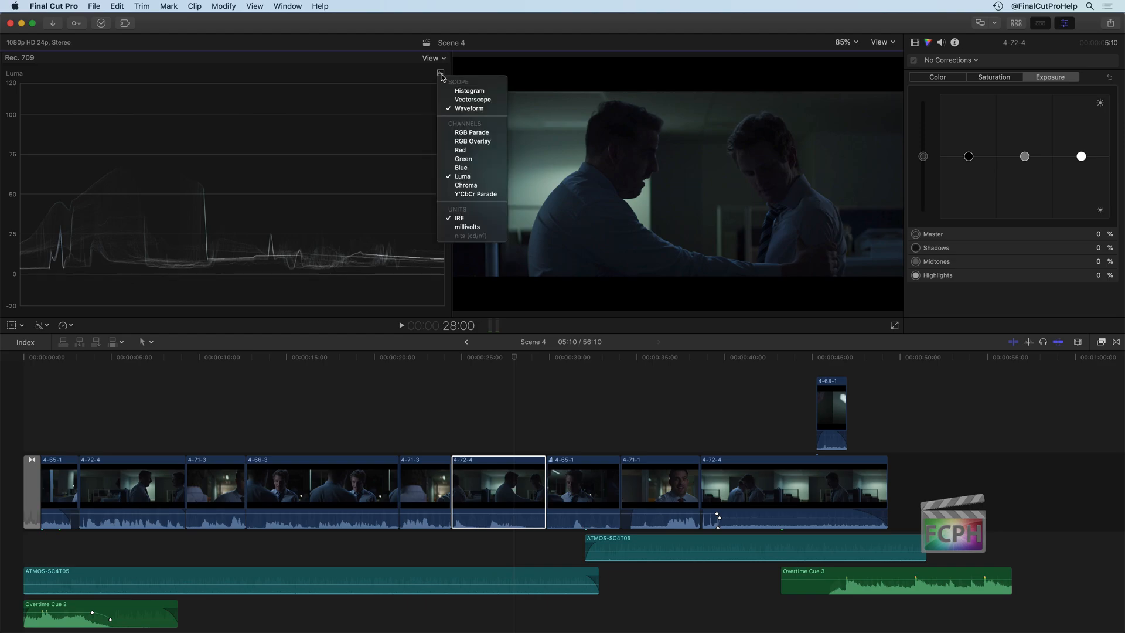
pyautogui.click(469, 90)
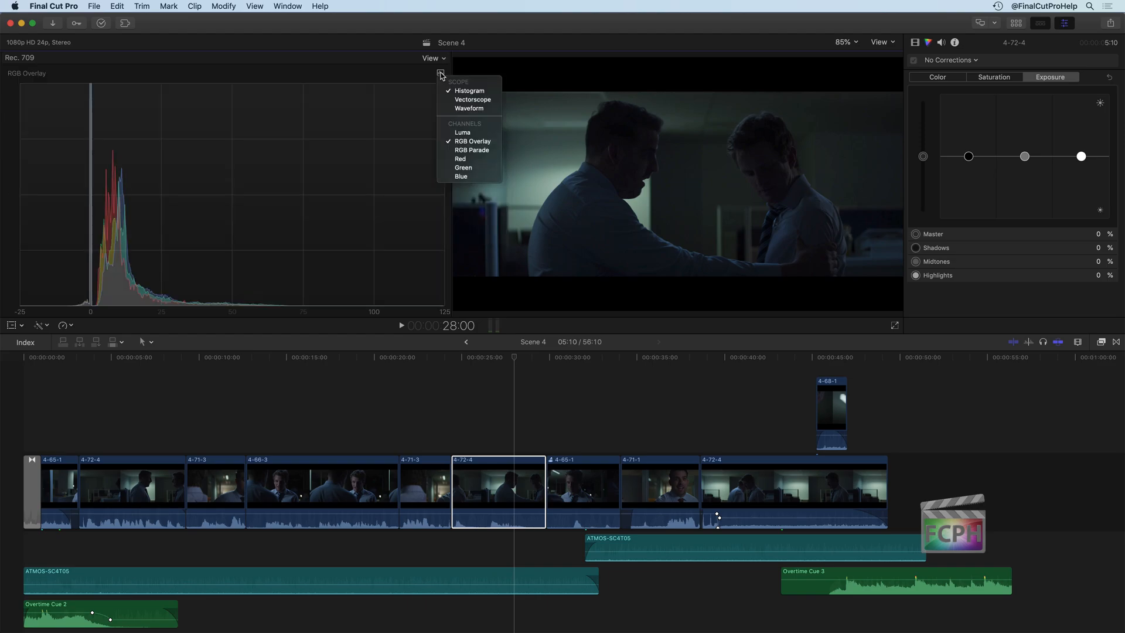
pyautogui.click(473, 99)
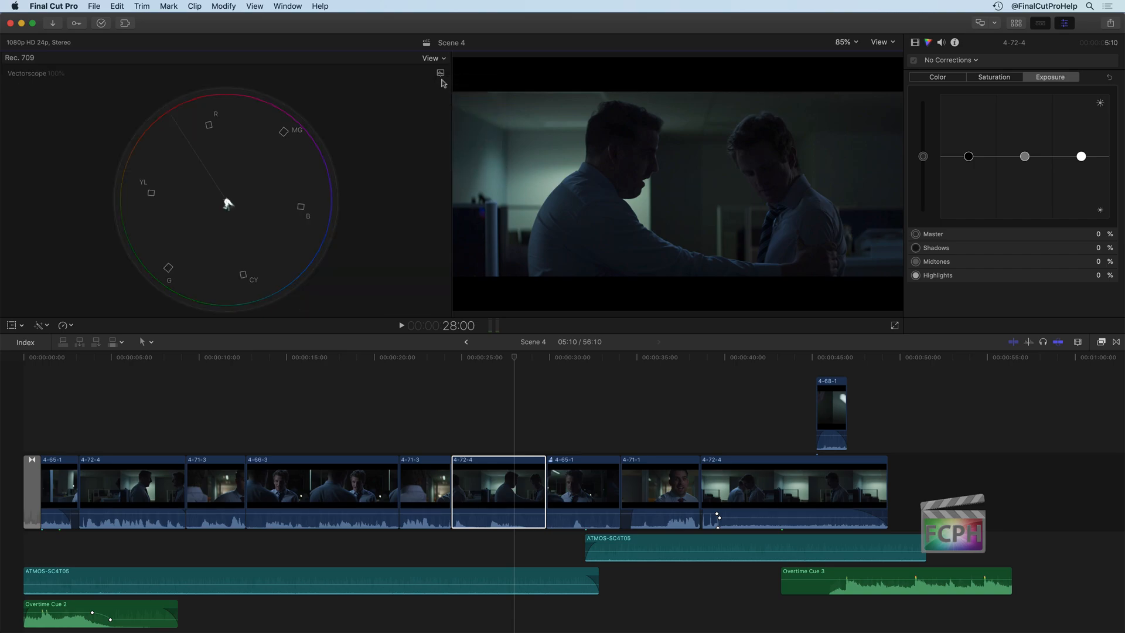
pyautogui.click(431, 58)
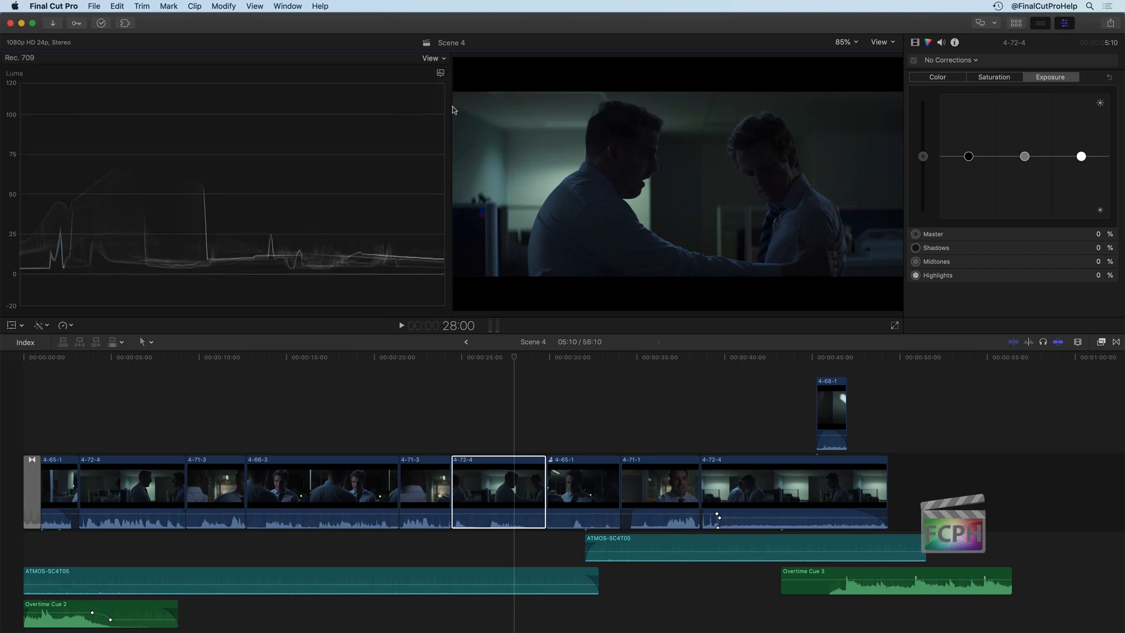
pyautogui.click(434, 58)
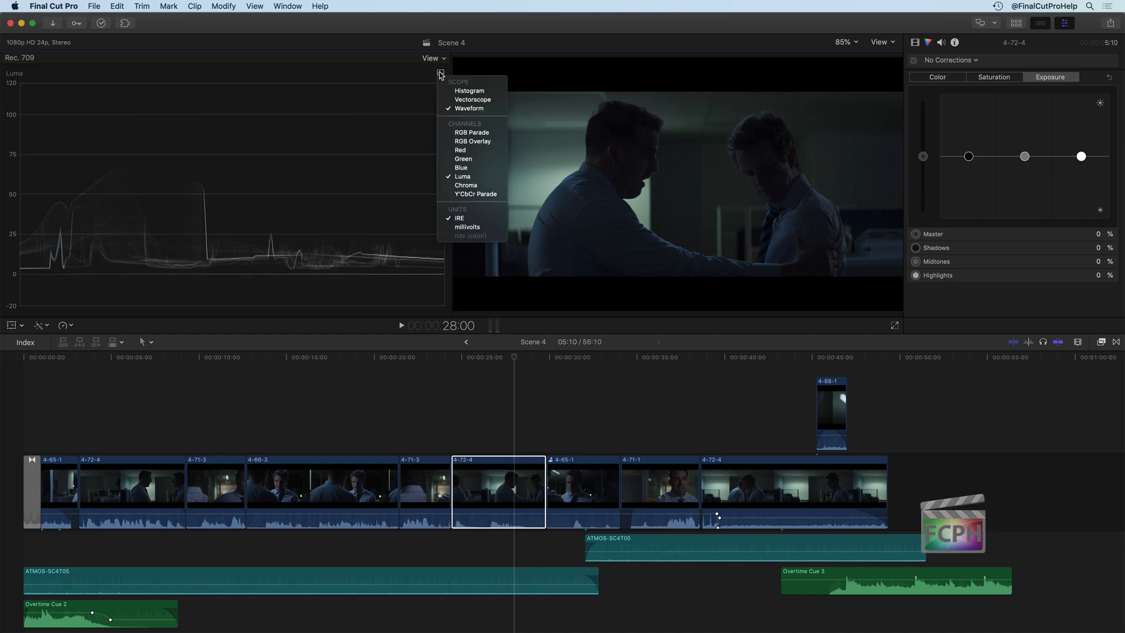
pyautogui.moveTo(463, 208)
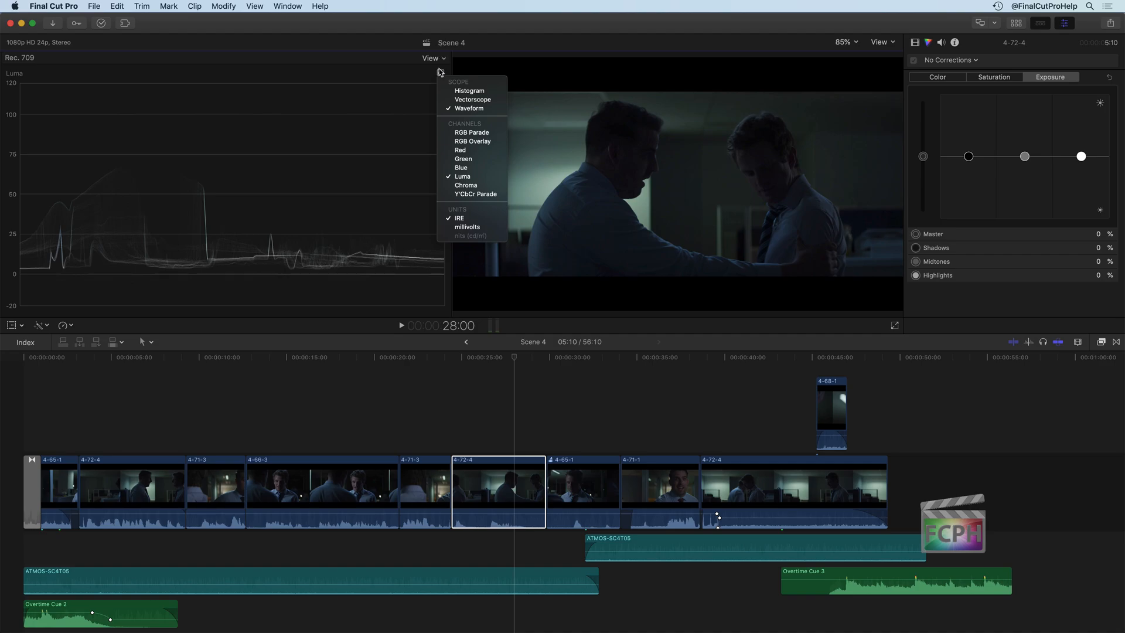
pyautogui.moveTo(468, 109)
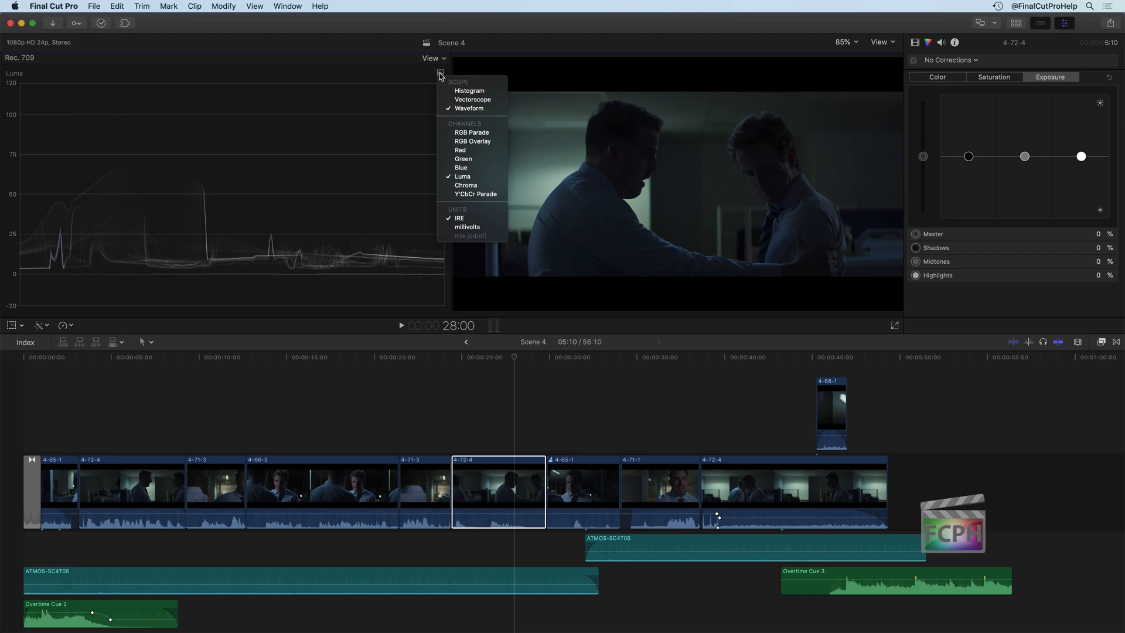
pyautogui.moveTo(462, 176)
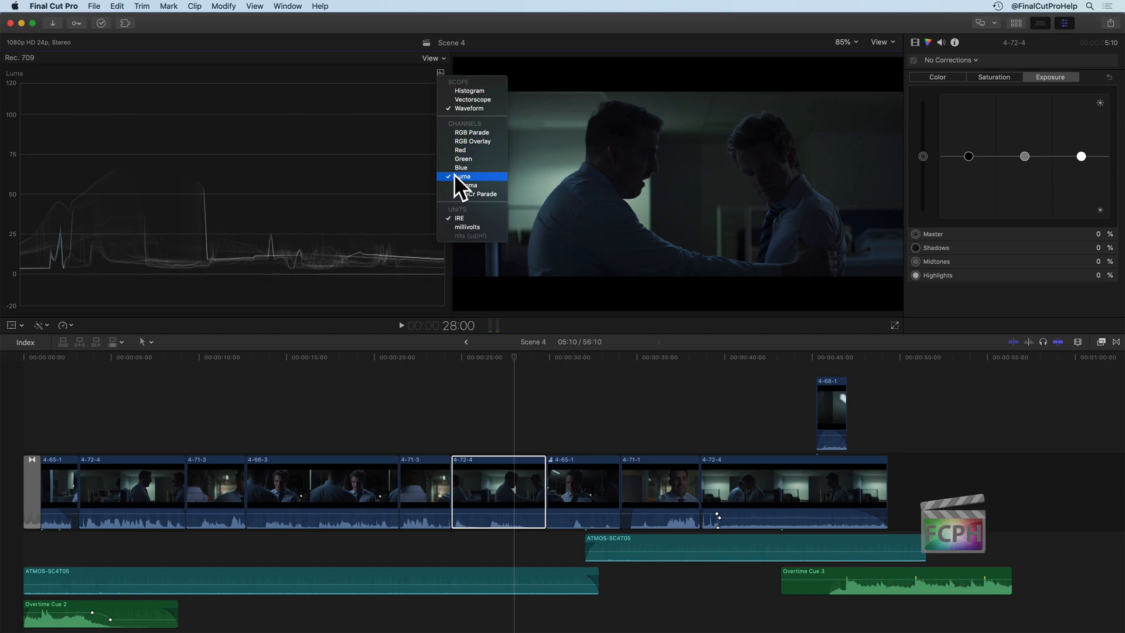
pyautogui.moveTo(480, 179)
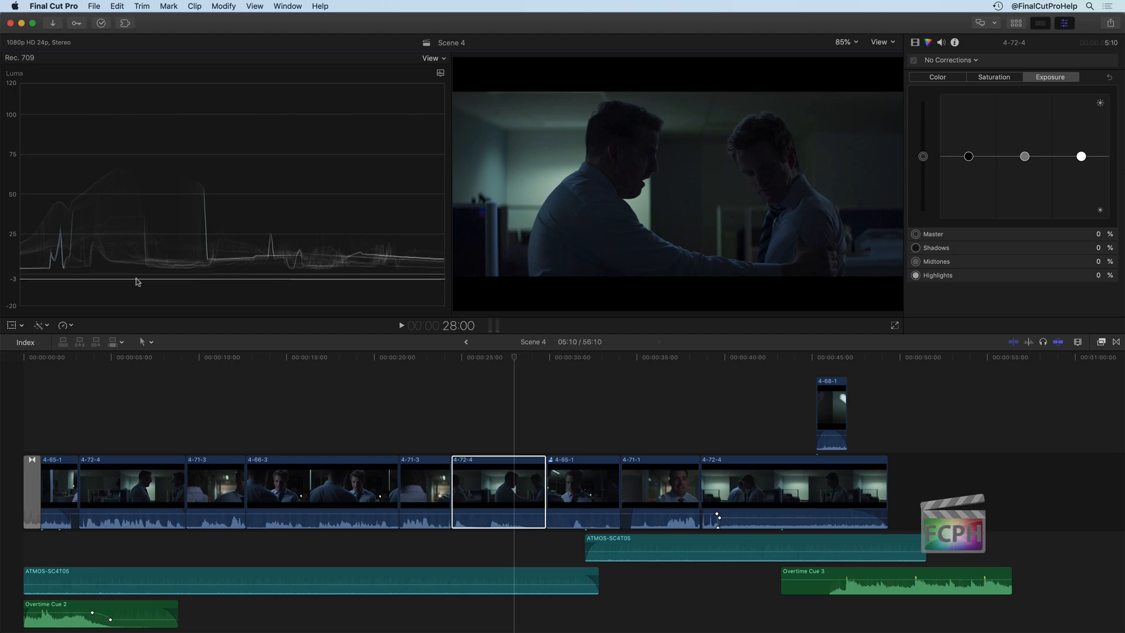
pyautogui.moveTo(18, 266)
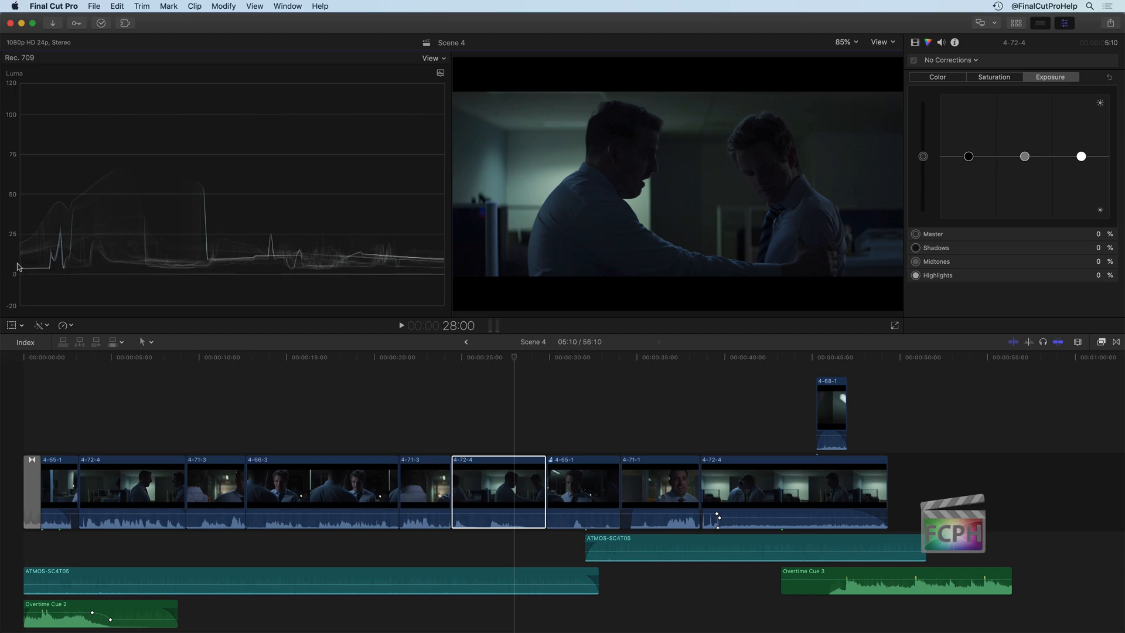
pyautogui.moveTo(456, 268)
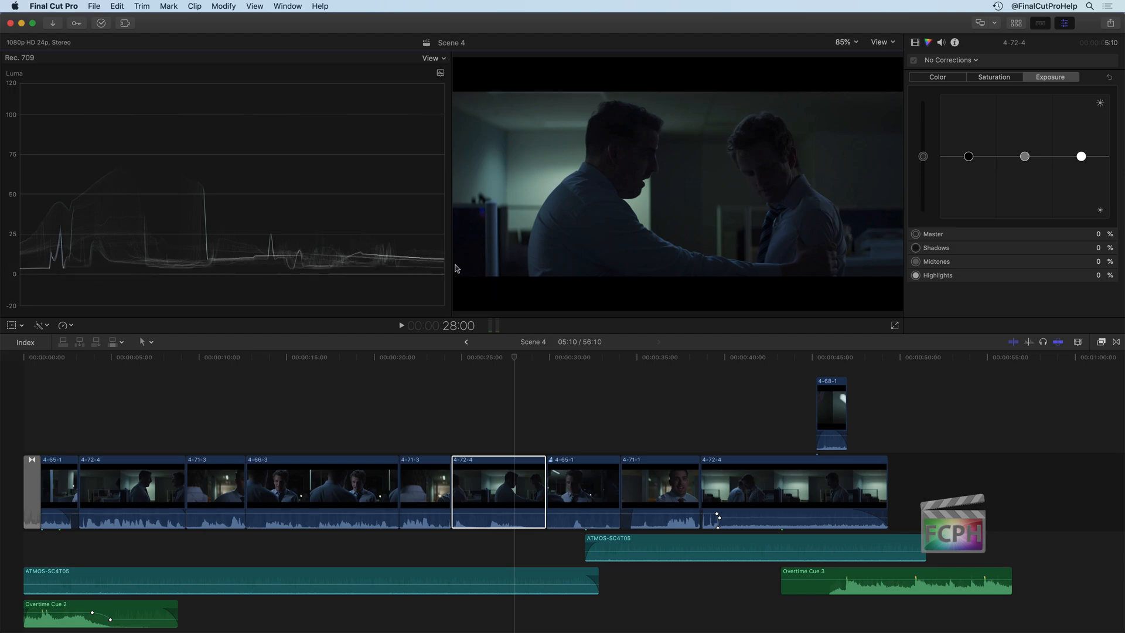
pyautogui.moveTo(907, 280)
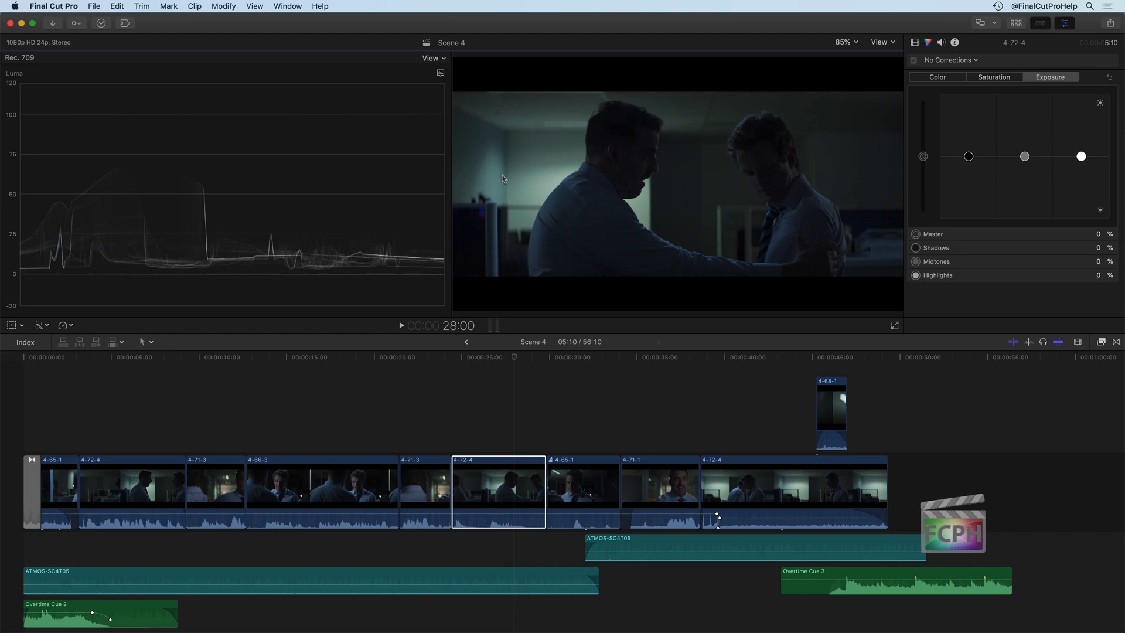
pyautogui.moveTo(541, 155)
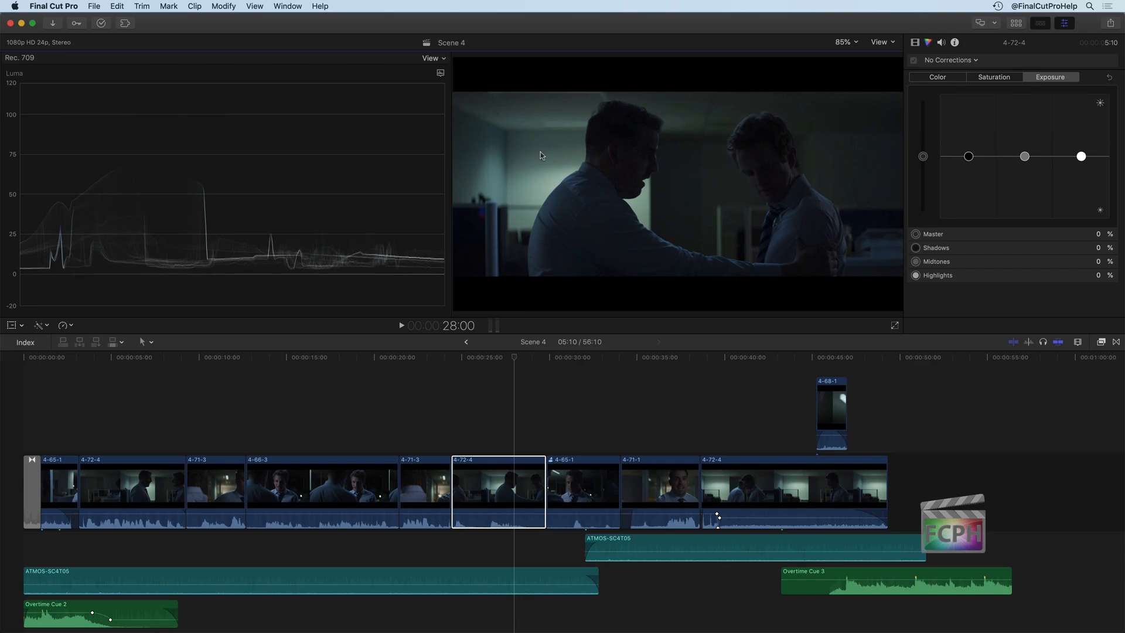
pyautogui.moveTo(567, 152)
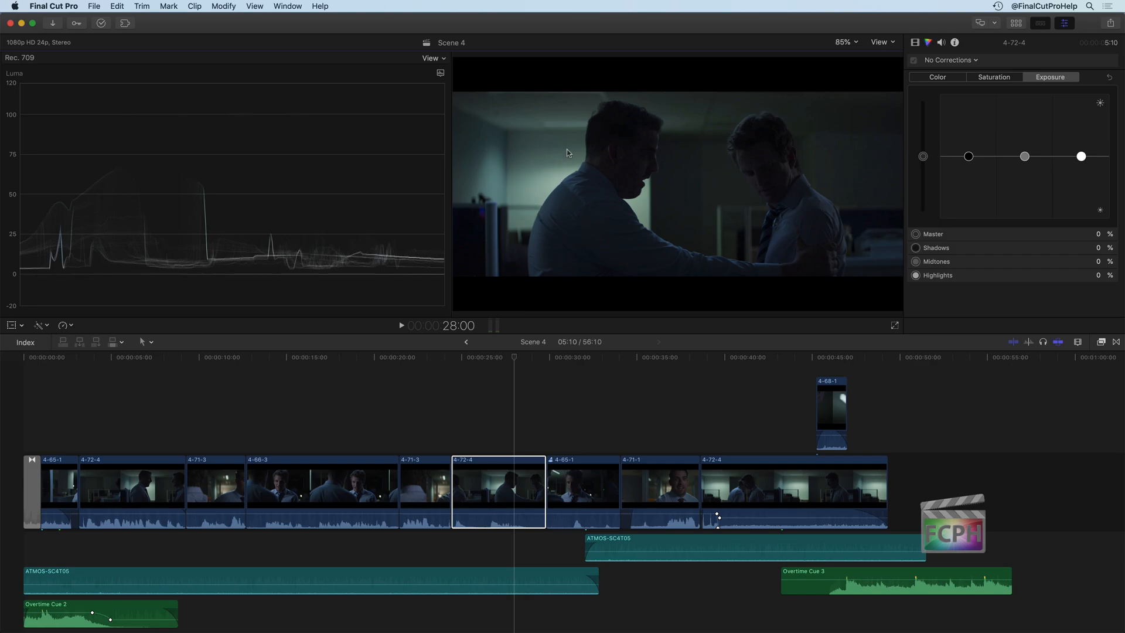
pyautogui.moveTo(542, 190)
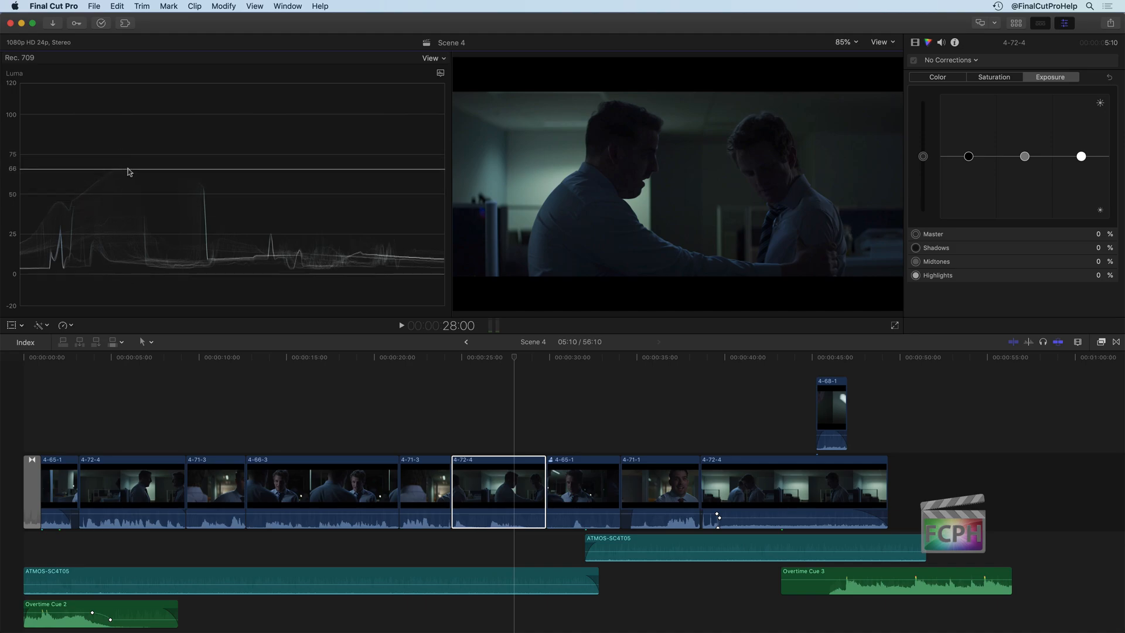
pyautogui.moveTo(82, 235)
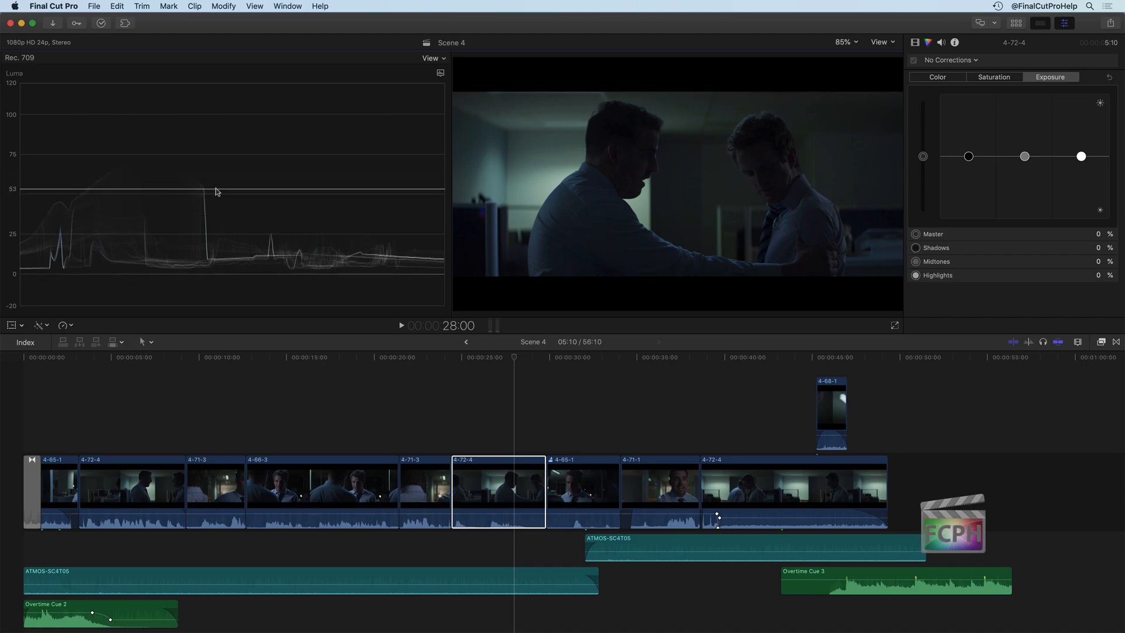
pyautogui.moveTo(548, 220)
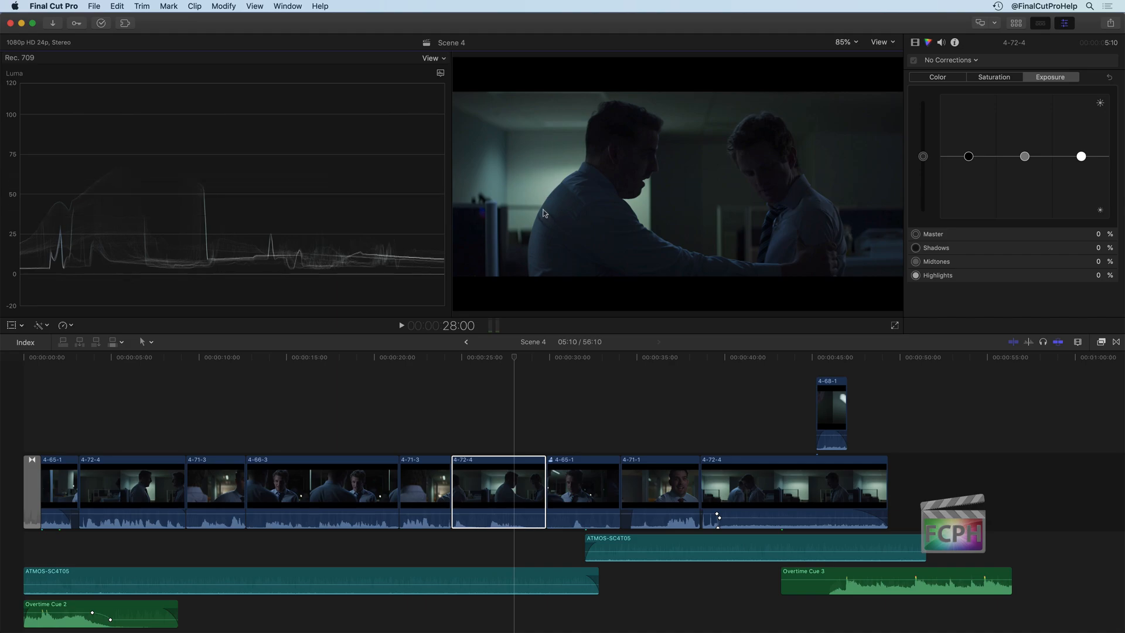
pyautogui.moveTo(885, 197)
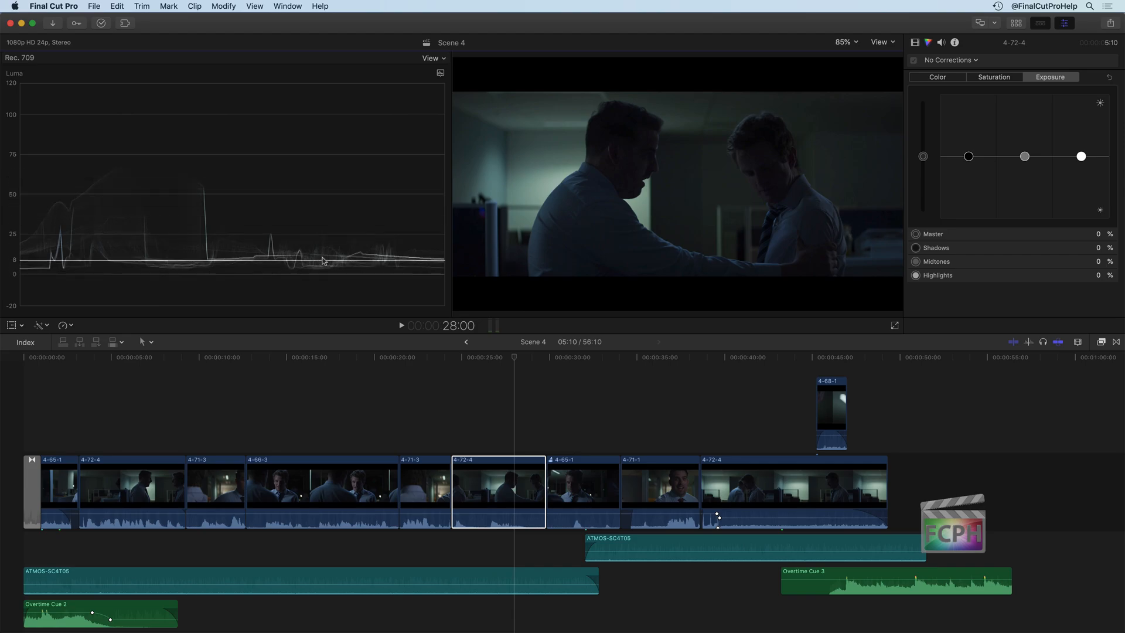
pyautogui.moveTo(434, 267)
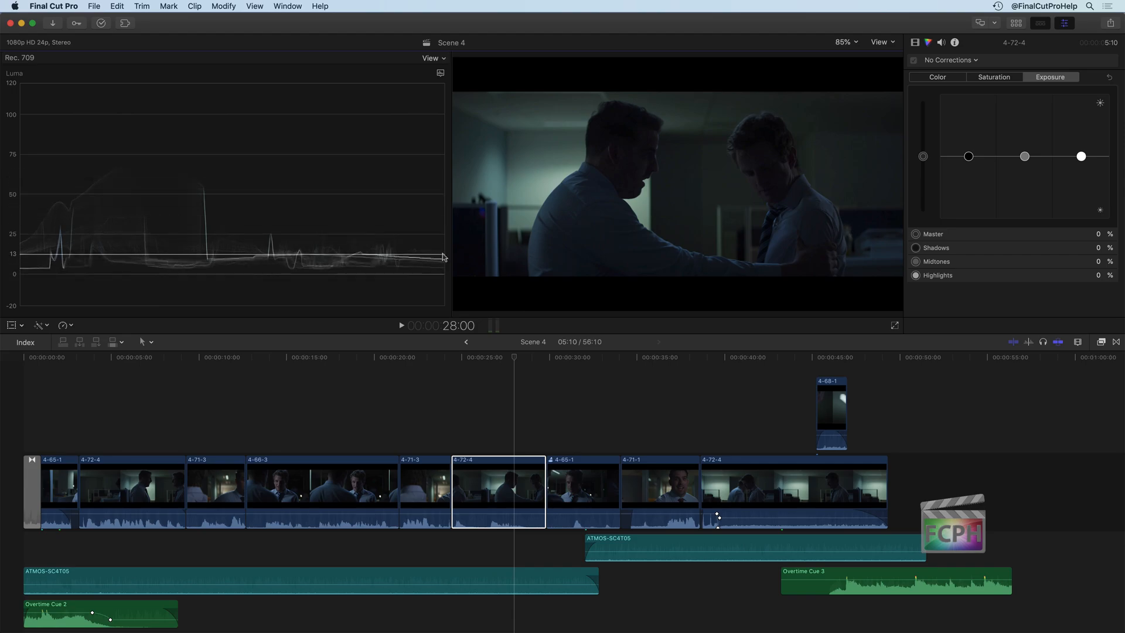
pyautogui.moveTo(74, 136)
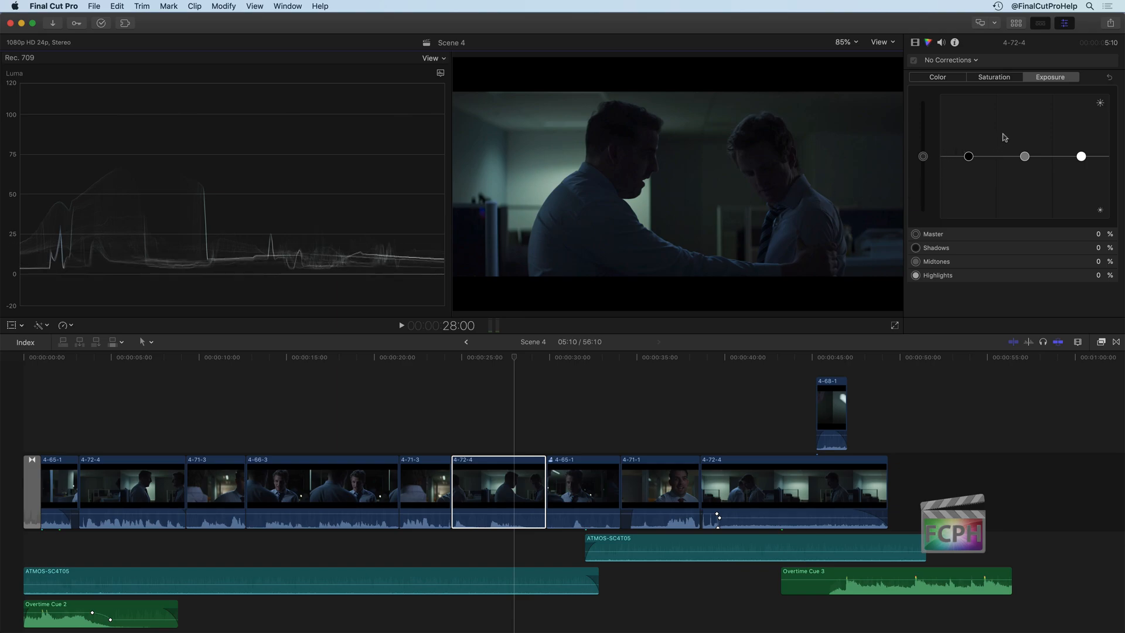
pyautogui.moveTo(1068, 71)
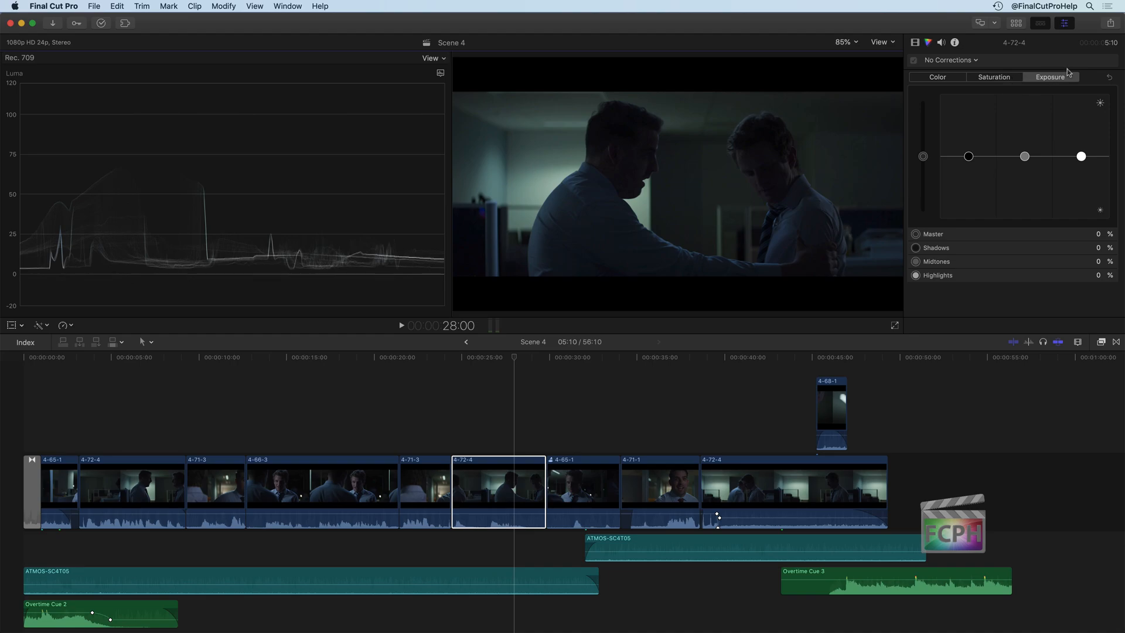
pyautogui.moveTo(1045, 86)
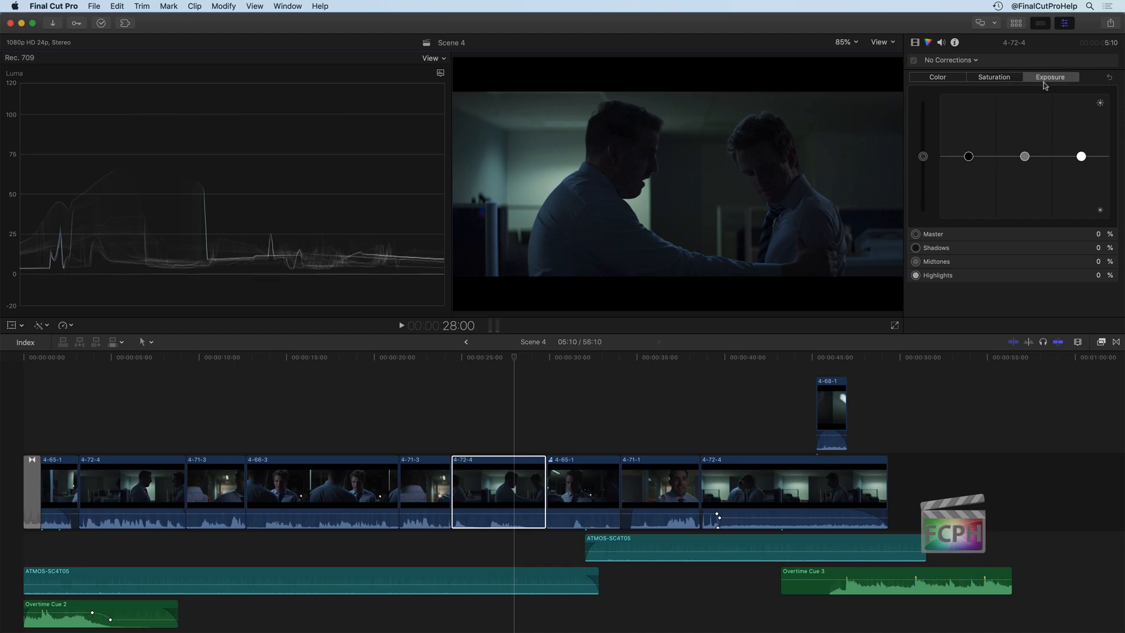
pyautogui.moveTo(970, 173)
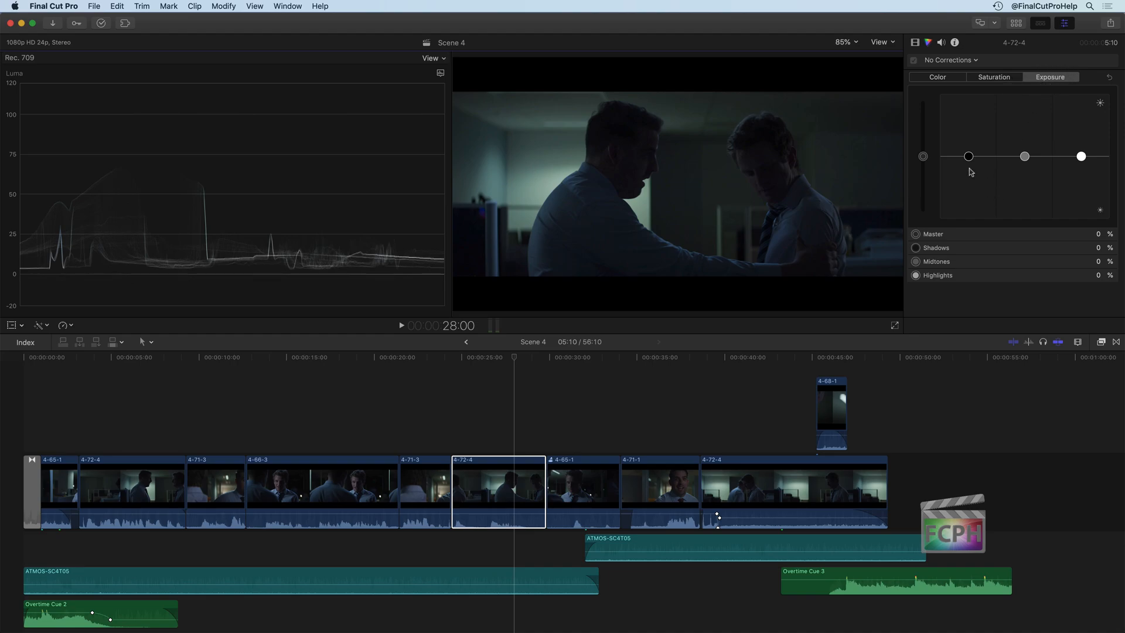
pyautogui.moveTo(1074, 168)
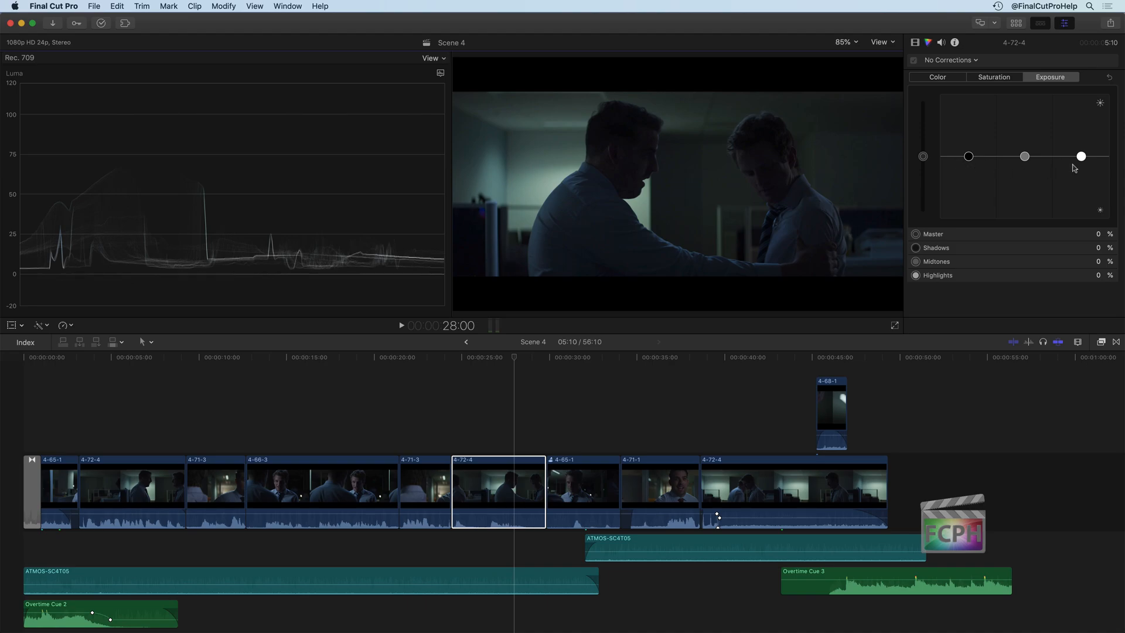
pyautogui.moveTo(1001, 166)
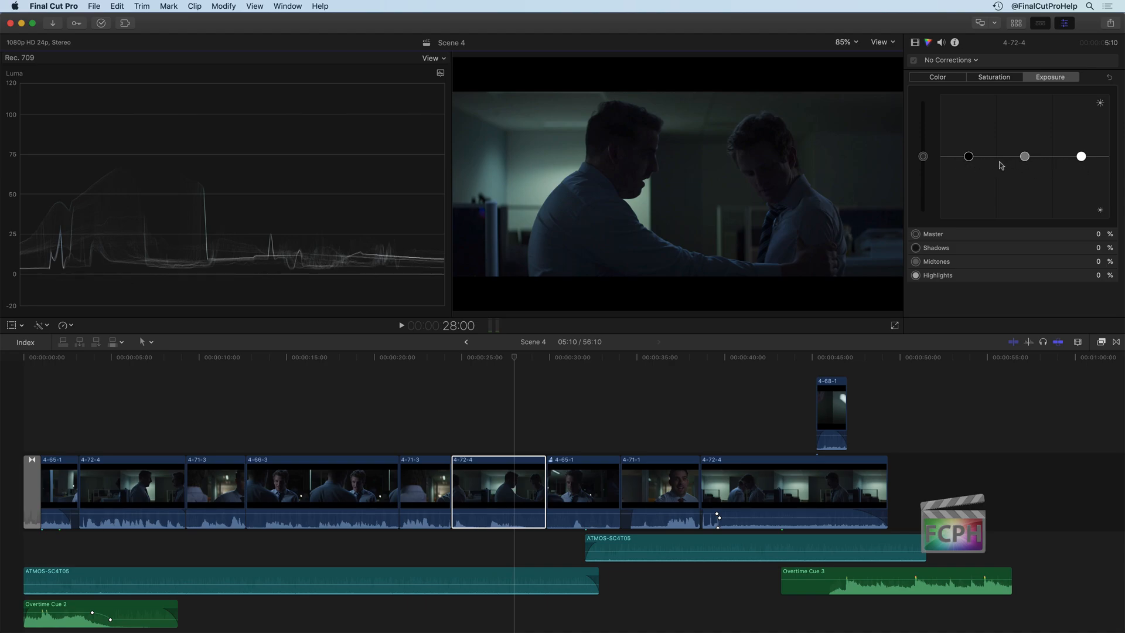
pyautogui.moveTo(925, 164)
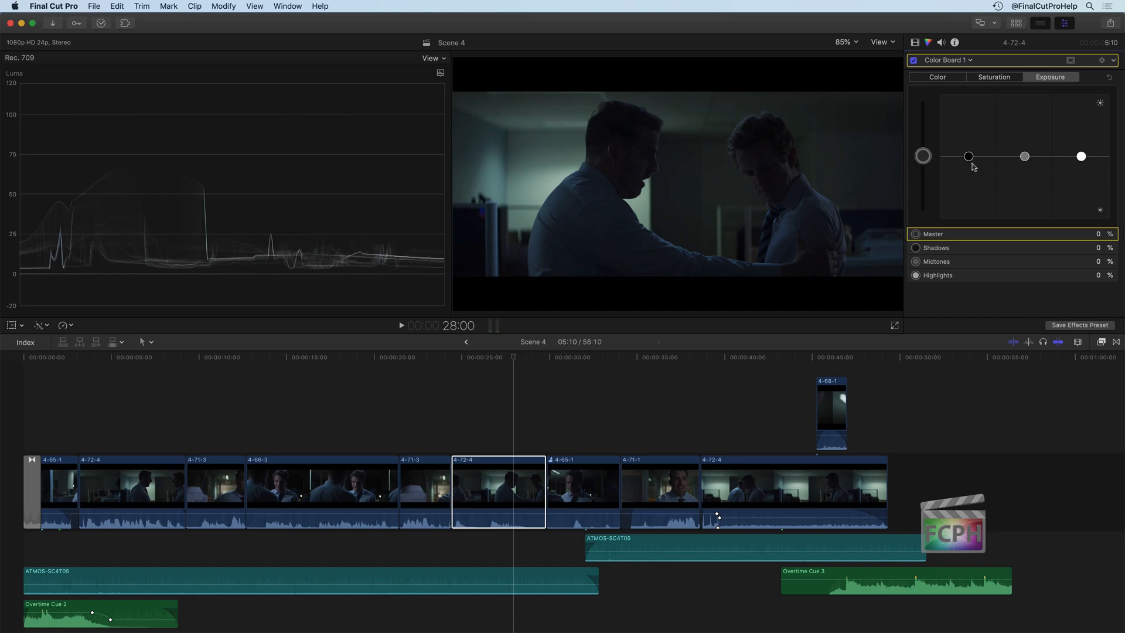
pyautogui.moveTo(968, 156)
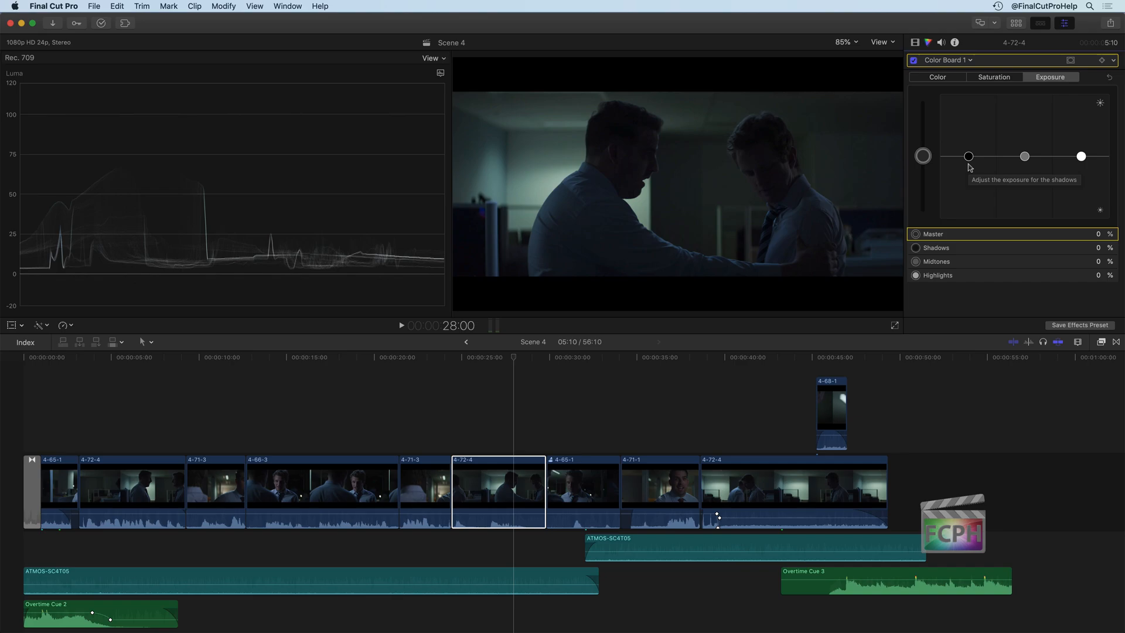
pyautogui.moveTo(972, 159)
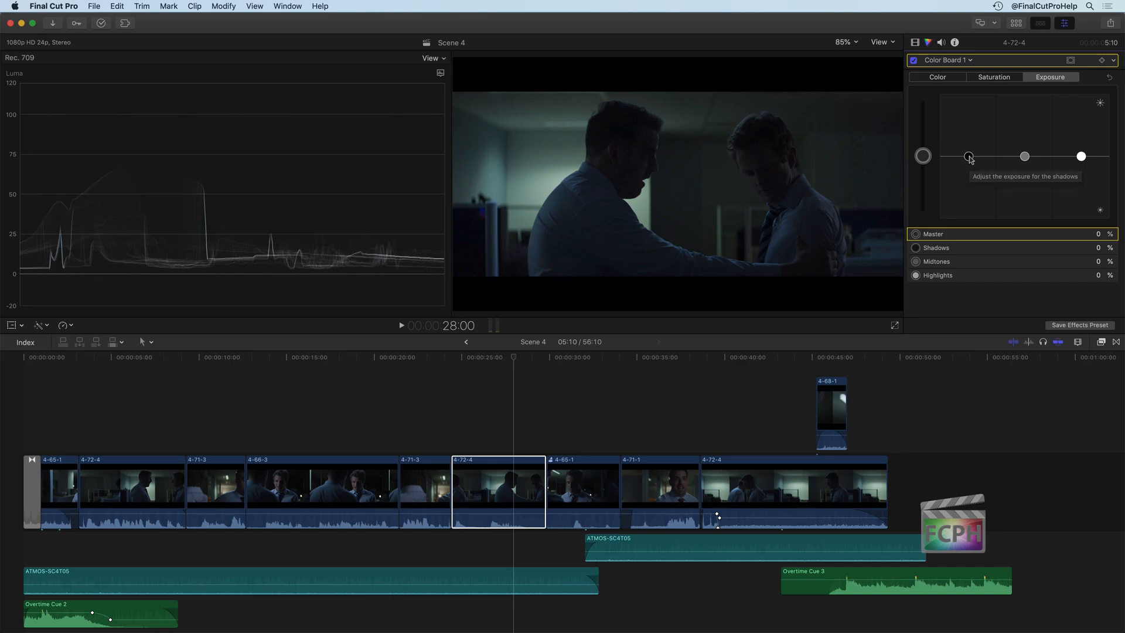
pyautogui.moveTo(1083, 164)
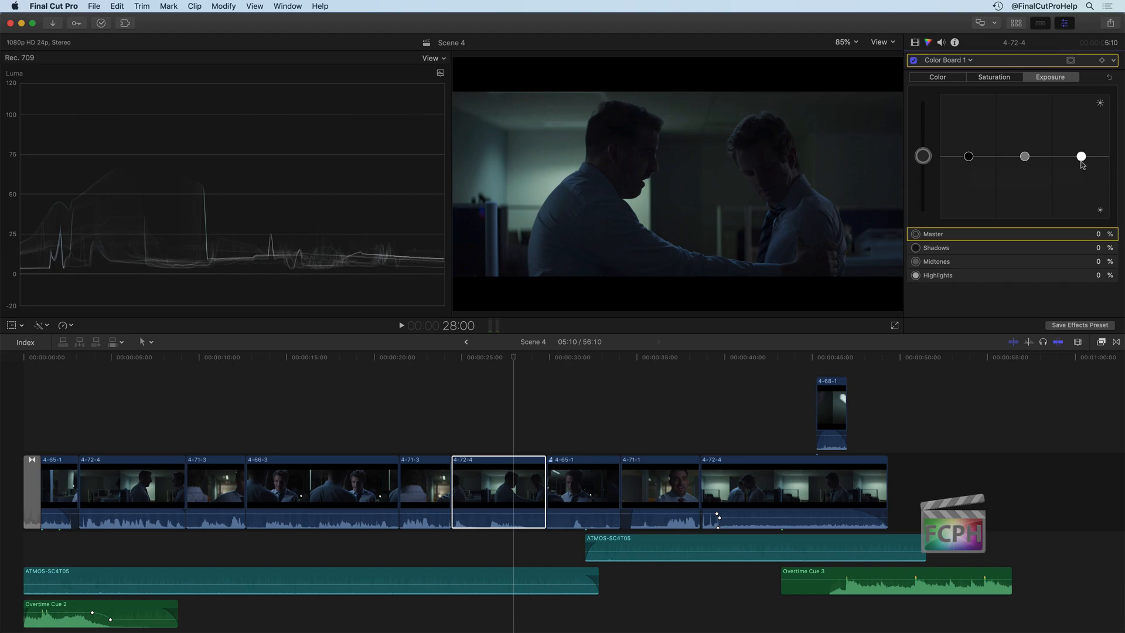
pyautogui.moveTo(1081, 156)
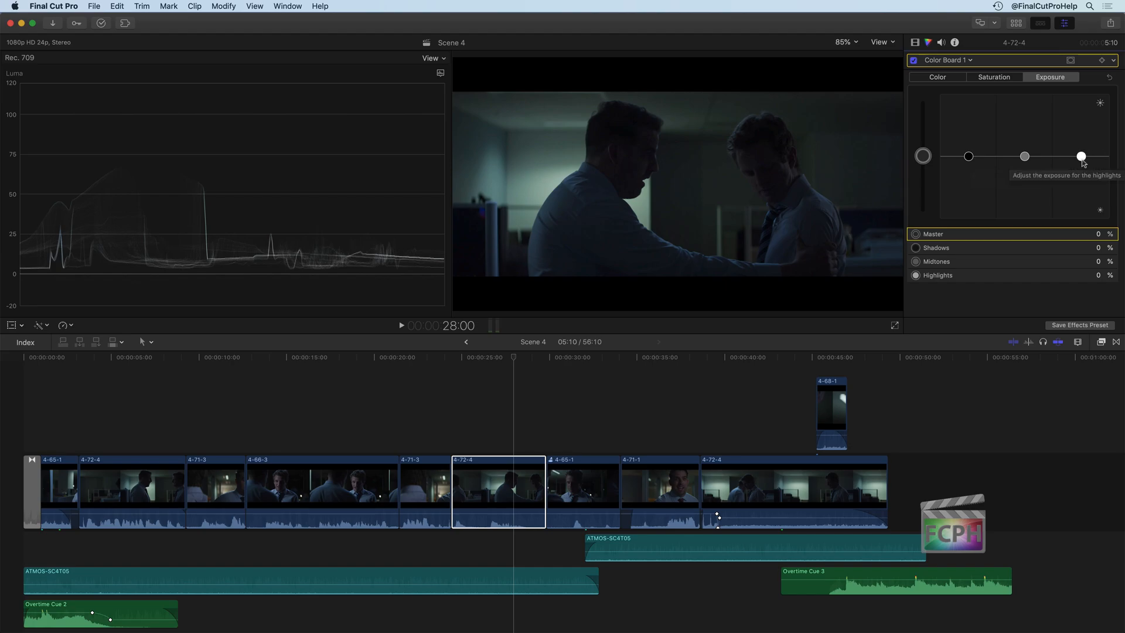
pyautogui.moveTo(1025, 156)
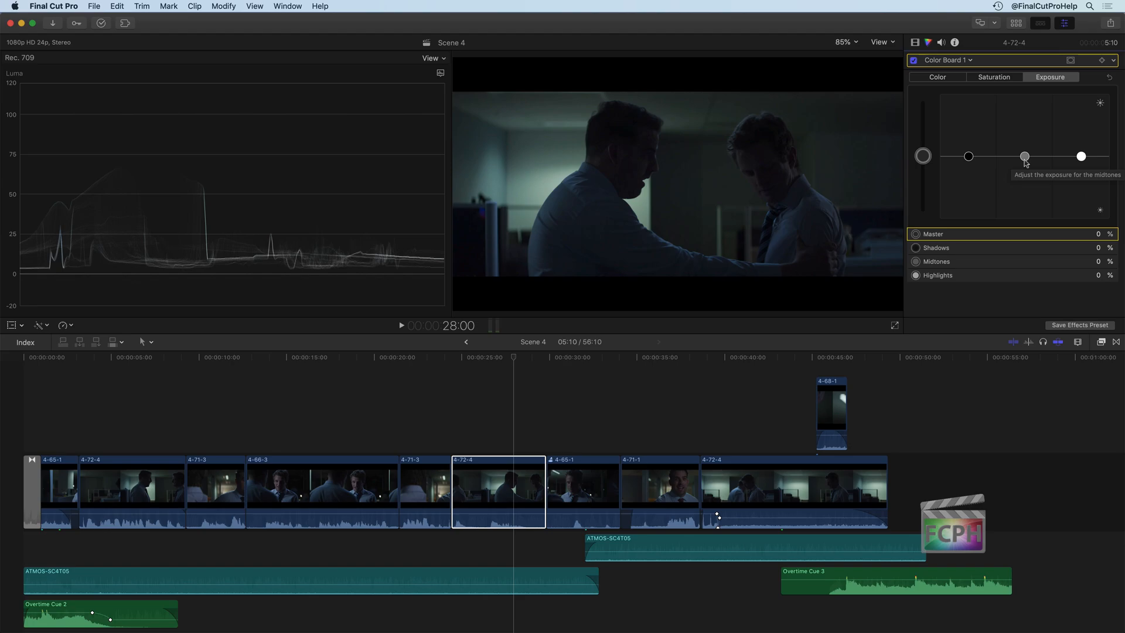
pyautogui.moveTo(1083, 156)
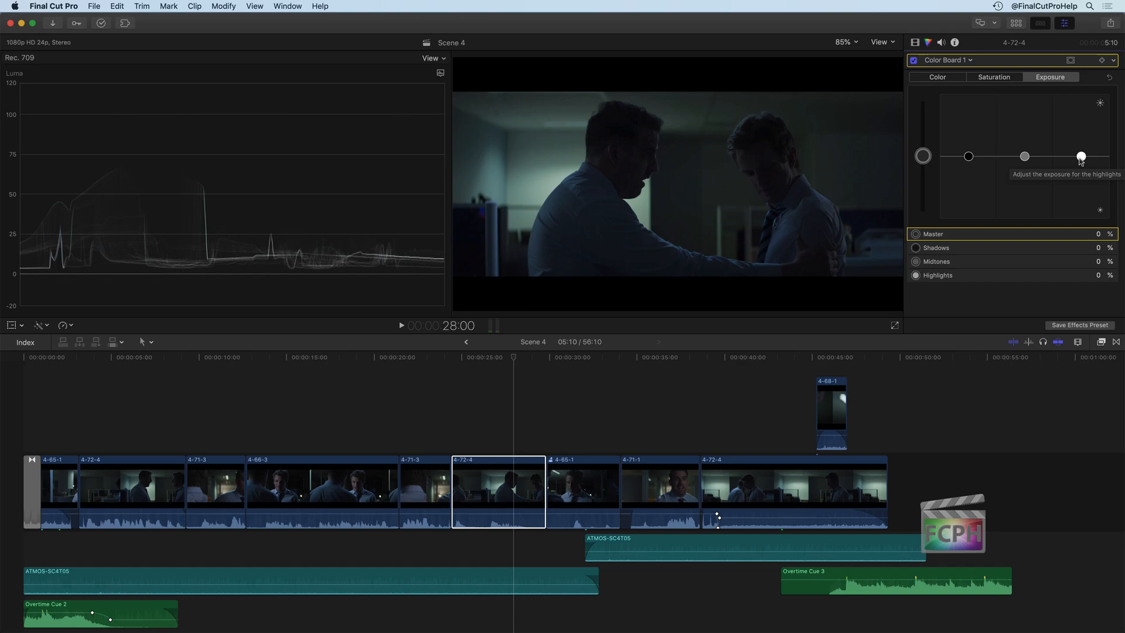
pyautogui.moveTo(345, 189)
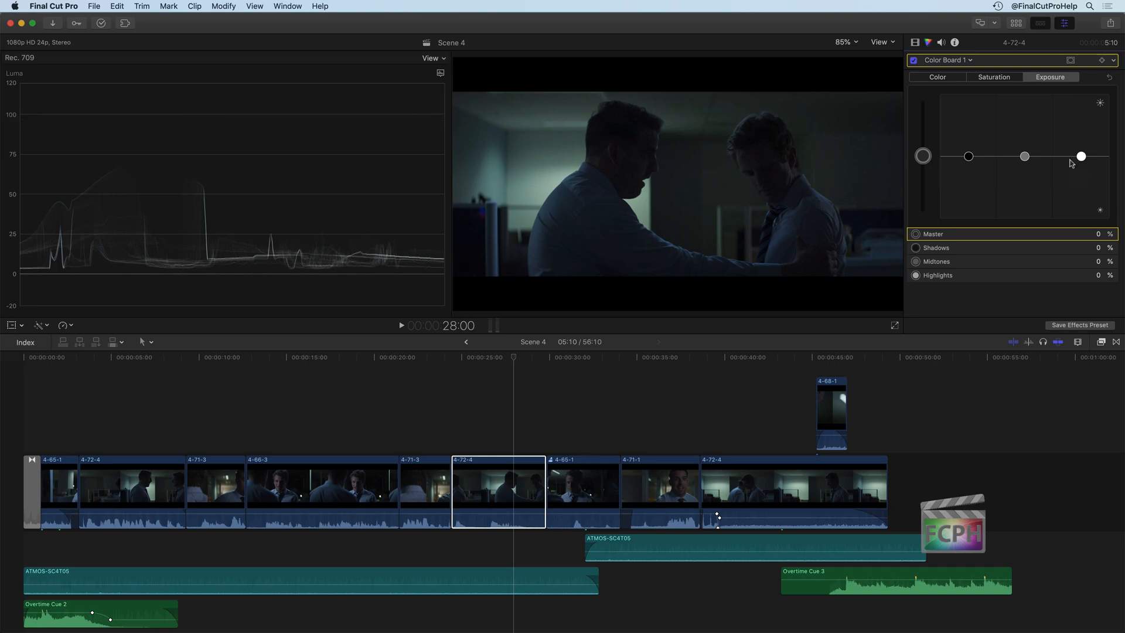
pyautogui.moveTo(1082, 156)
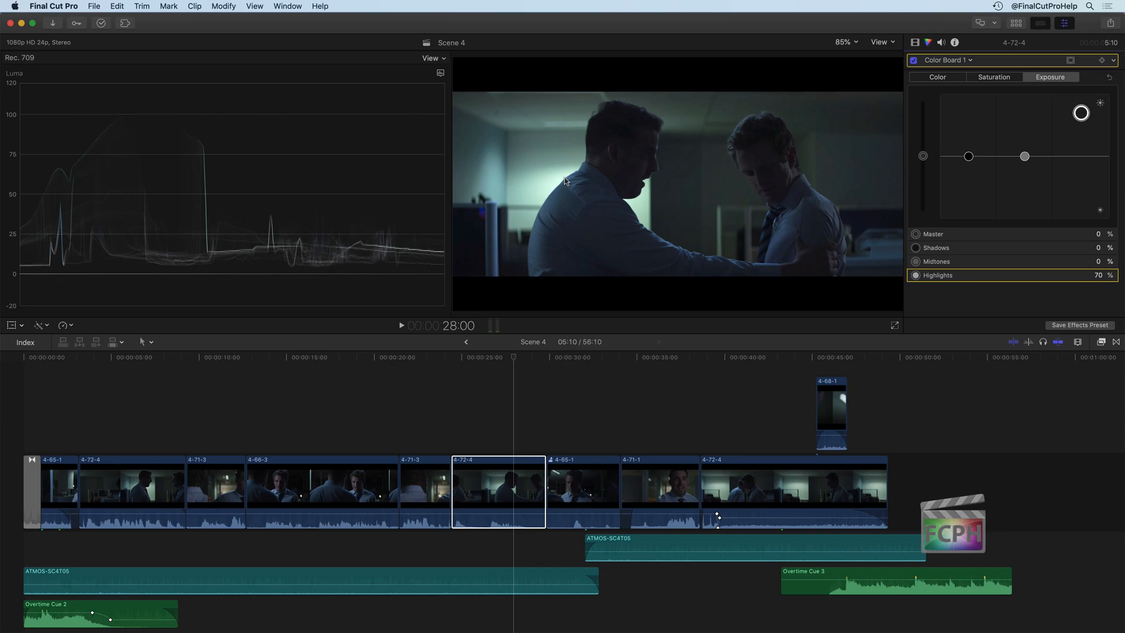
pyautogui.moveTo(551, 190)
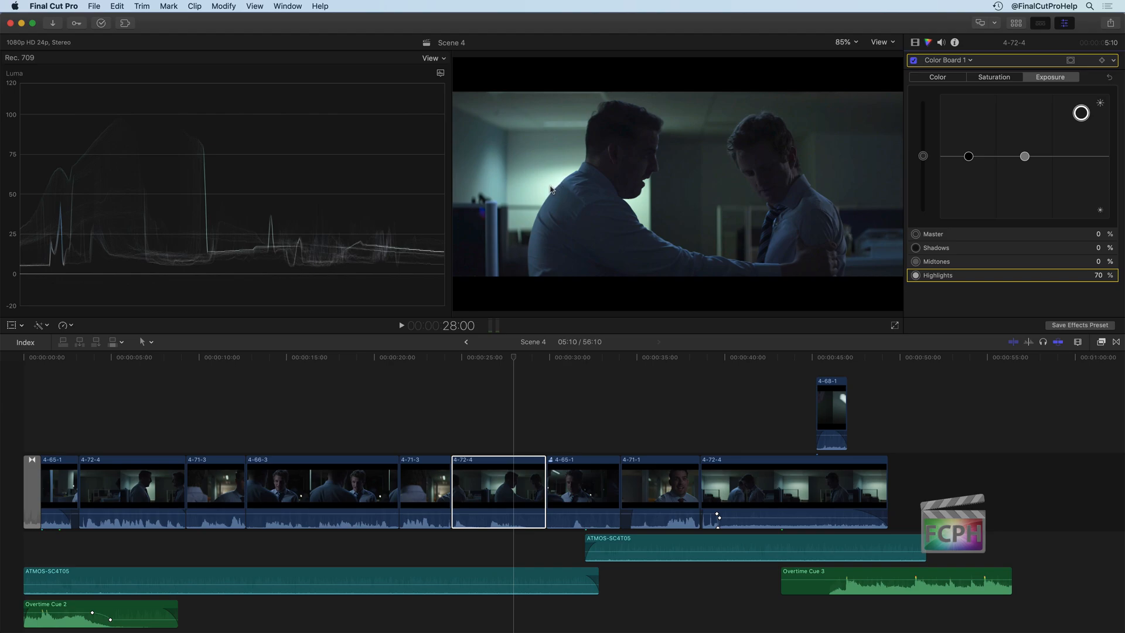
pyautogui.moveTo(952, 169)
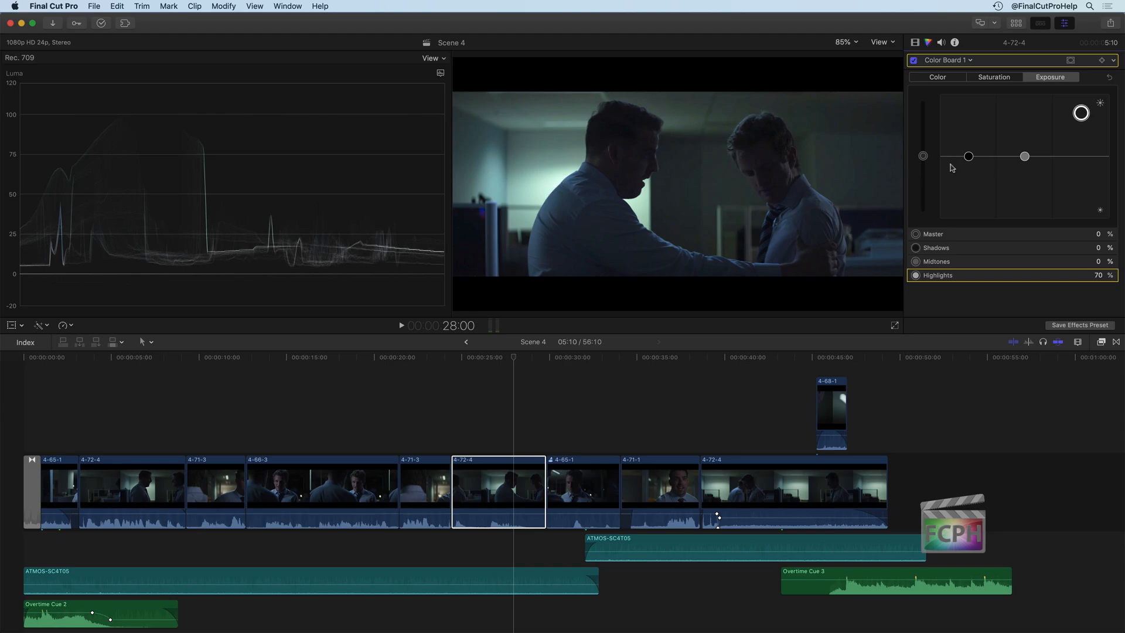
pyautogui.moveTo(968, 158)
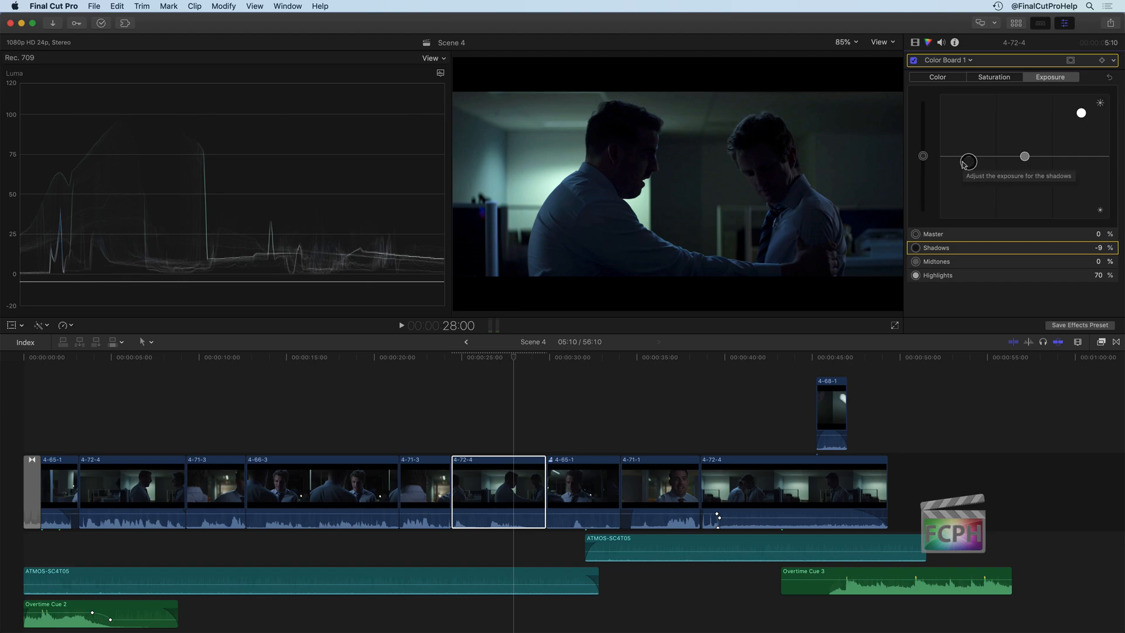
pyautogui.moveTo(1106, 284)
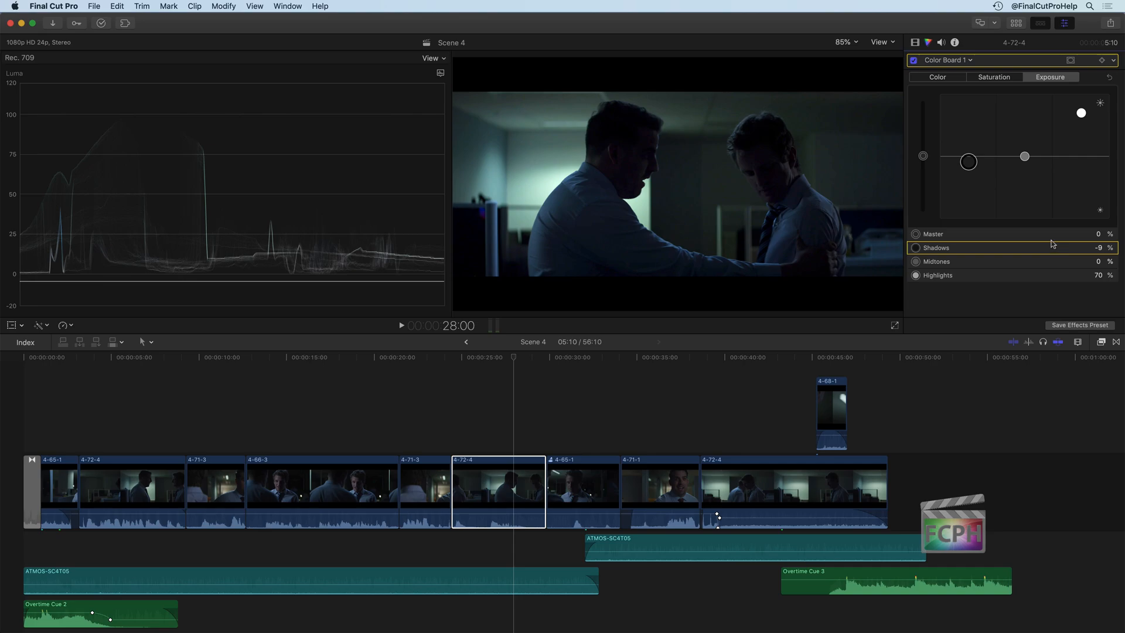
pyautogui.moveTo(460, 78)
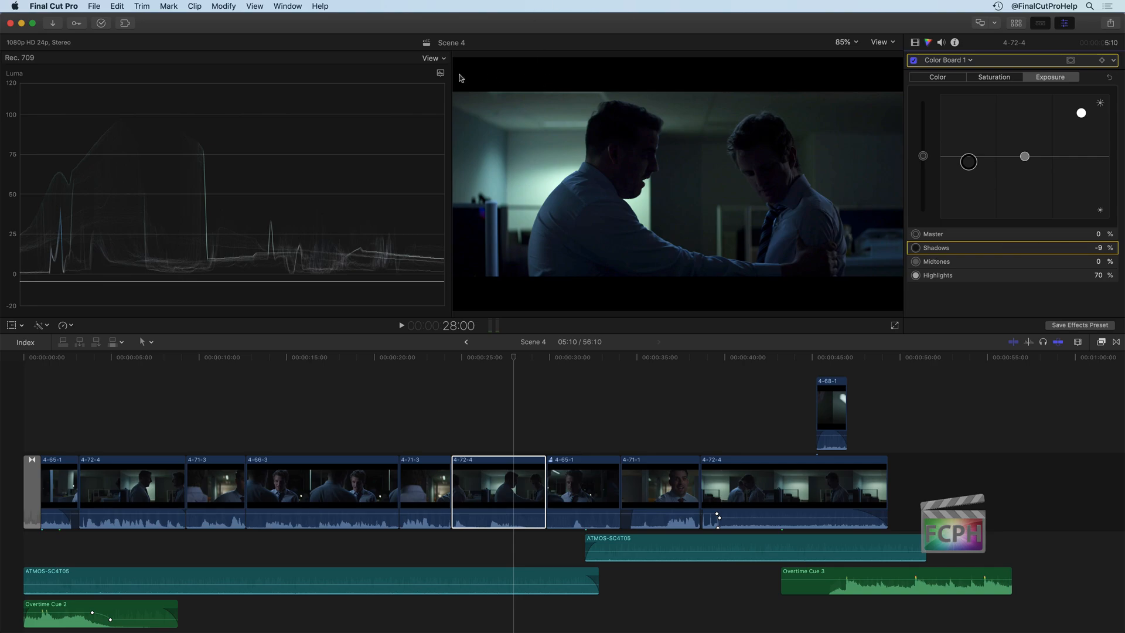
pyautogui.moveTo(709, 70)
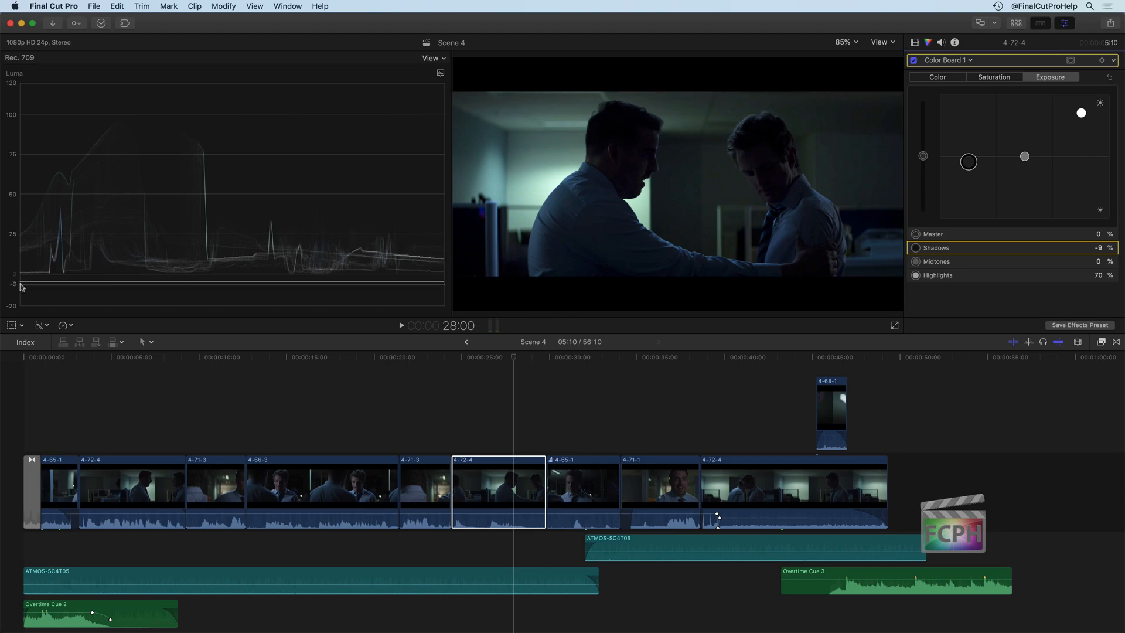
pyautogui.moveTo(400, 284)
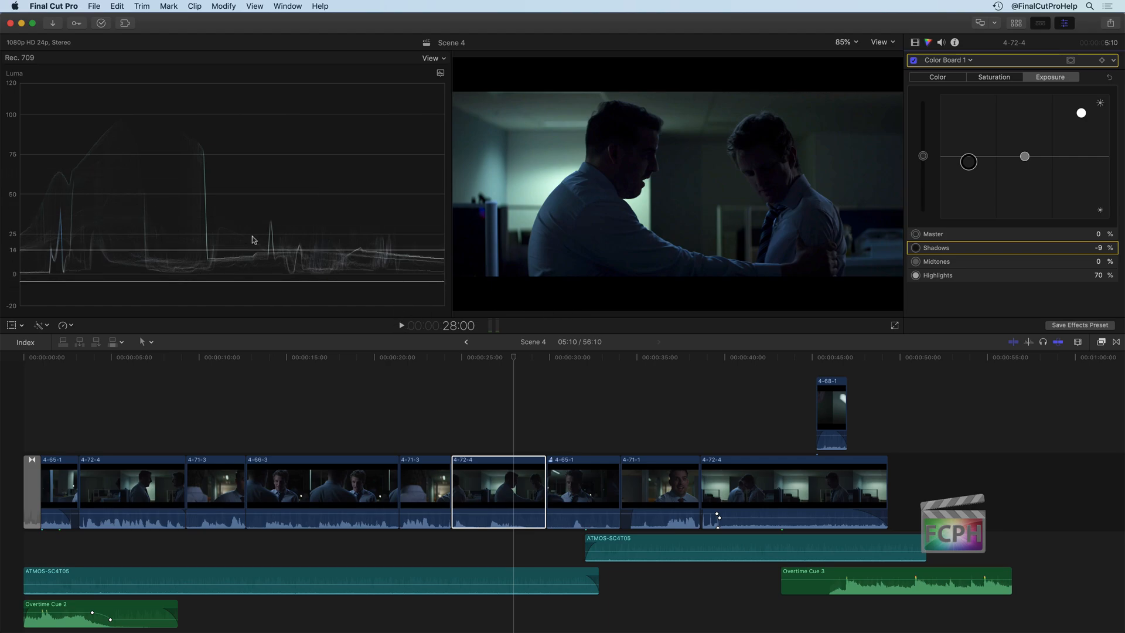
pyautogui.moveTo(816, 183)
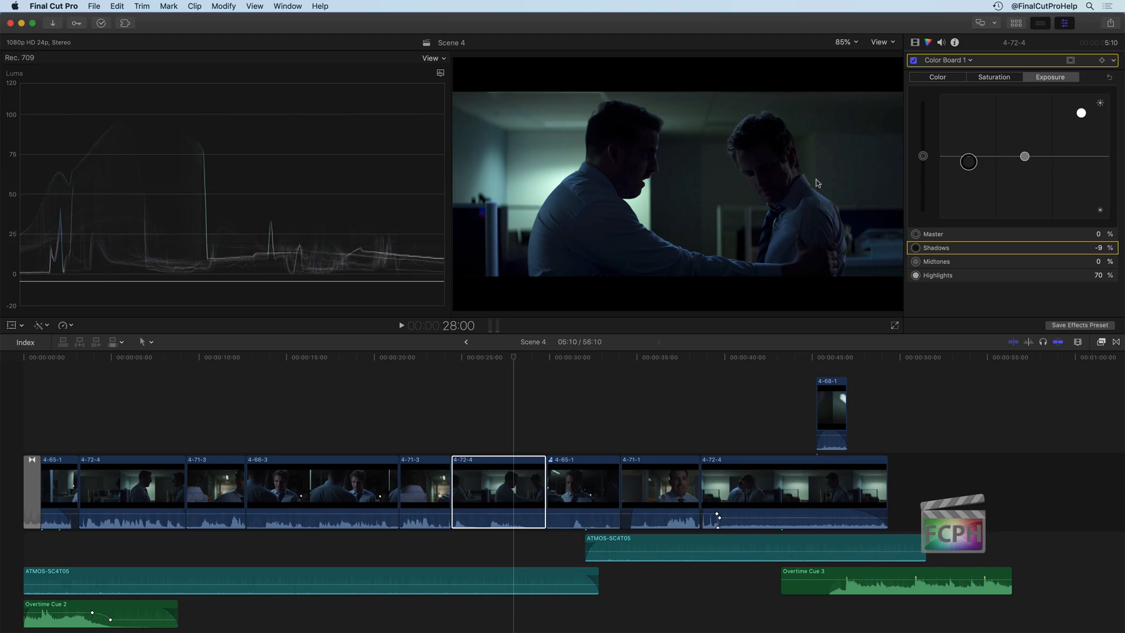
pyautogui.moveTo(1045, 157)
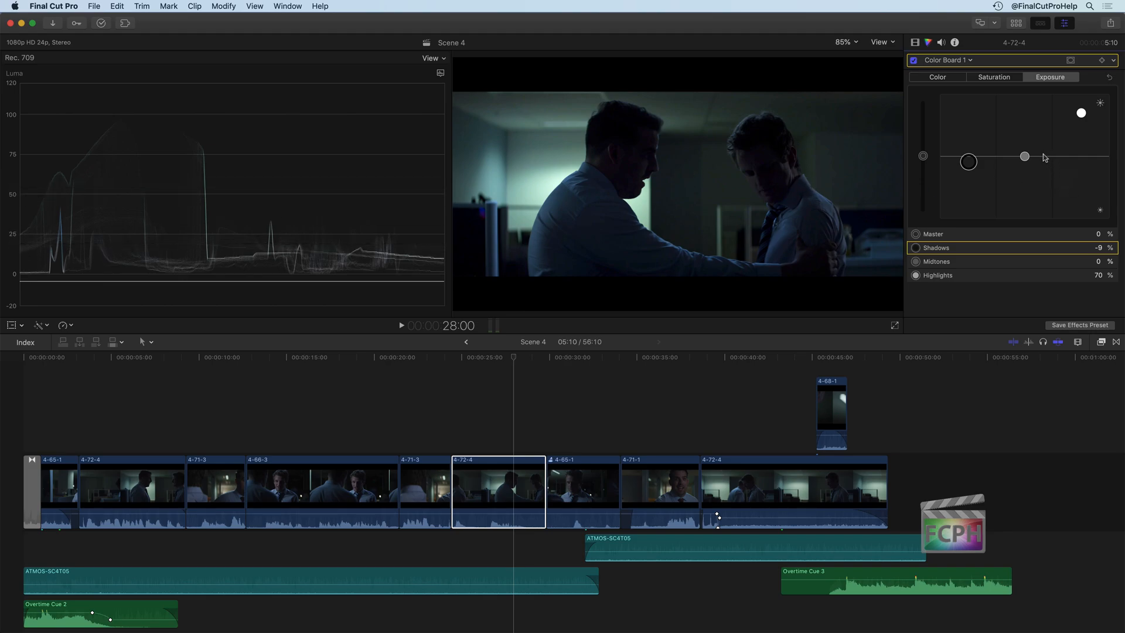
pyautogui.moveTo(1026, 156)
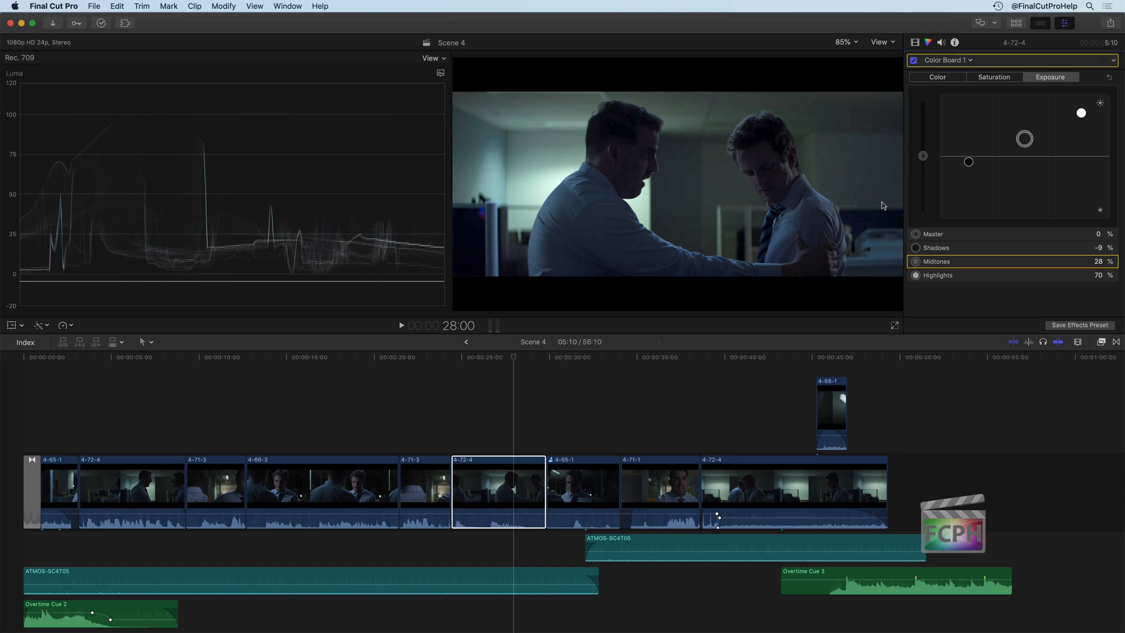
pyautogui.moveTo(995, 160)
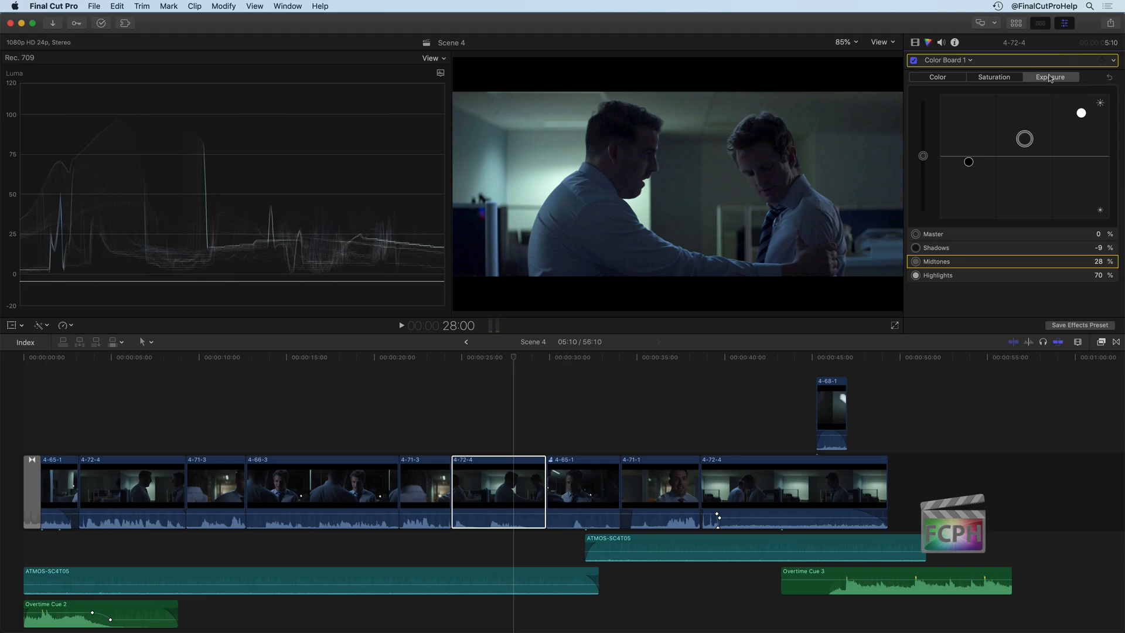
# - Show the Saturation tab of the Color Board for clip 4-72-4
pyautogui.click(994, 77)
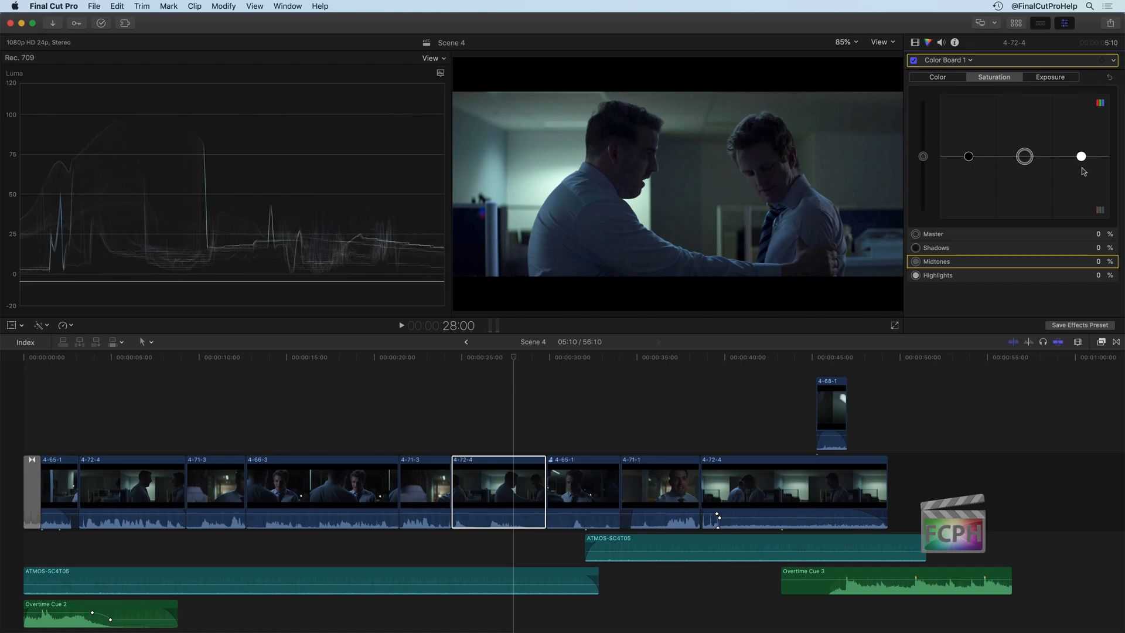
pyautogui.moveTo(1080, 129)
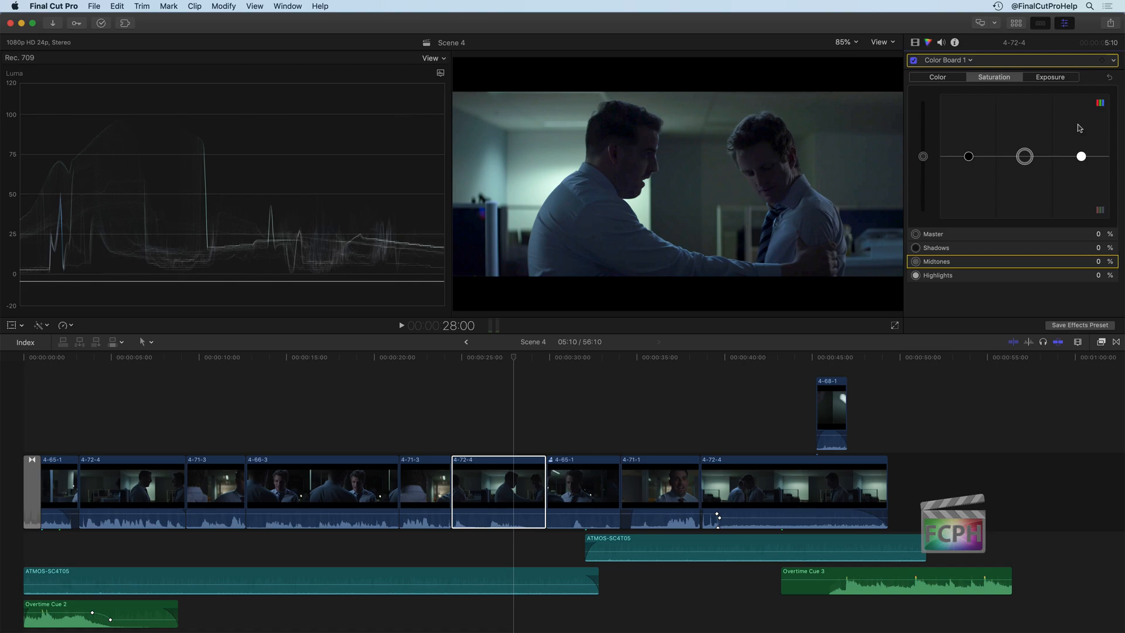
pyautogui.moveTo(968, 200)
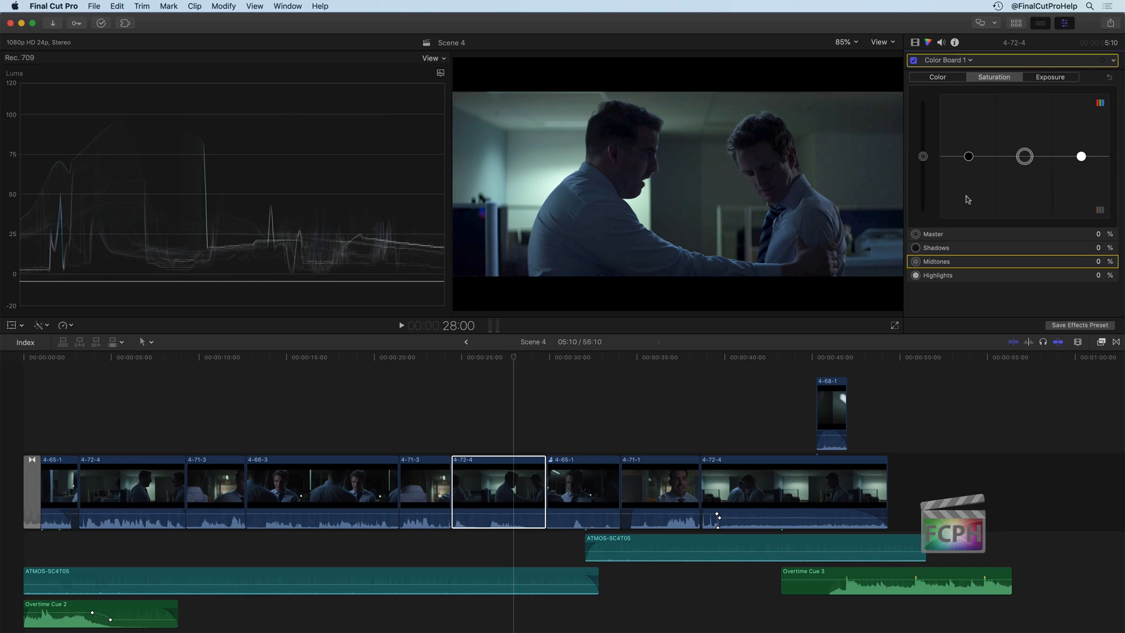
pyautogui.moveTo(578, 244)
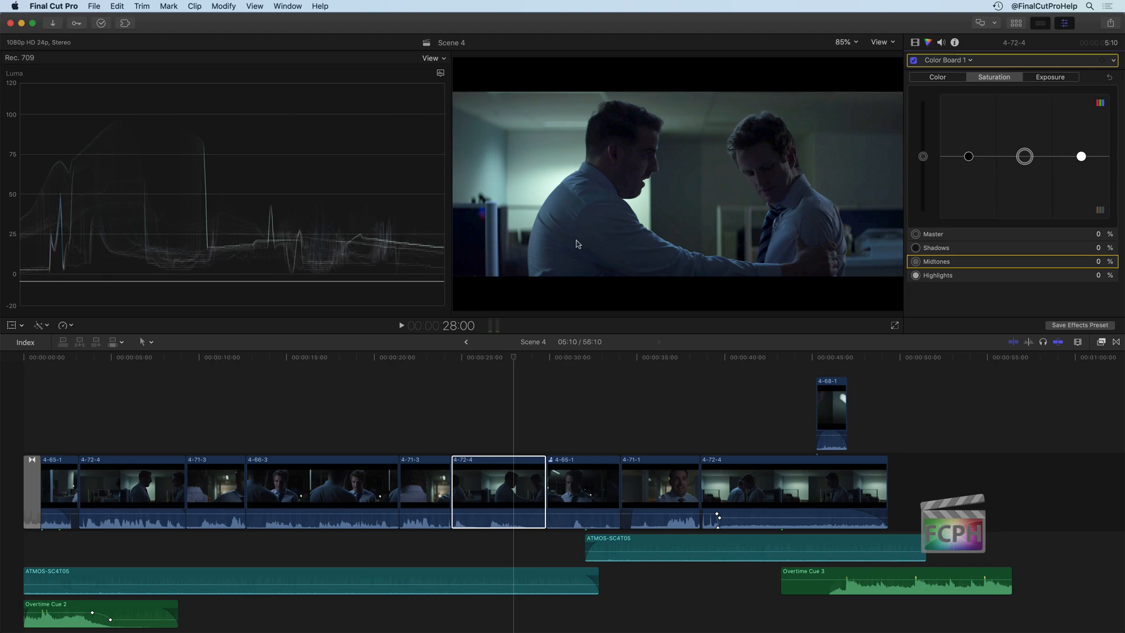
pyautogui.moveTo(792, 214)
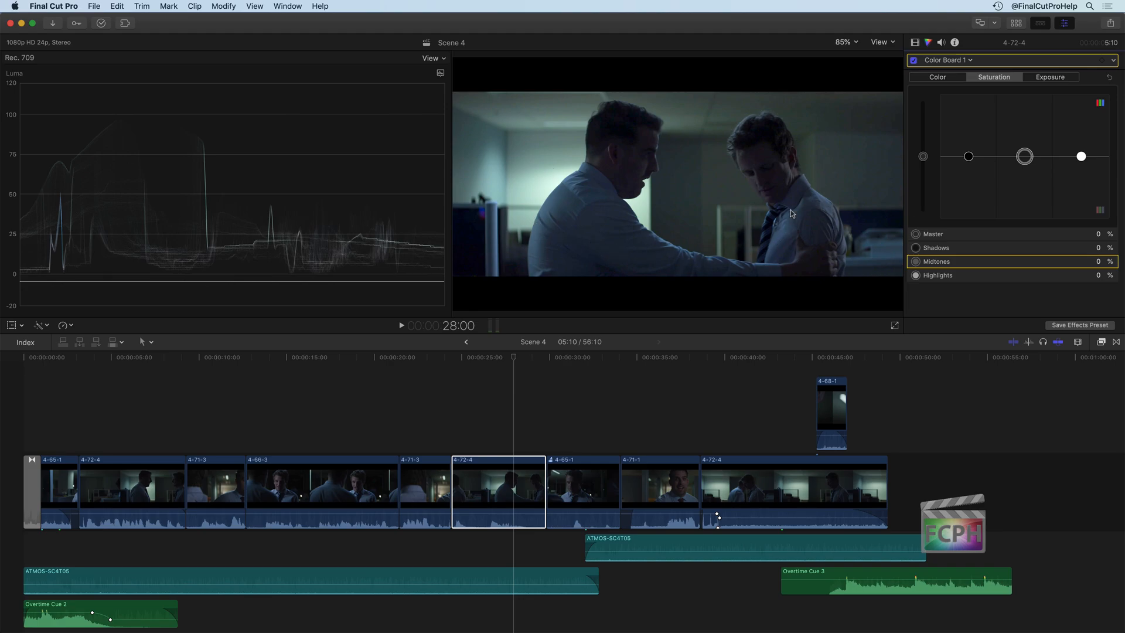
pyautogui.moveTo(745, 258)
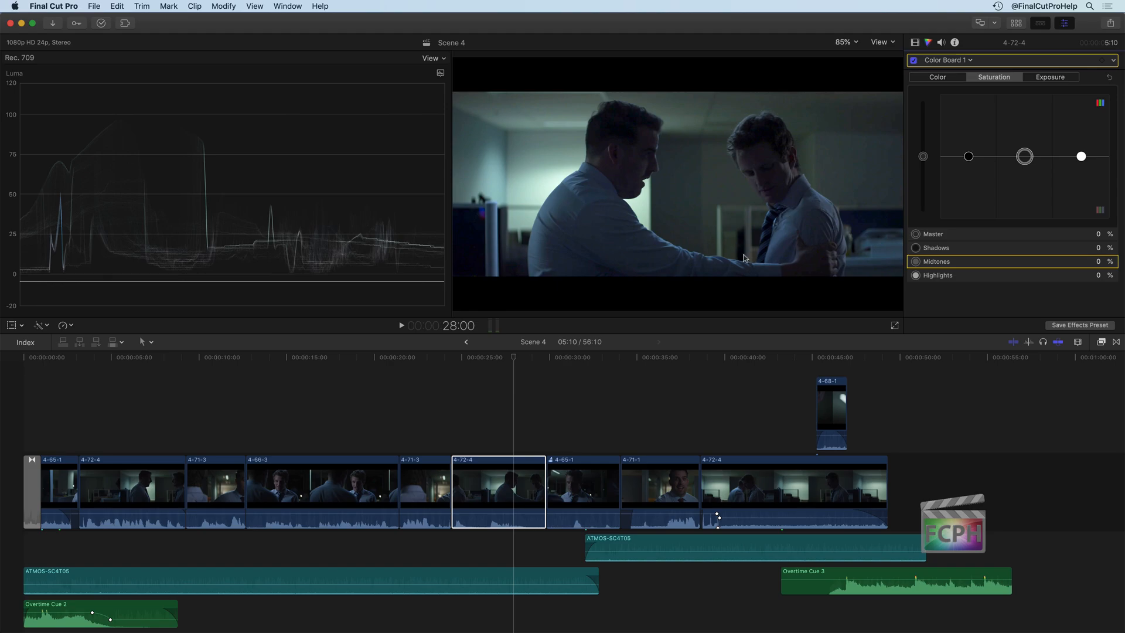
pyautogui.moveTo(749, 258)
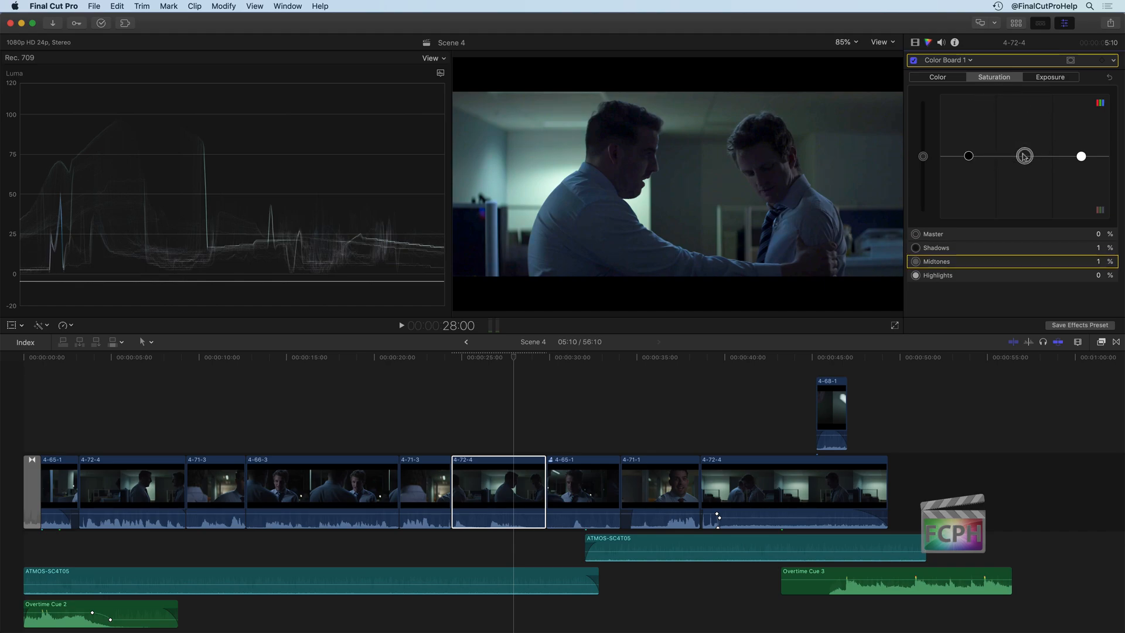
pyautogui.moveTo(1024, 155)
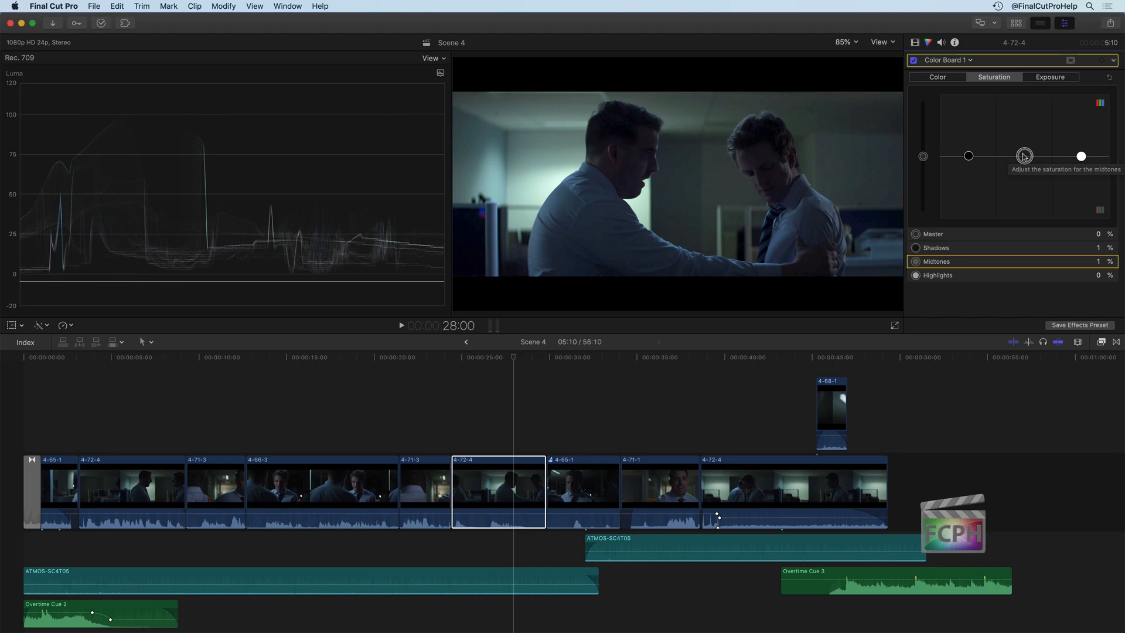
pyautogui.moveTo(1094, 160)
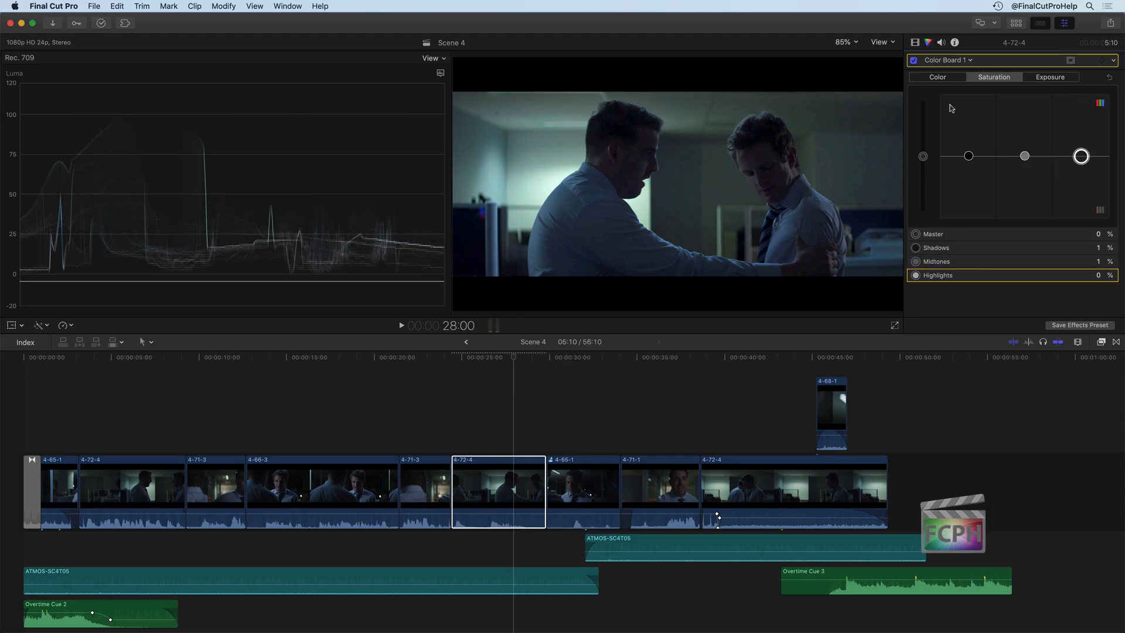
pyautogui.moveTo(963, 89)
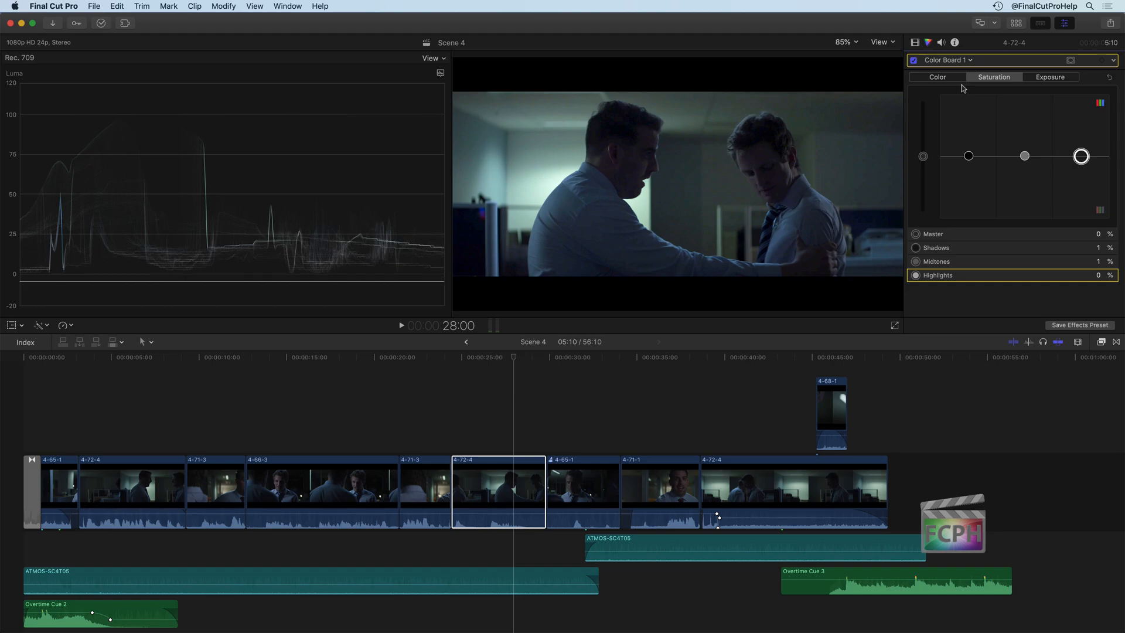
pyautogui.moveTo(939, 71)
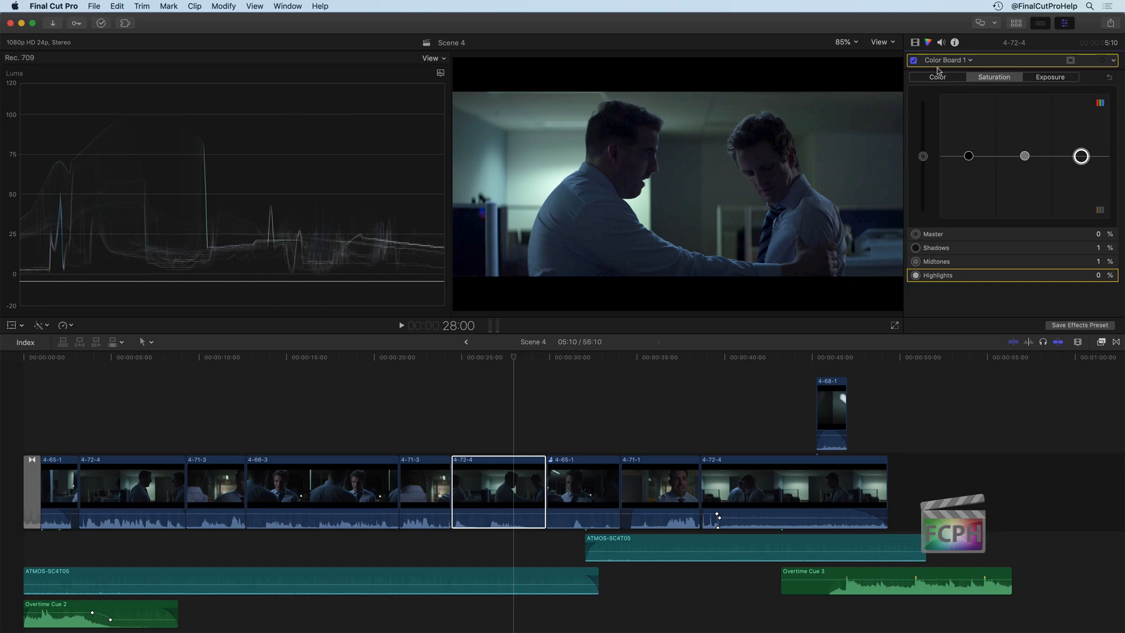
# - Show the Color tab with clip 4-72-4's tint pucks
pyautogui.click(937, 77)
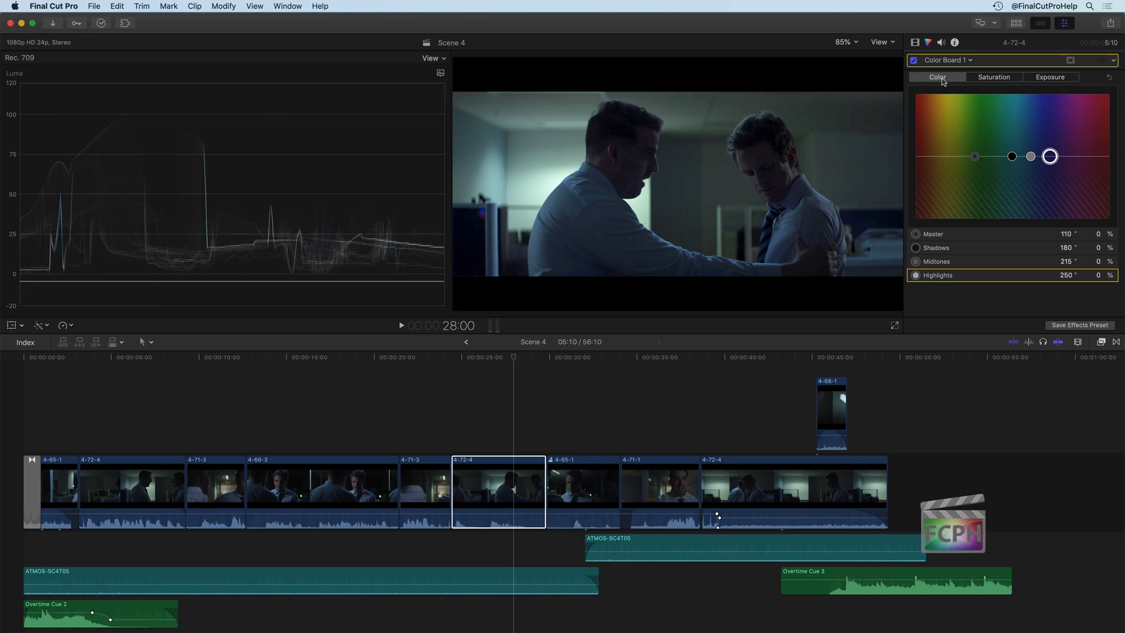
pyautogui.moveTo(984, 127)
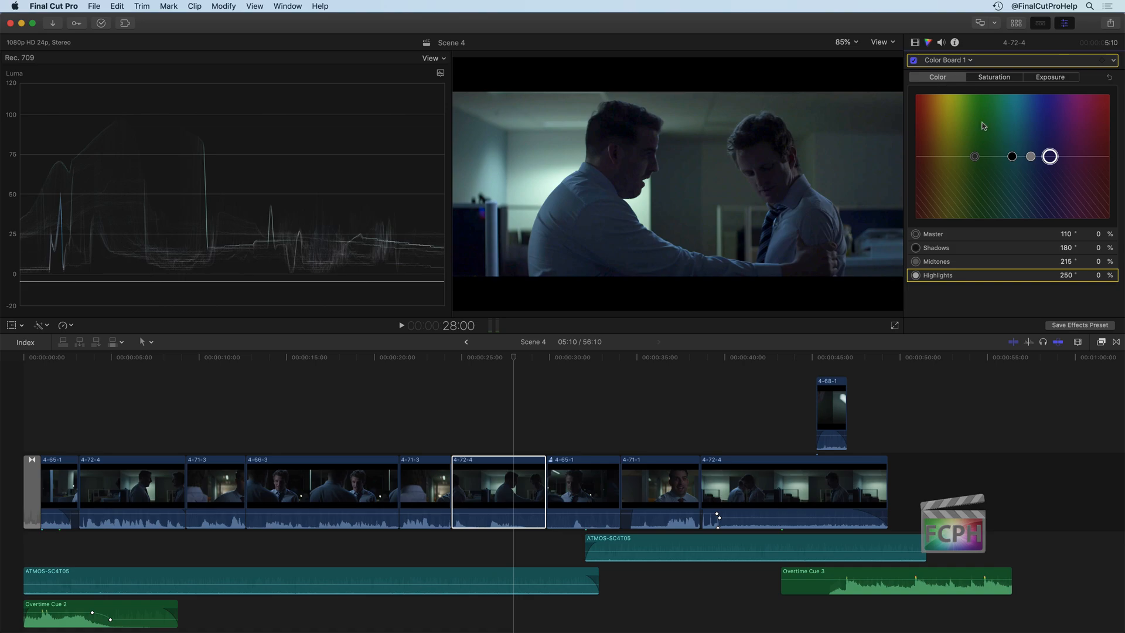
pyautogui.moveTo(1050, 156)
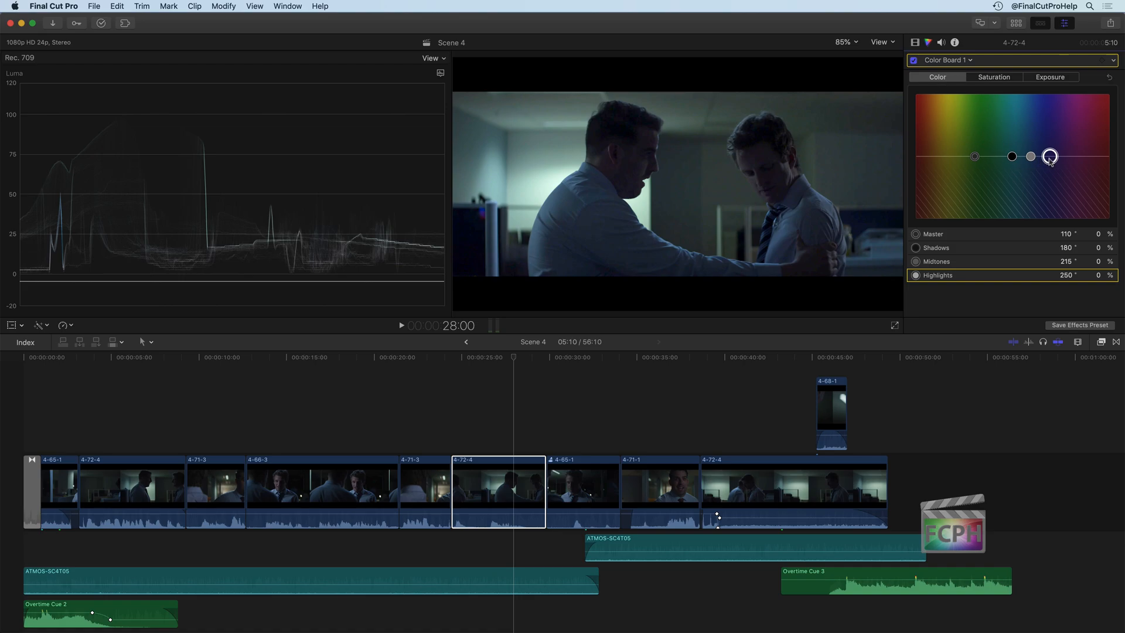
pyautogui.moveTo(1049, 156)
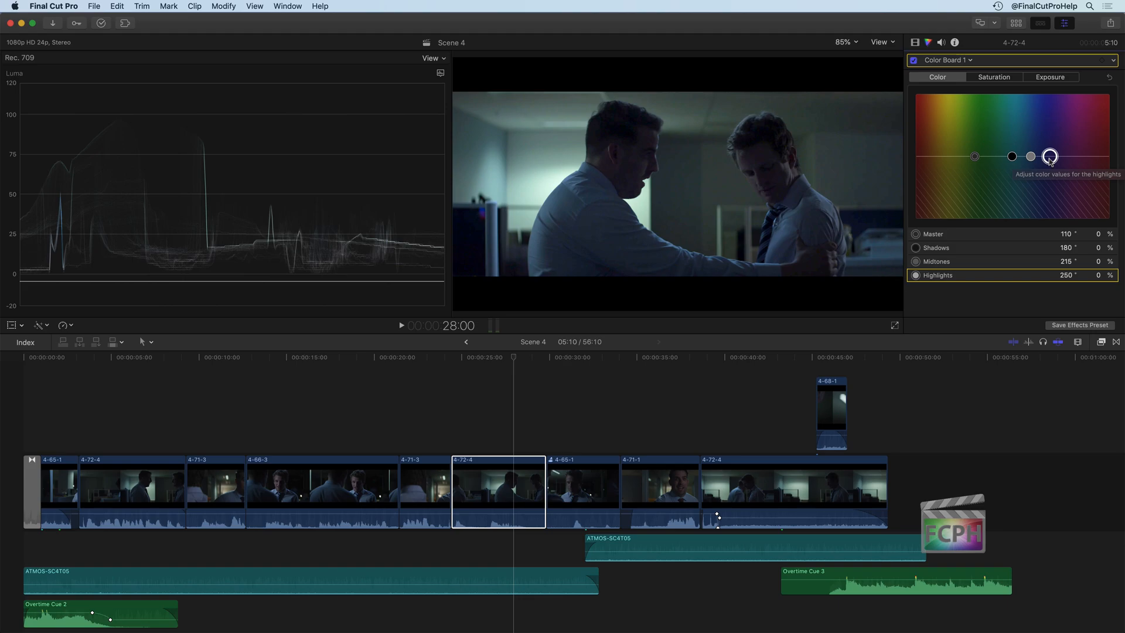
pyautogui.moveTo(1068, 143)
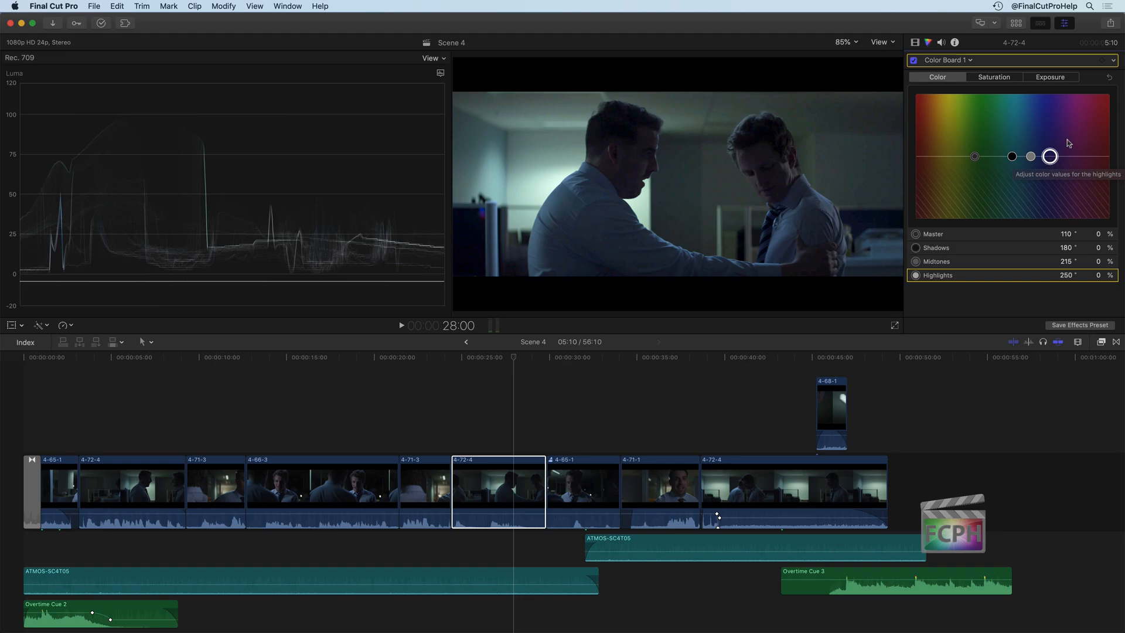
pyautogui.moveTo(1013, 159)
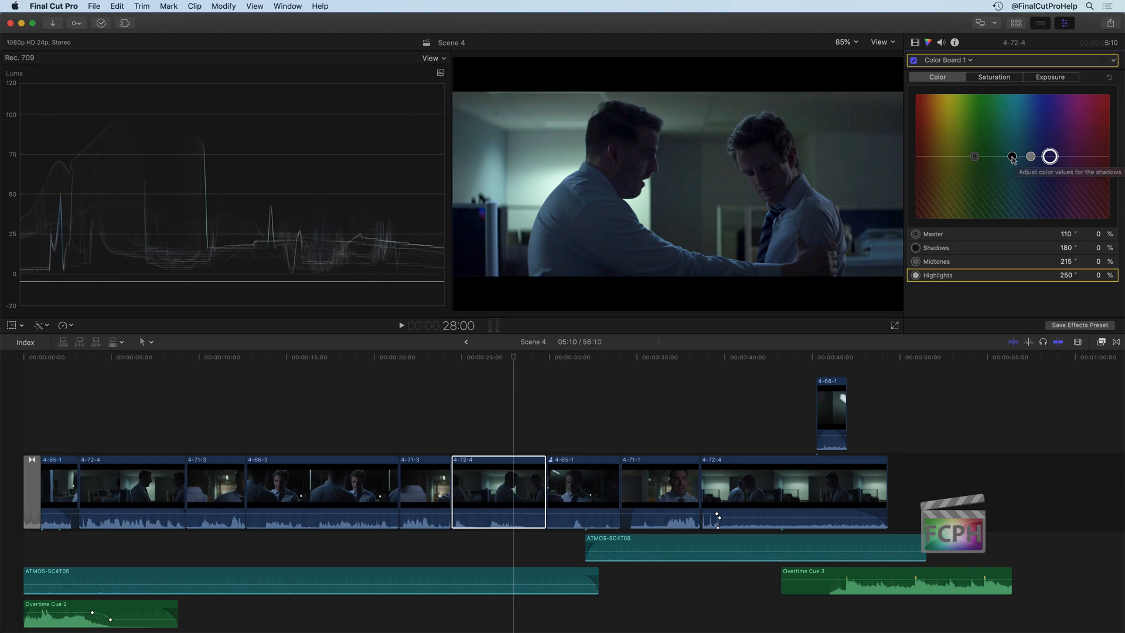
pyautogui.moveTo(972, 157)
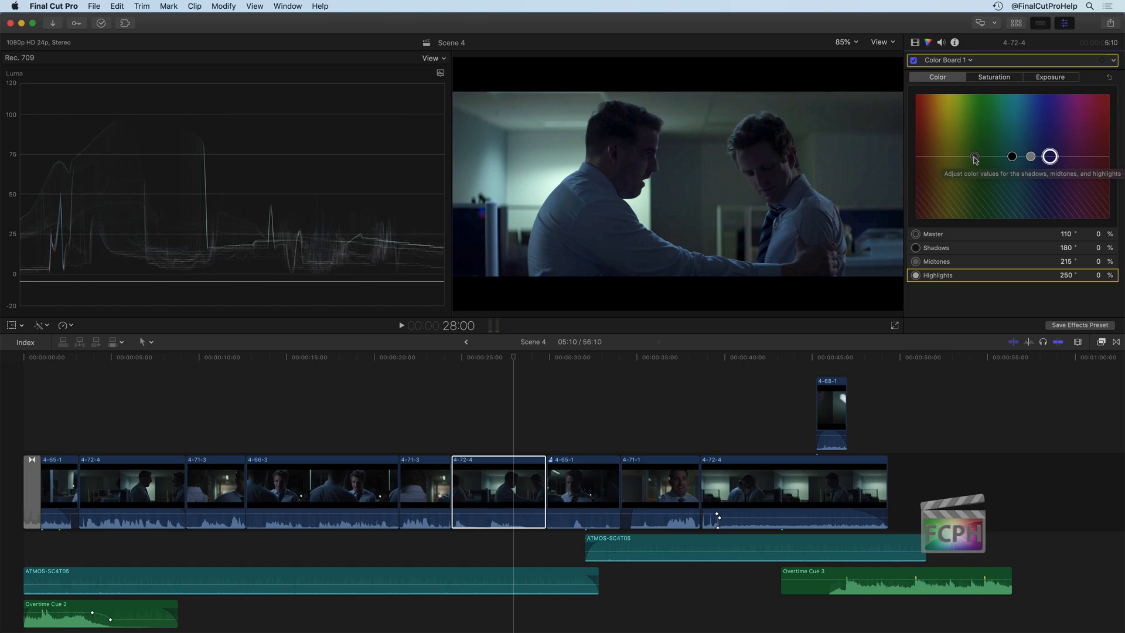
pyautogui.moveTo(988, 162)
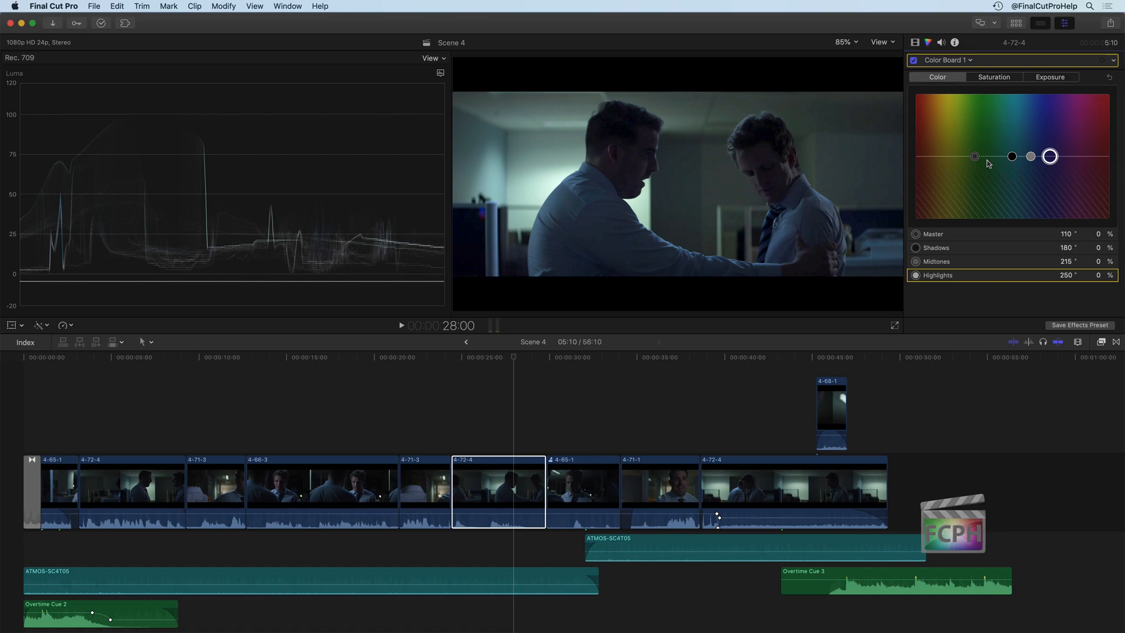
pyautogui.moveTo(981, 96)
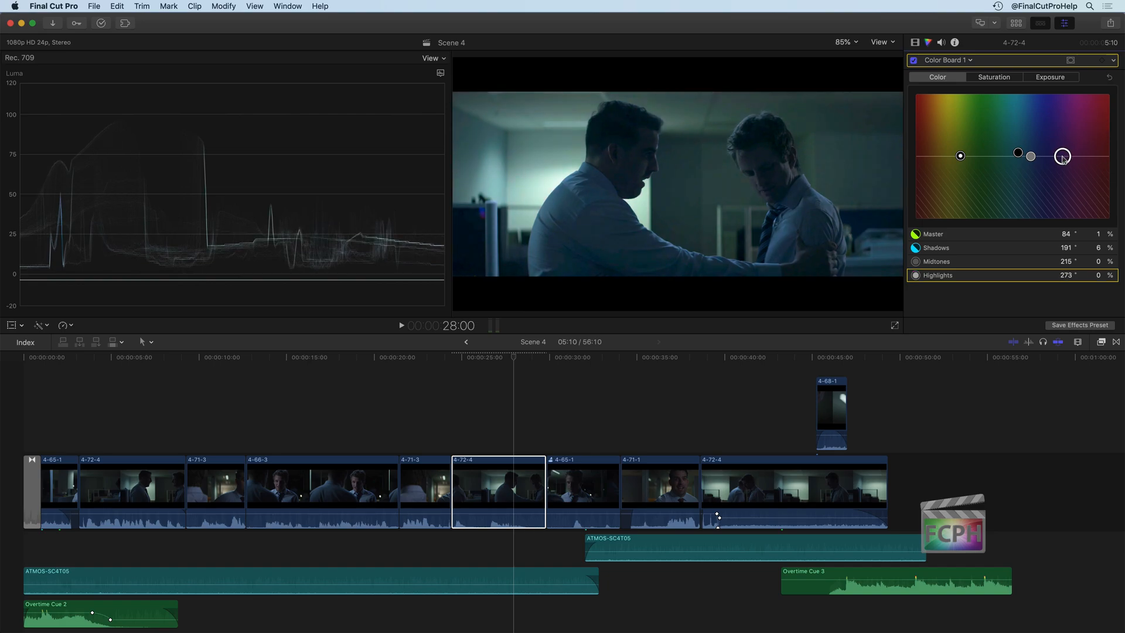
pyautogui.moveTo(969, 99)
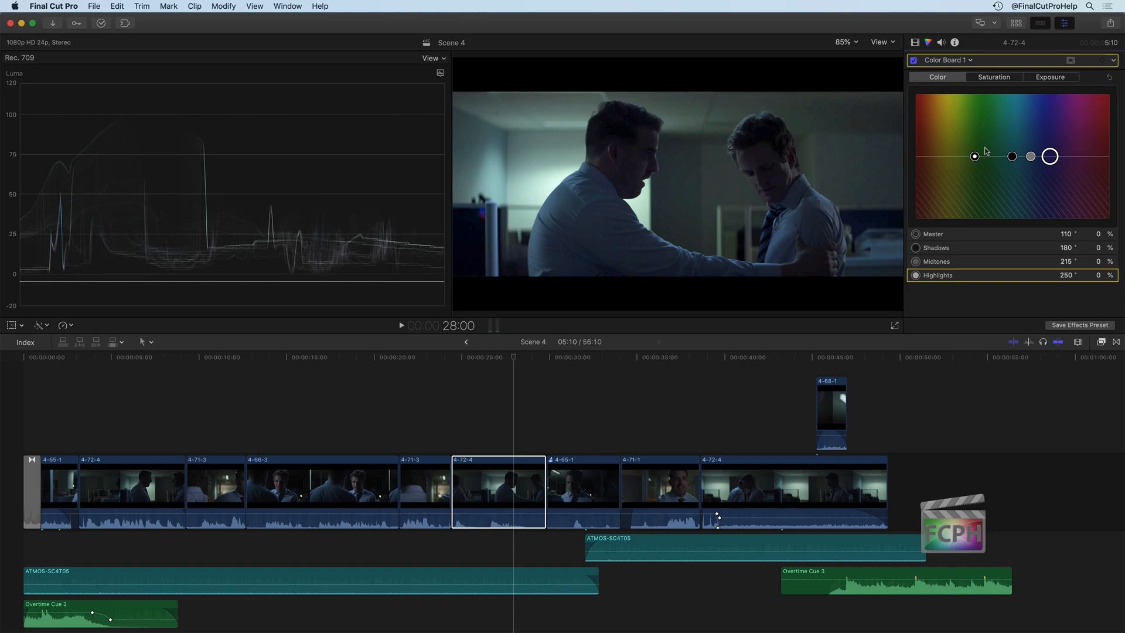
pyautogui.moveTo(1002, 157)
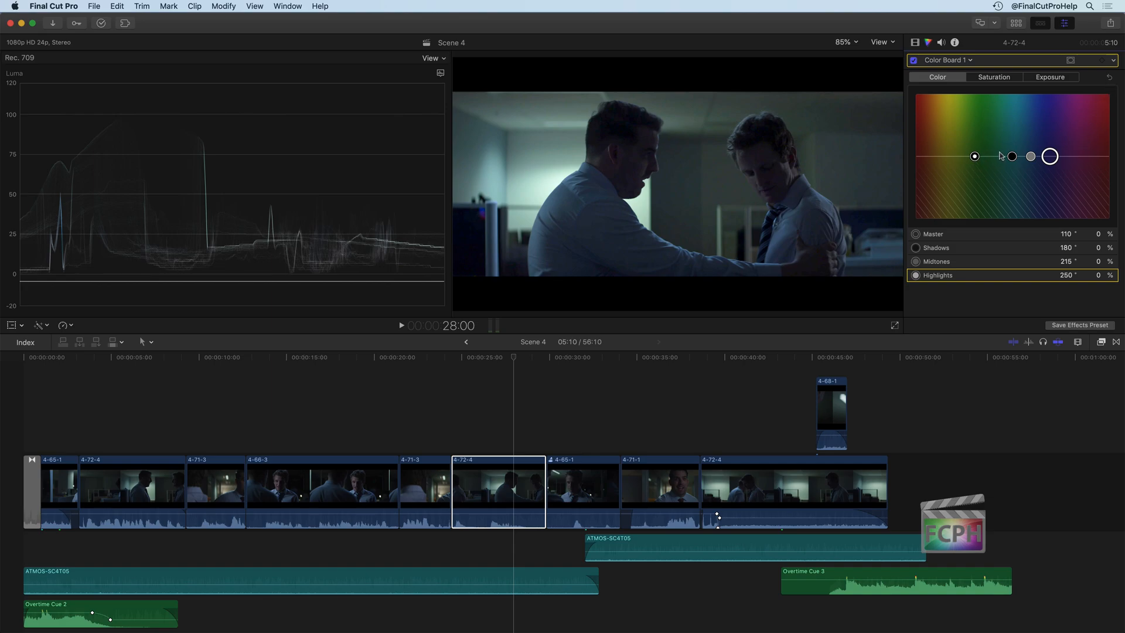
pyautogui.moveTo(998, 132)
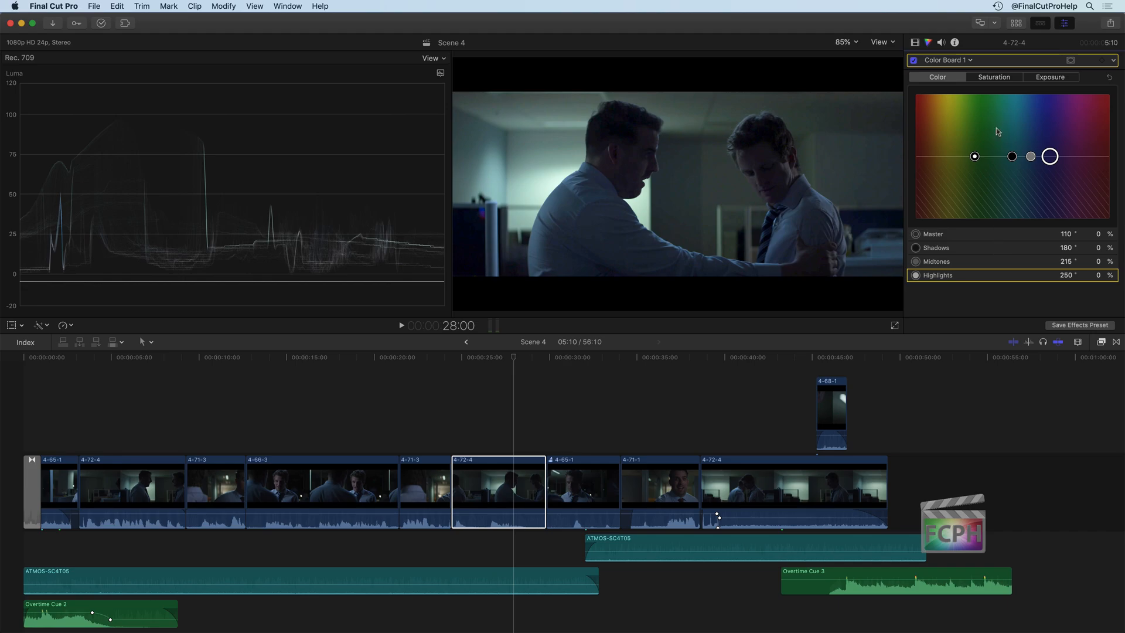
pyautogui.moveTo(982, 119)
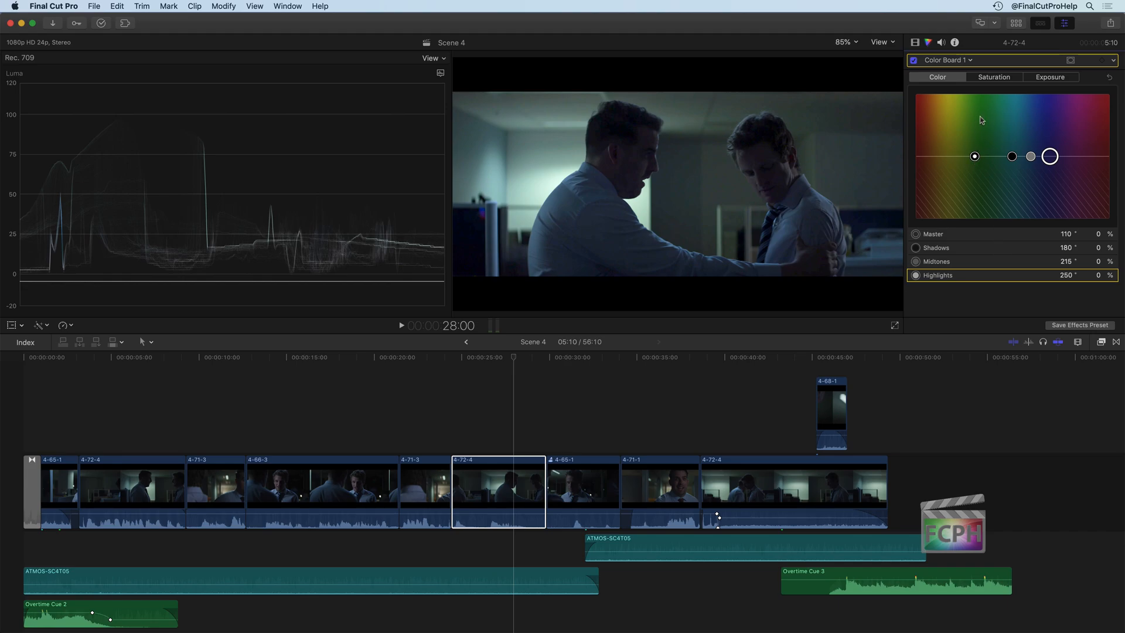
pyautogui.moveTo(975, 181)
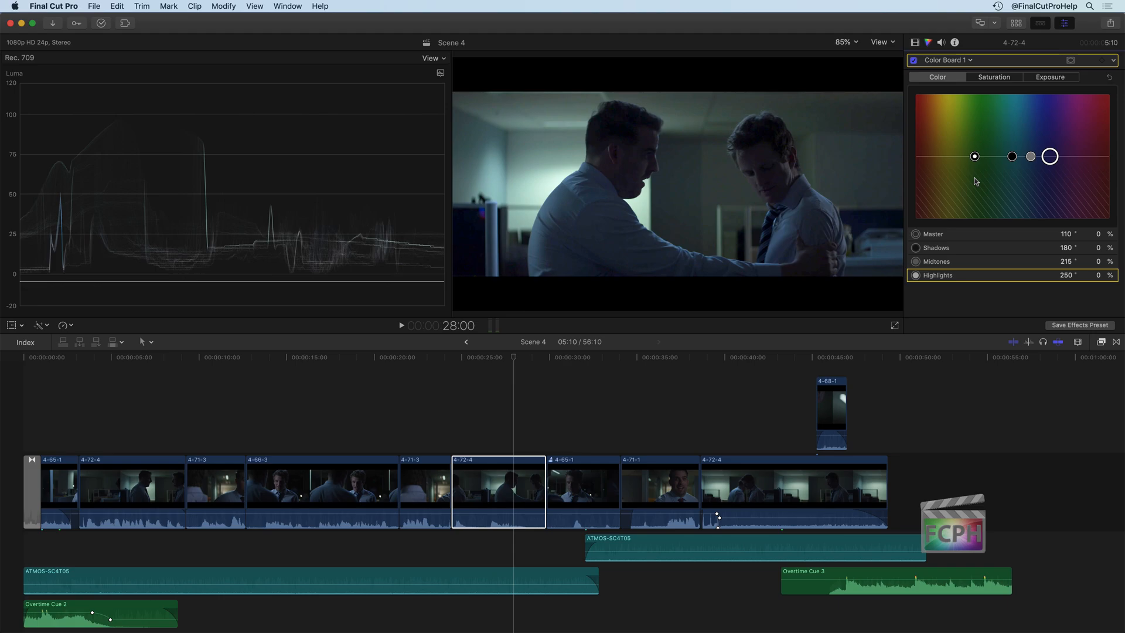
pyautogui.moveTo(824, 247)
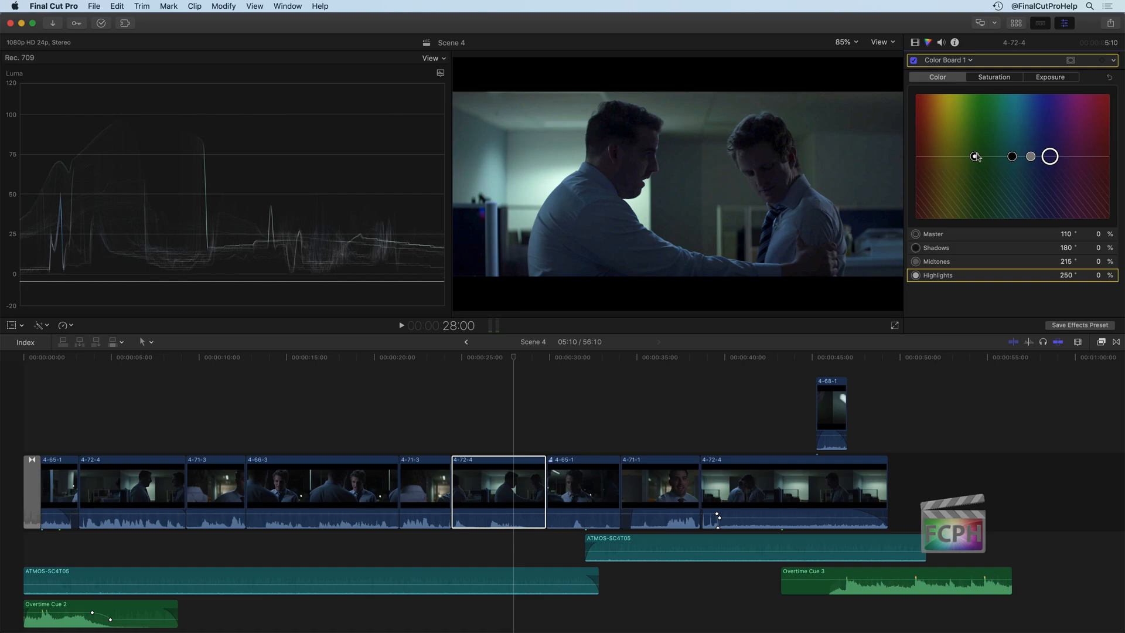
# - Select the Master colour puck on the Color tab
pyautogui.click(975, 155)
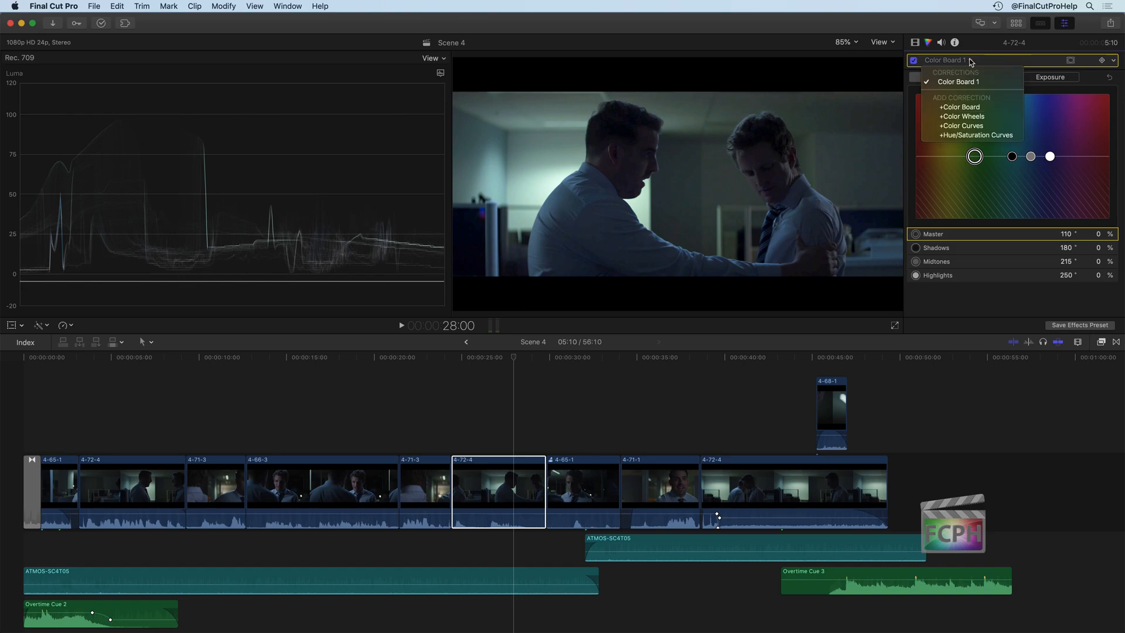
pyautogui.moveTo(960, 106)
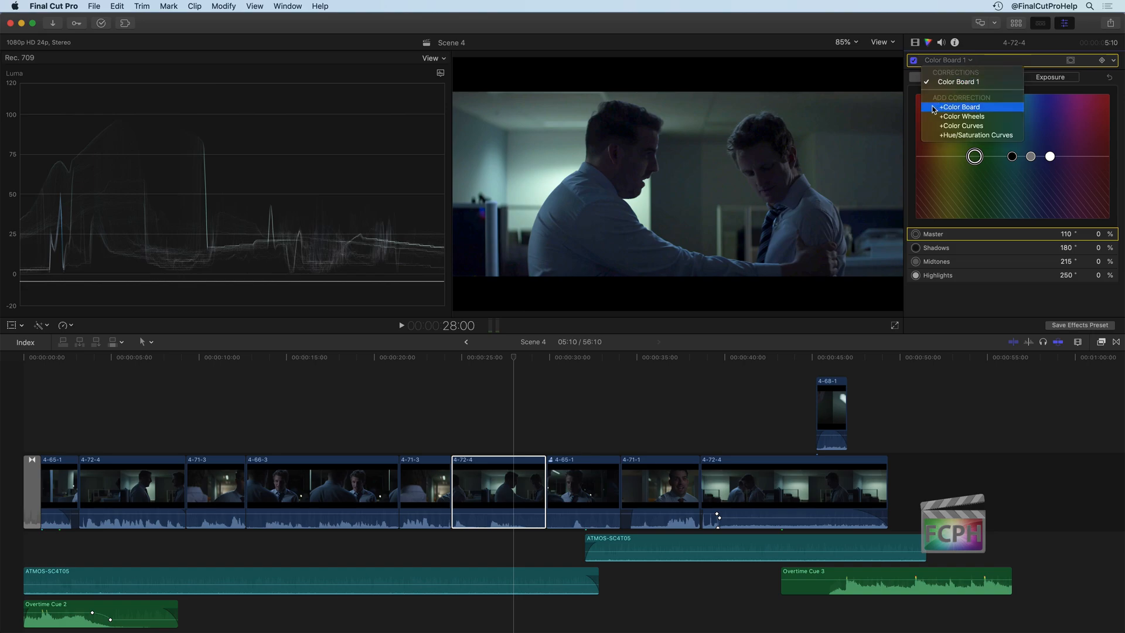
pyautogui.moveTo(983, 110)
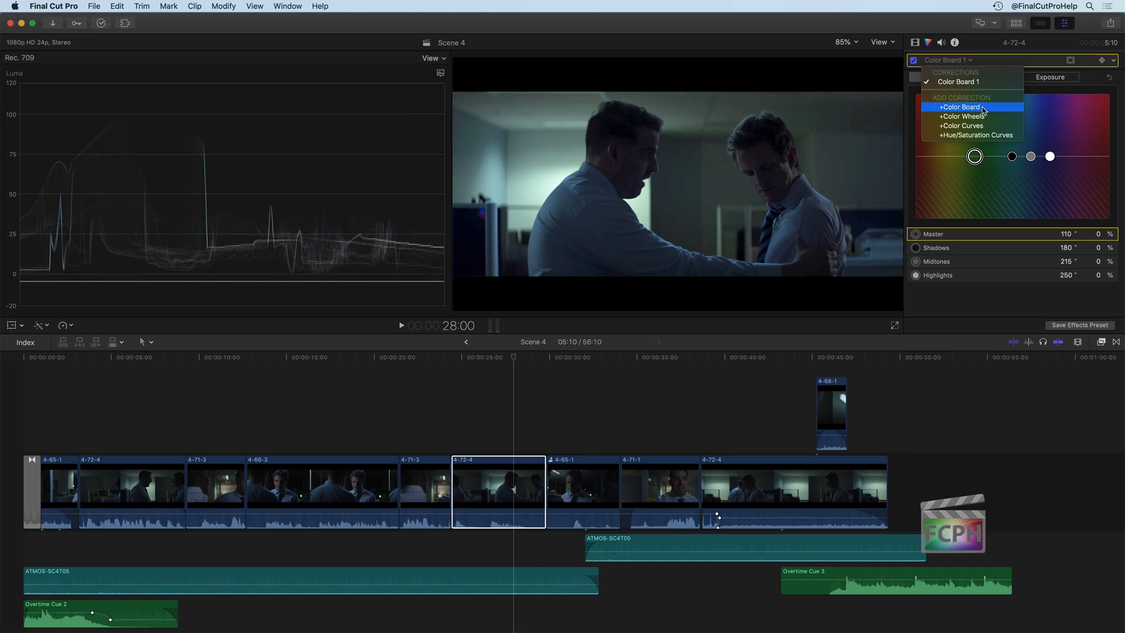
pyautogui.moveTo(944, 112)
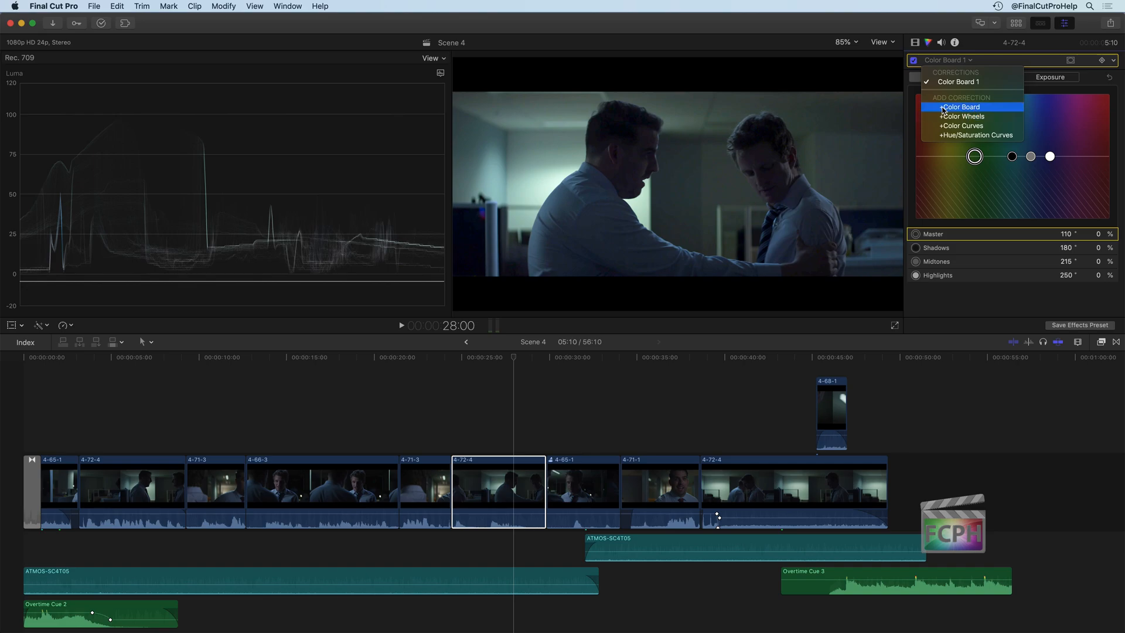
pyautogui.moveTo(971, 116)
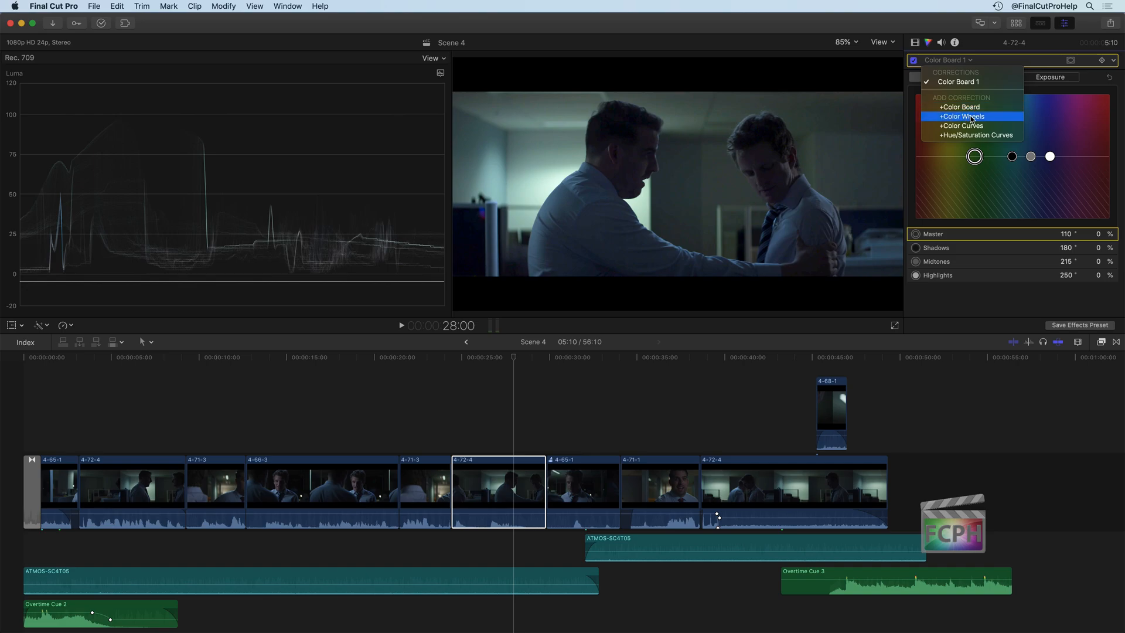
pyautogui.moveTo(976, 135)
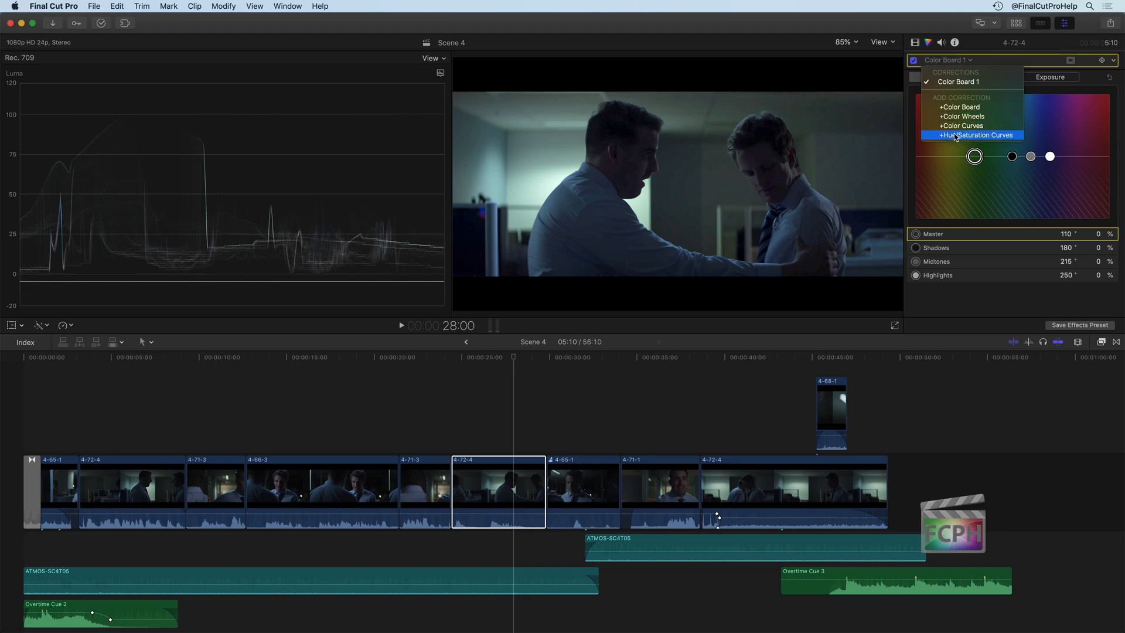
pyautogui.moveTo(961, 116)
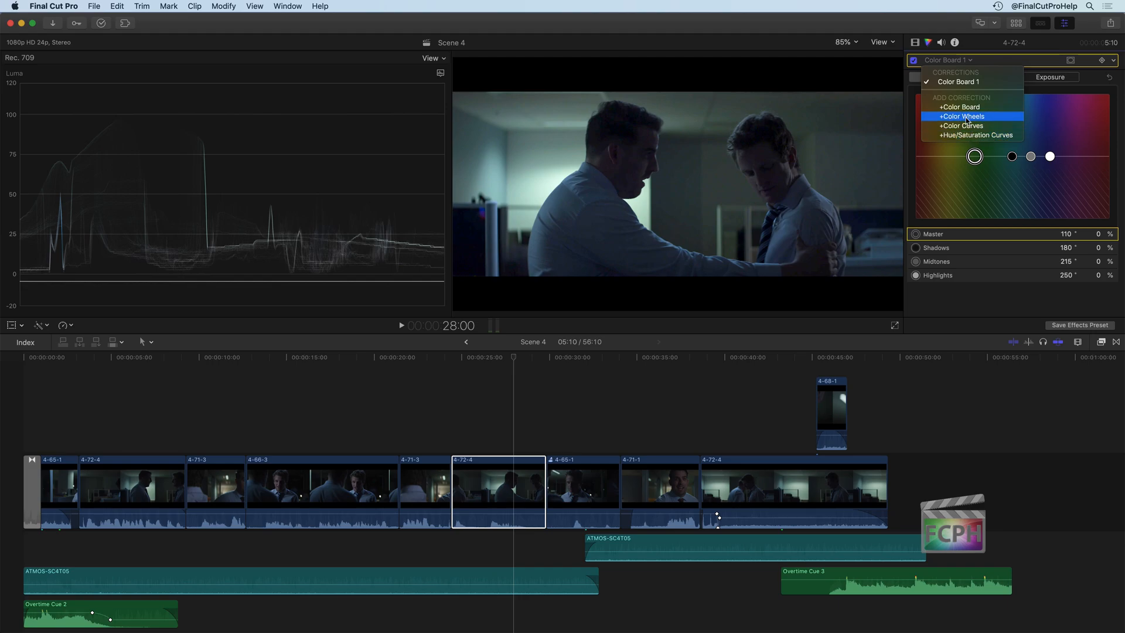
# - Choose +Color Wheels under Add Correction in the inspector's correction menu
pyautogui.click(962, 116)
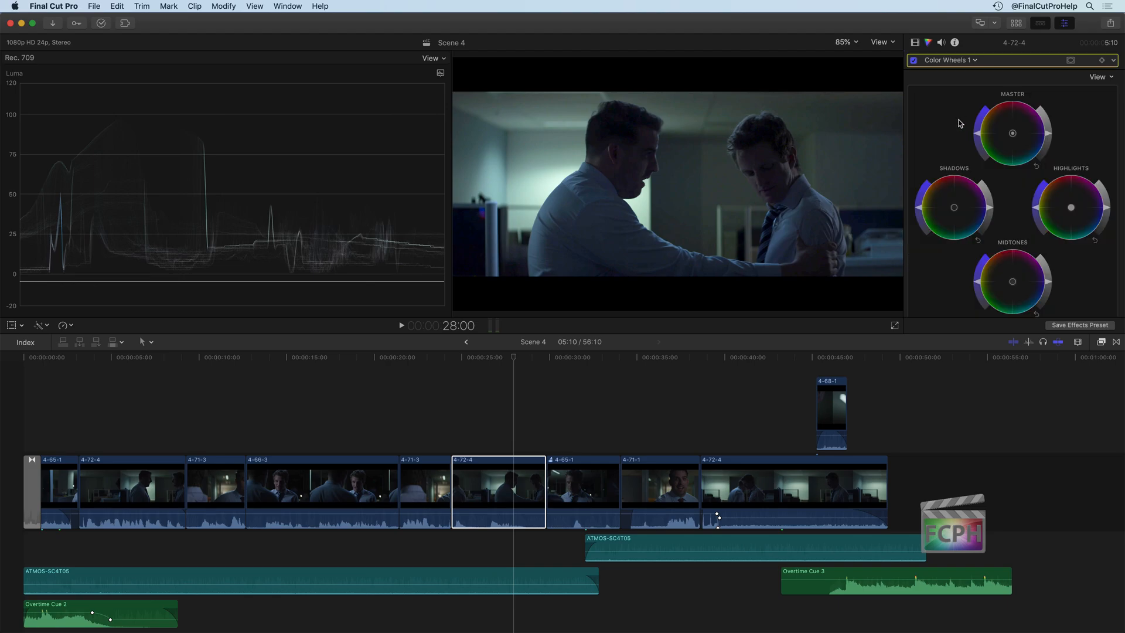
pyautogui.moveTo(1022, 252)
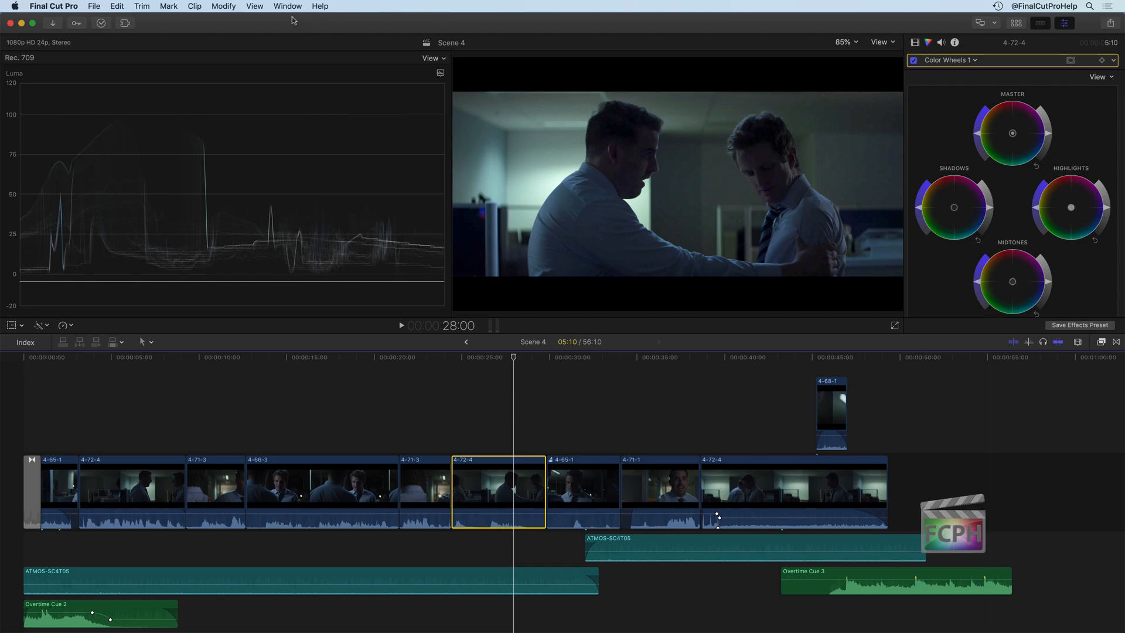
# - Open the View menu in the menu bar to reach Toggle Inspector Height
pyautogui.click(255, 6)
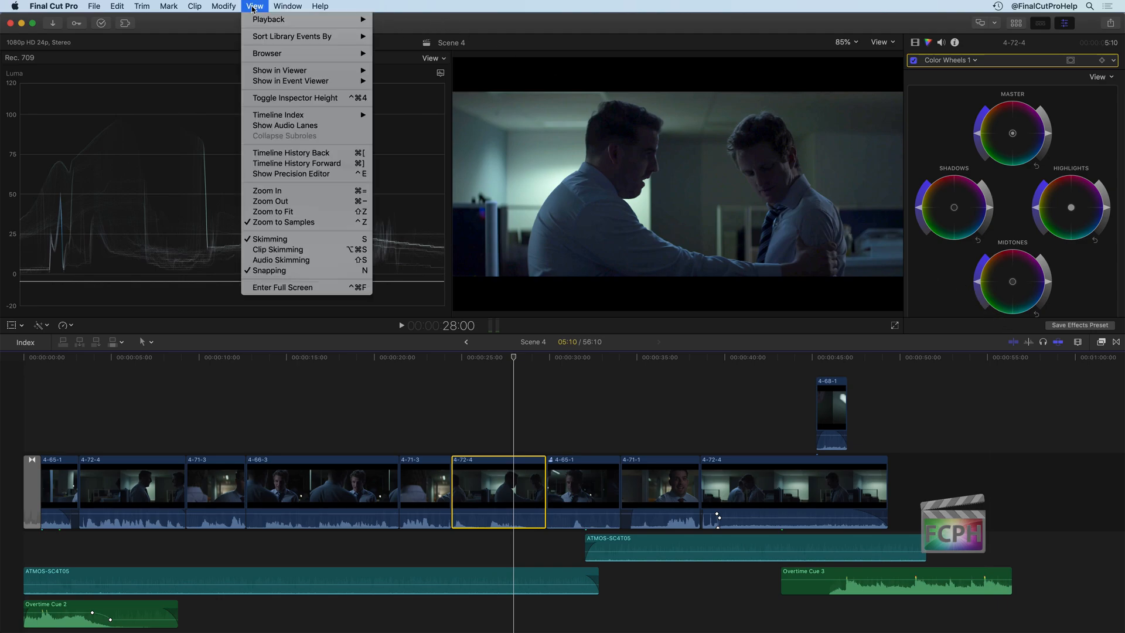
pyautogui.moveTo(280, 70)
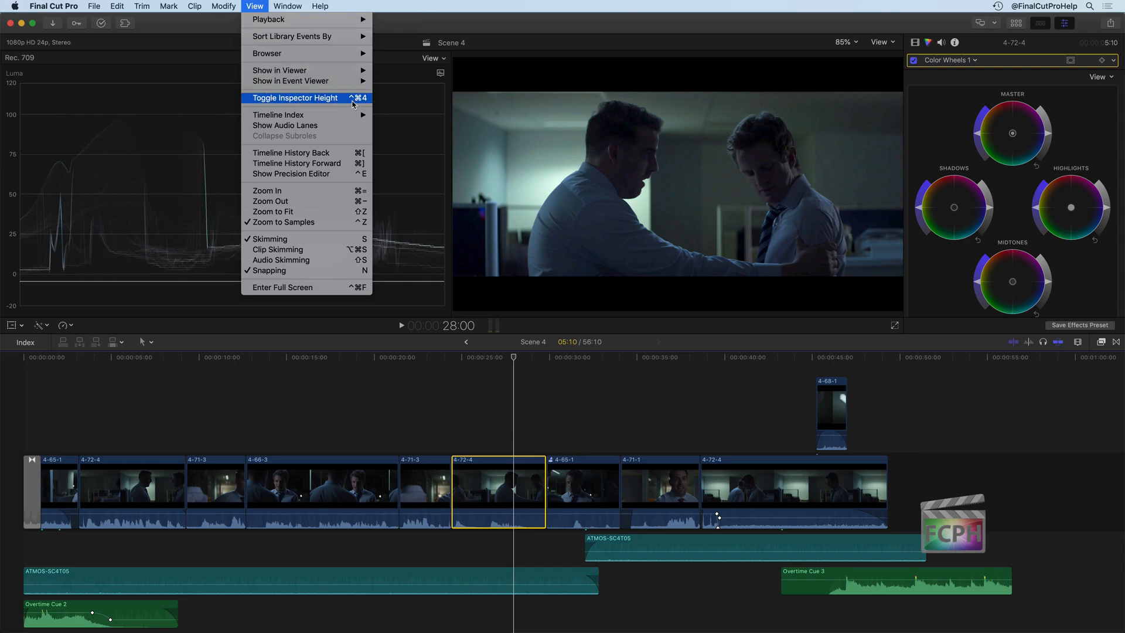
pyautogui.moveTo(284, 102)
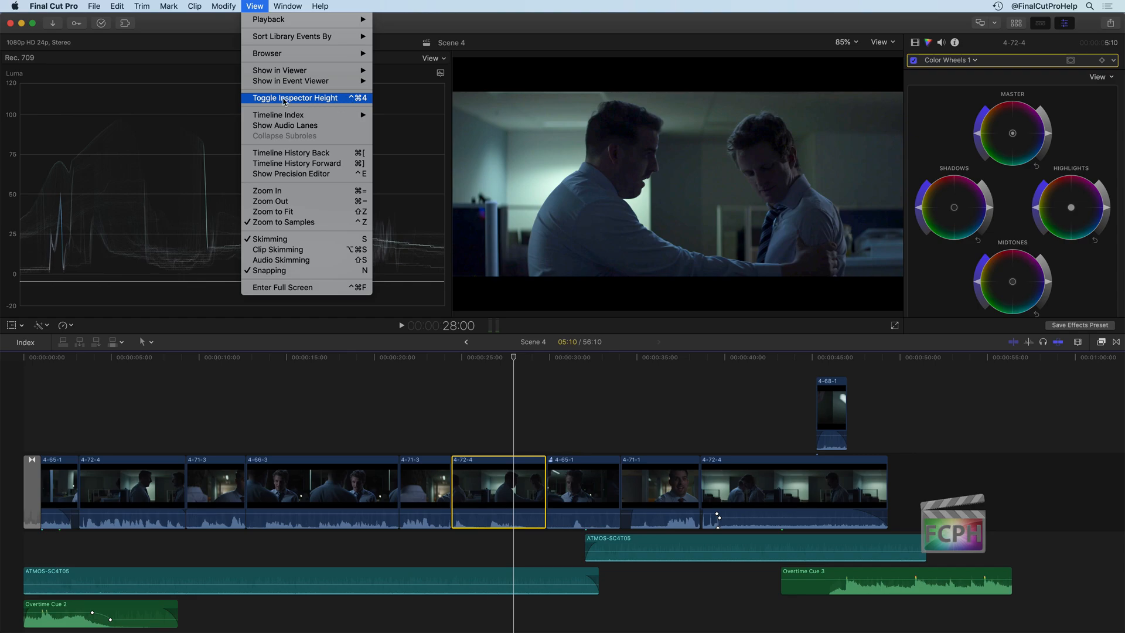
pyautogui.moveTo(294, 98)
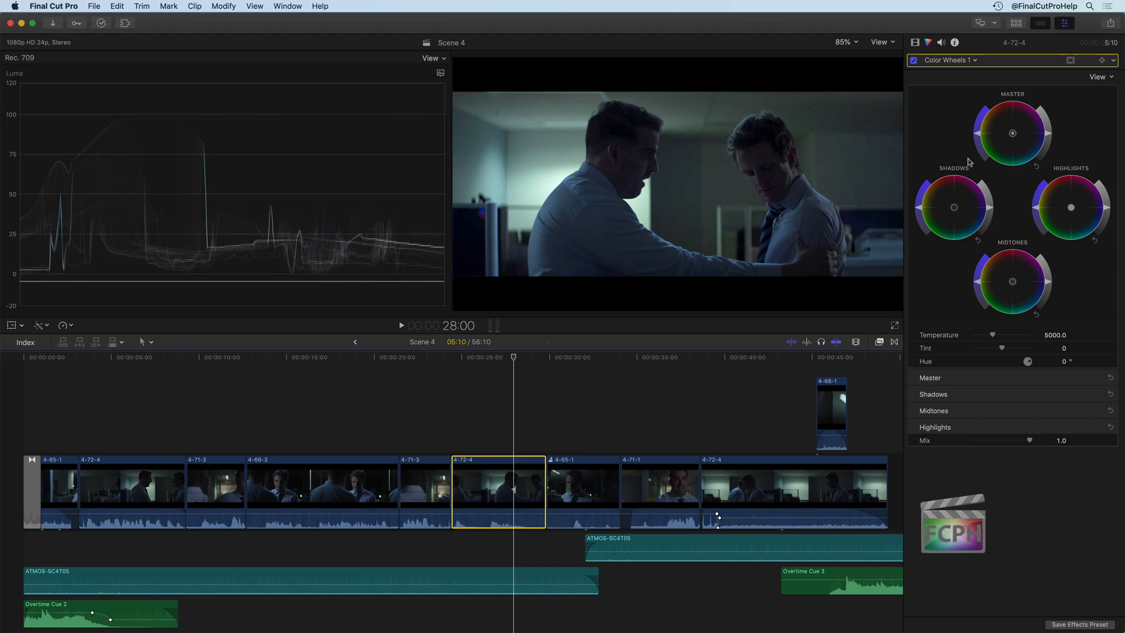
pyautogui.moveTo(985, 509)
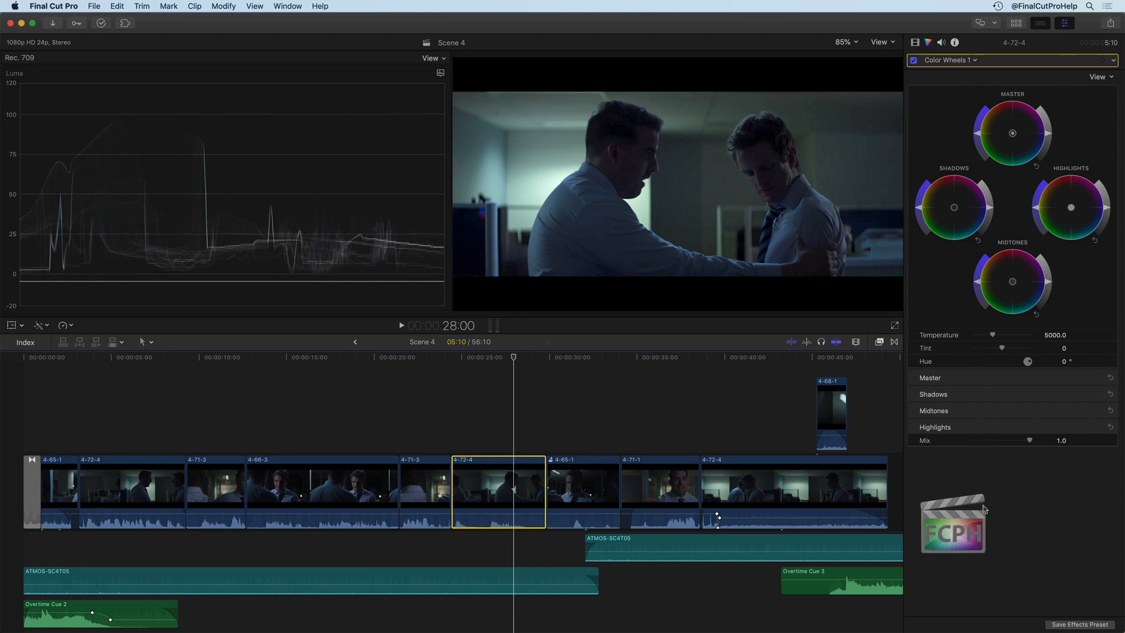
pyautogui.moveTo(977, 580)
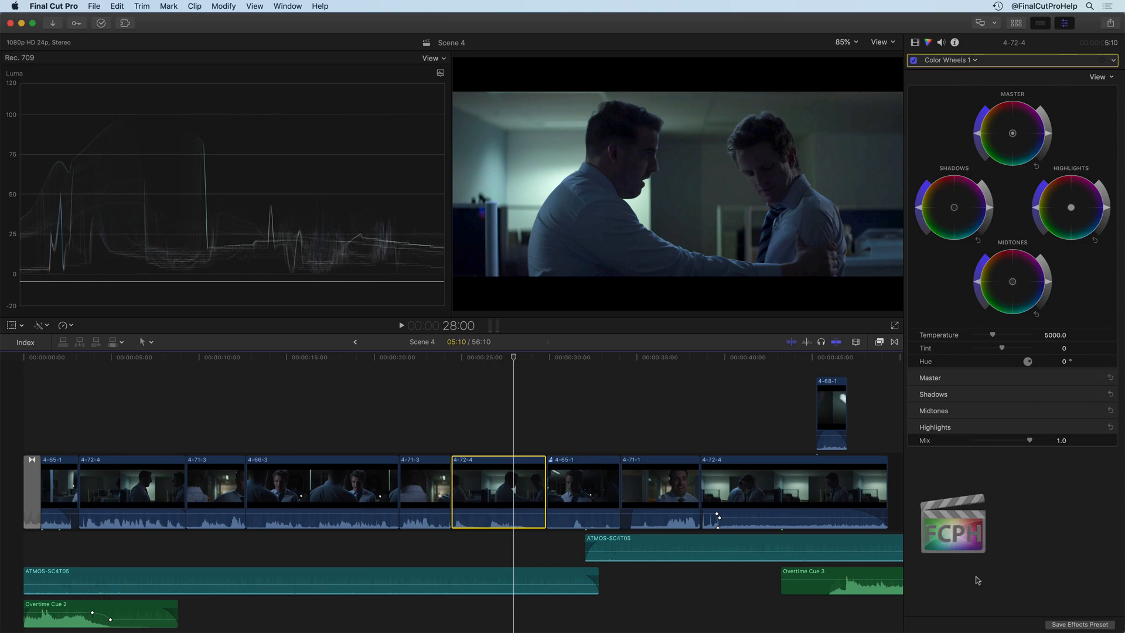
pyautogui.moveTo(948, 181)
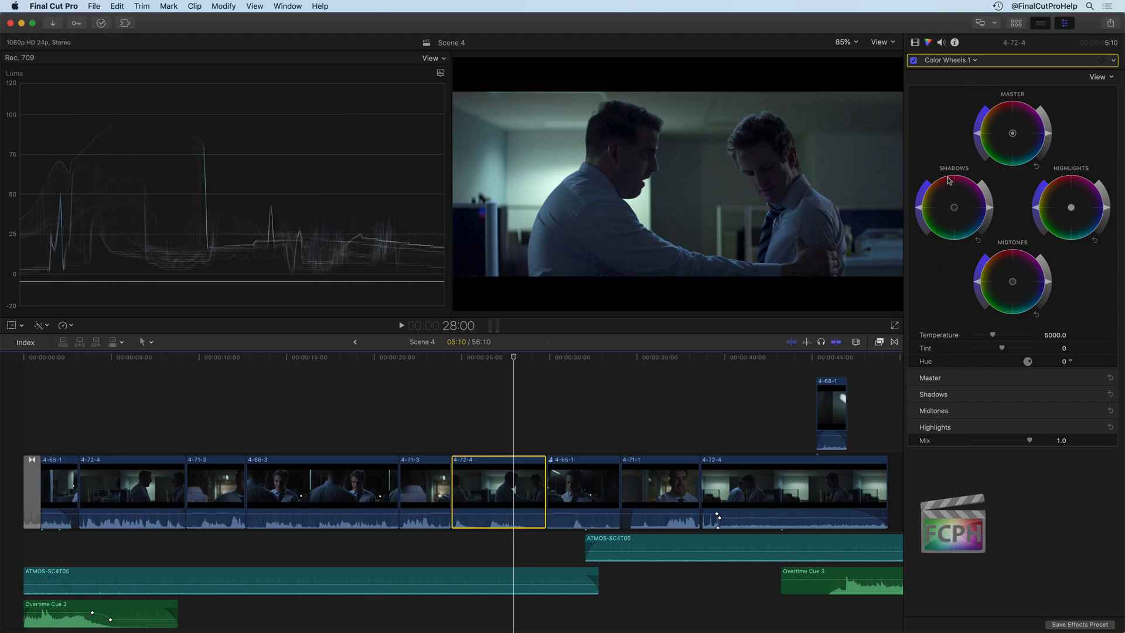
pyautogui.moveTo(1007, 233)
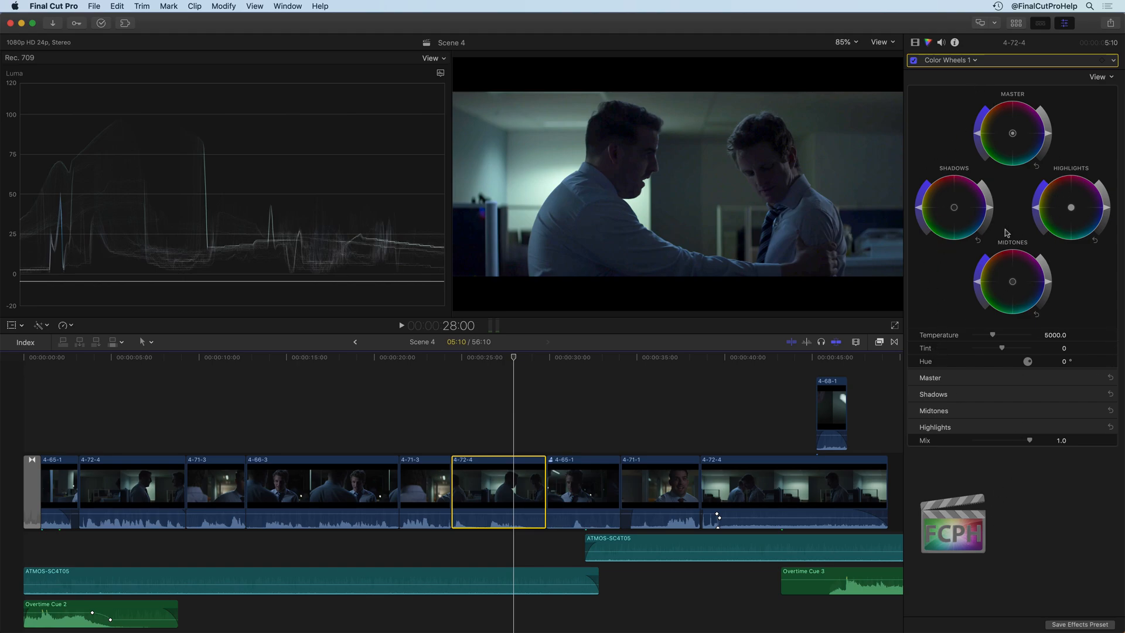
pyautogui.moveTo(931, 366)
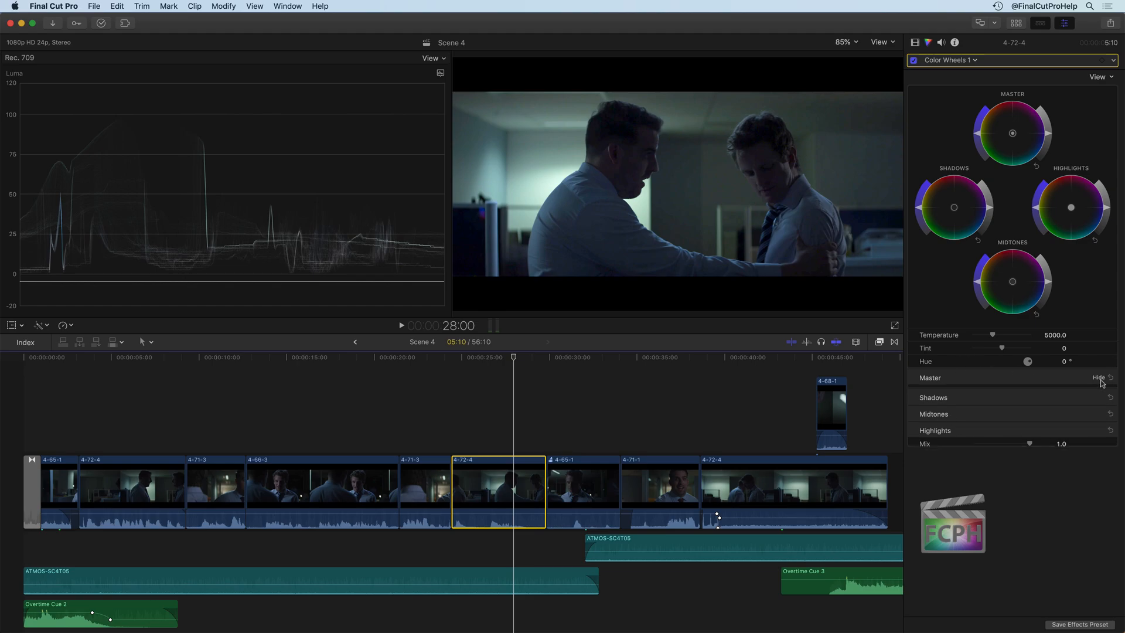
# - Expand the Master, Shadows, Midtones and Highlights parameter sections, all still at defaults
pyautogui.click(1100, 377)
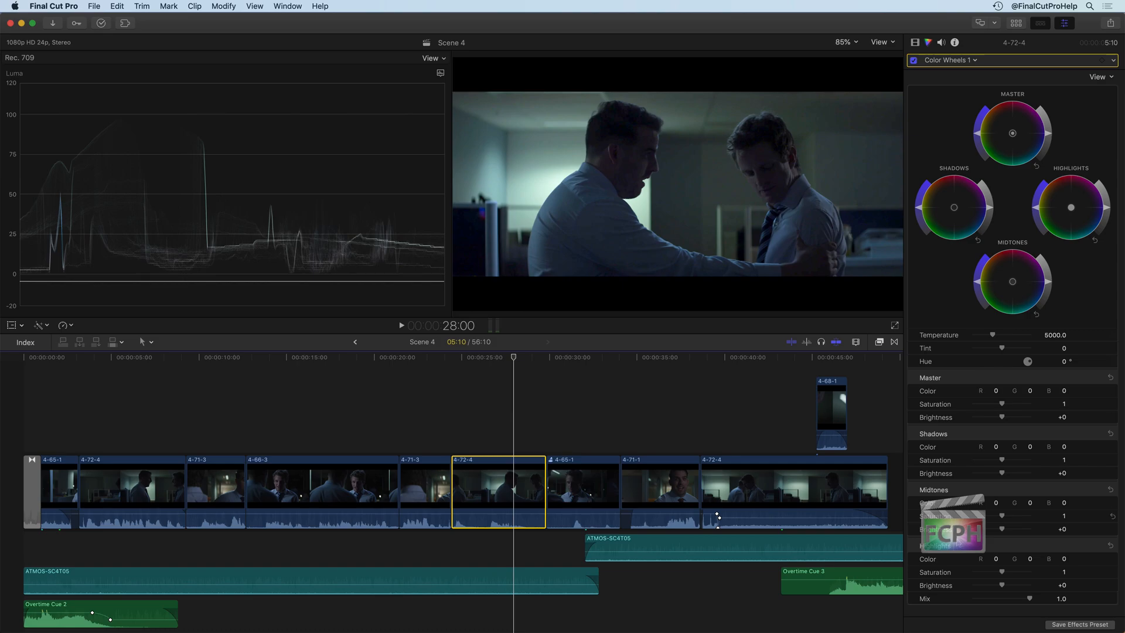
pyautogui.moveTo(956, 560)
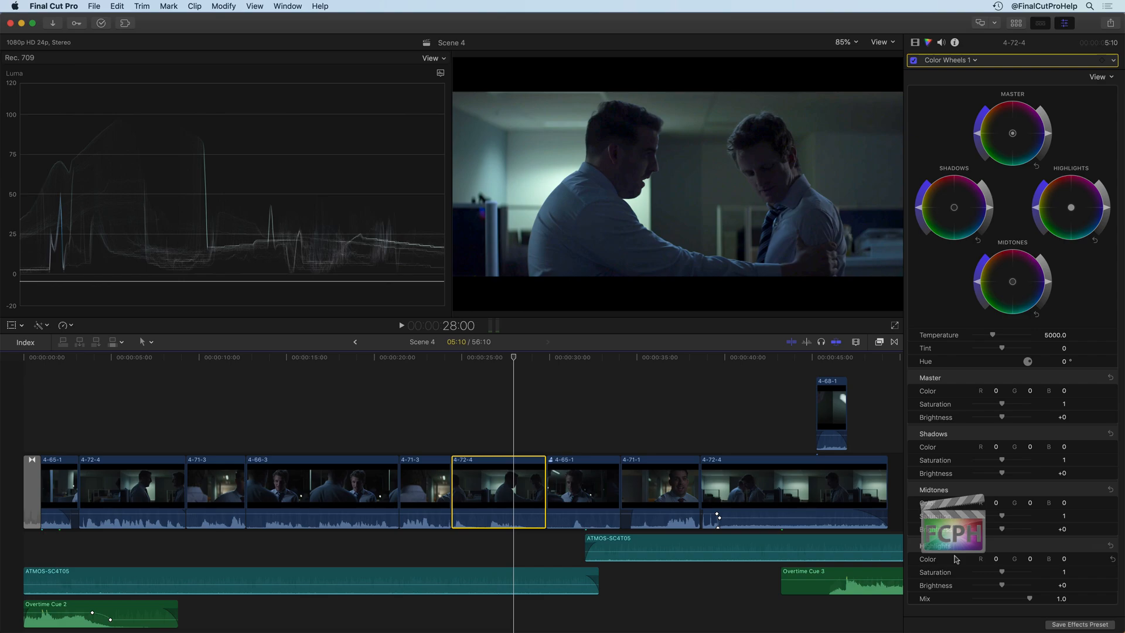
pyautogui.click(915, 42)
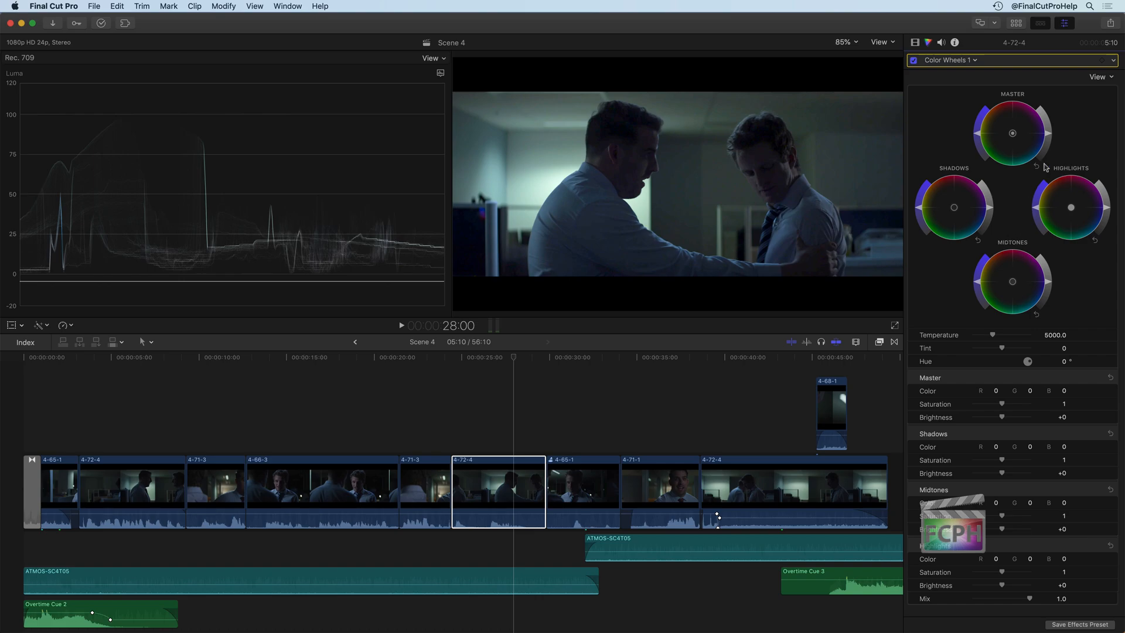
pyautogui.moveTo(1077, 194)
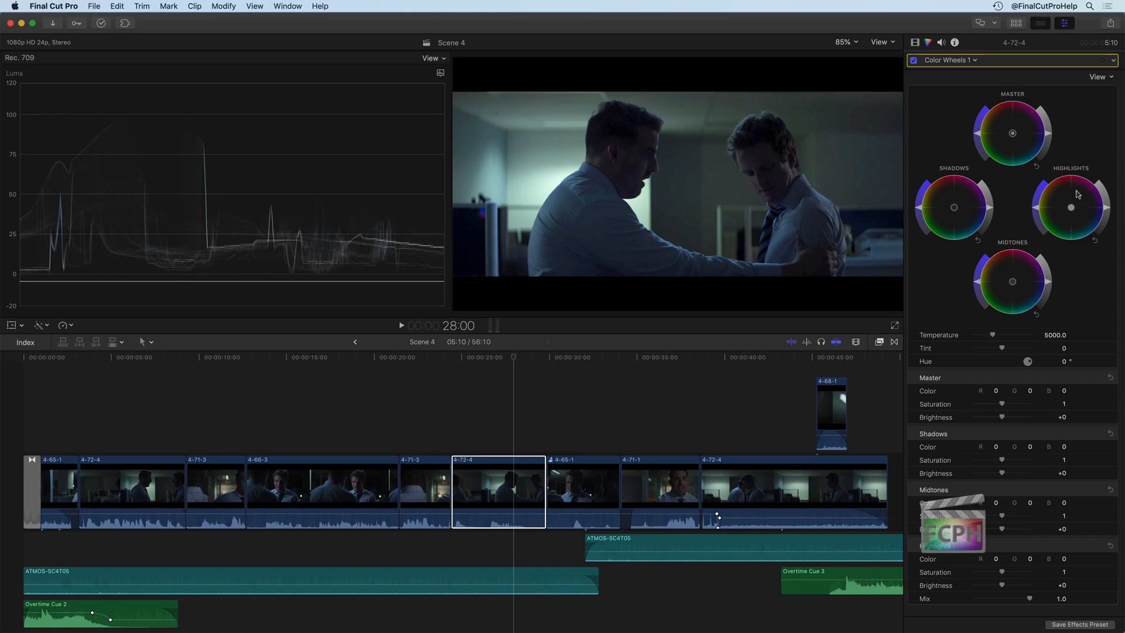
pyautogui.moveTo(952, 175)
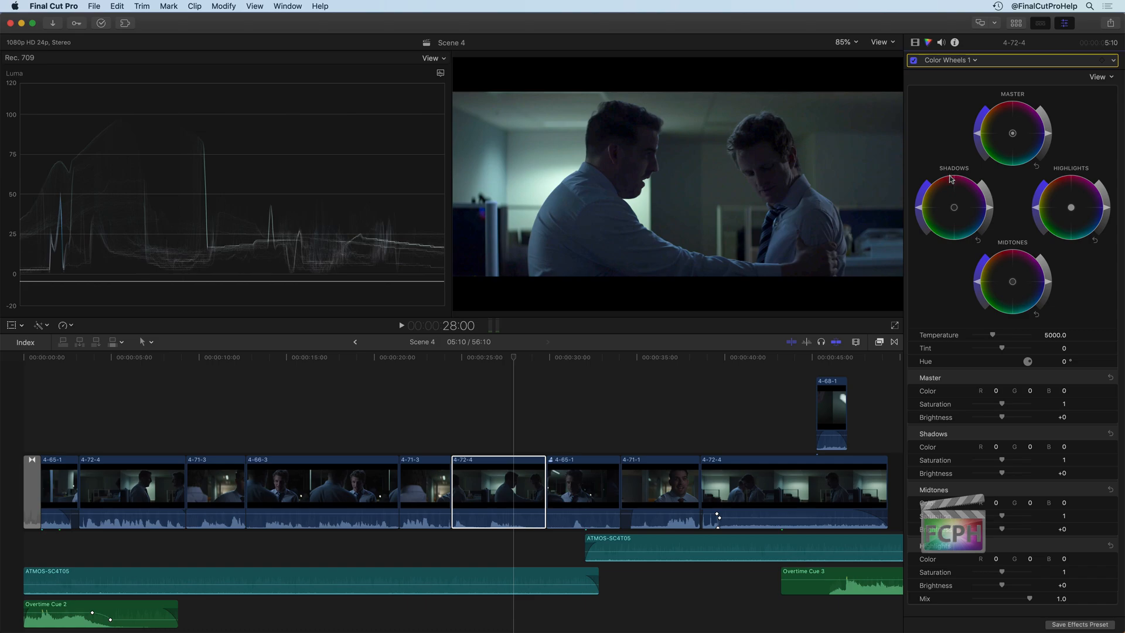
pyautogui.moveTo(1096, 243)
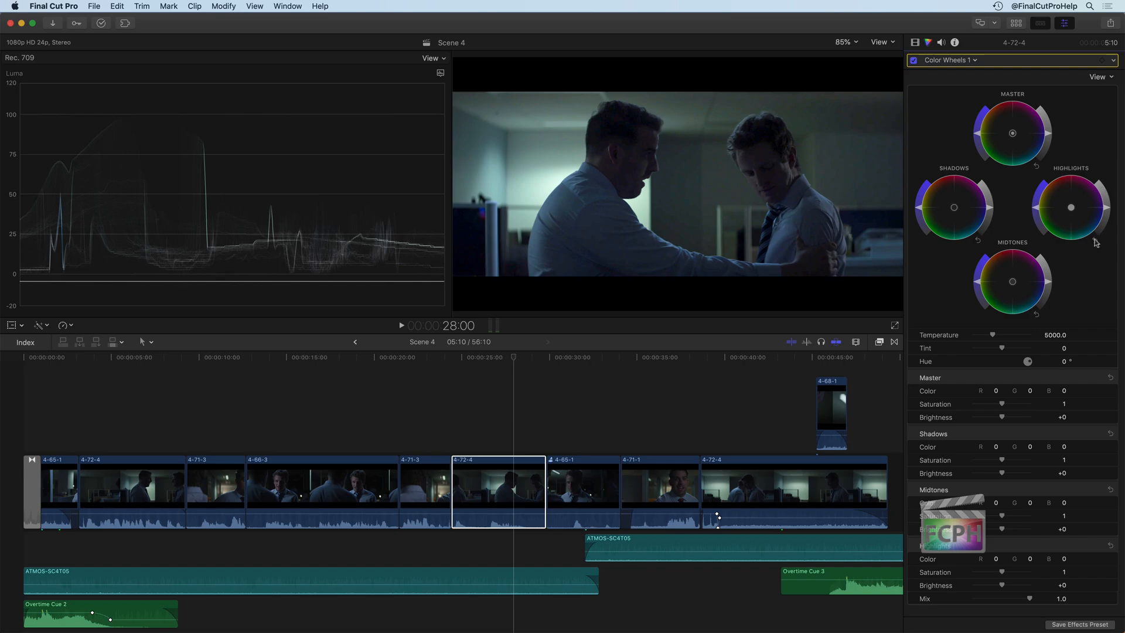
pyautogui.moveTo(1109, 210)
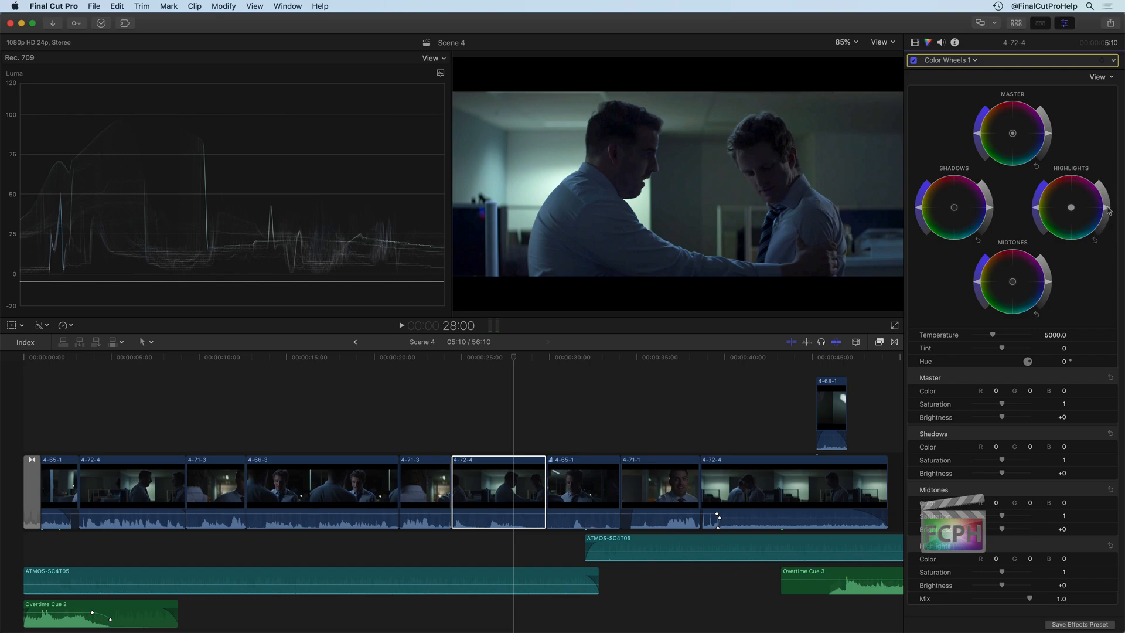
pyautogui.moveTo(1108, 211)
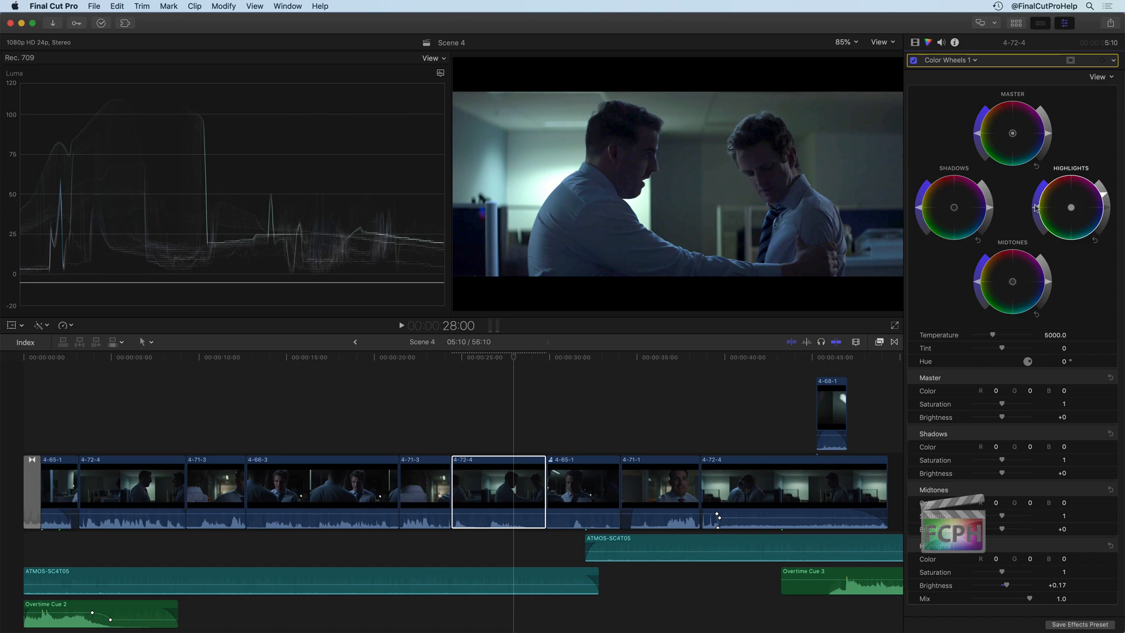
pyautogui.moveTo(1038, 212)
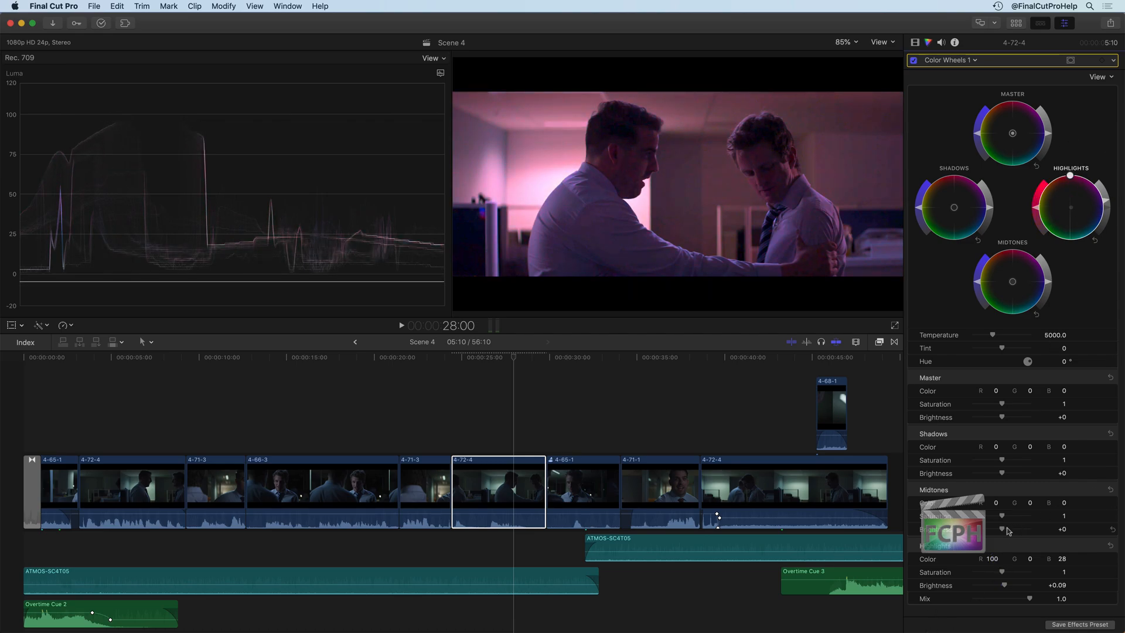
pyautogui.moveTo(999, 567)
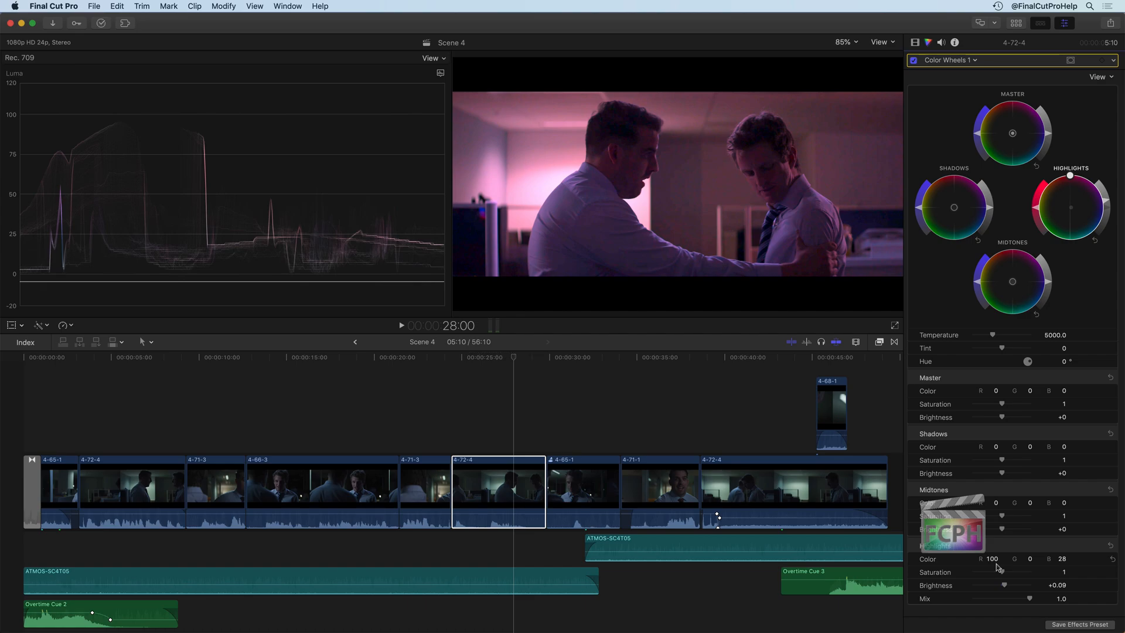
pyautogui.moveTo(1054, 139)
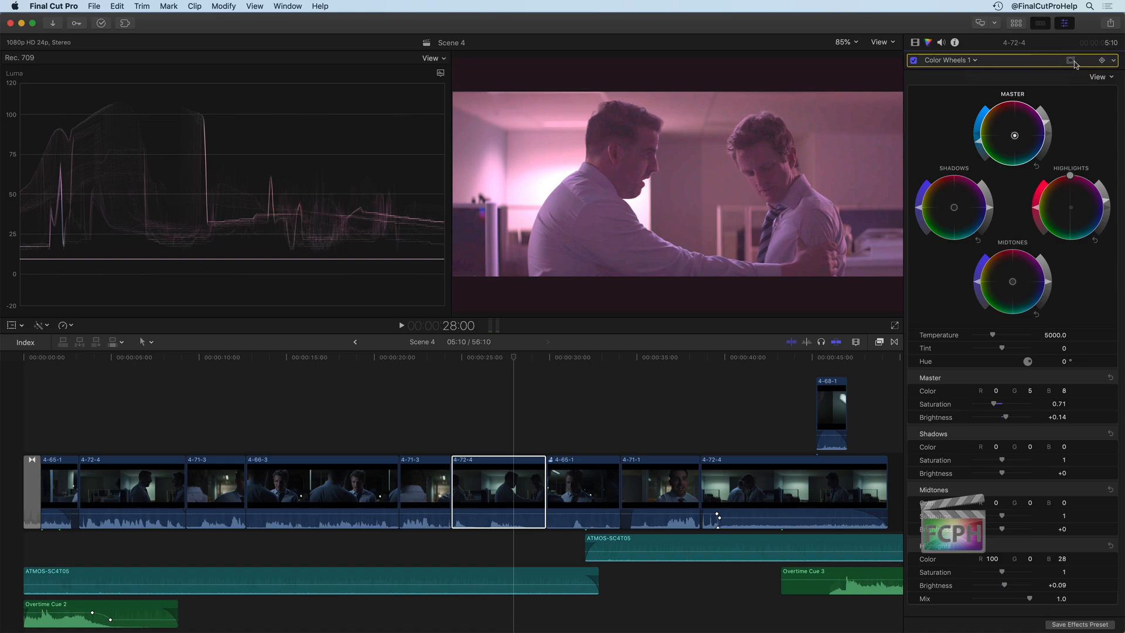
pyautogui.moveTo(1072, 60)
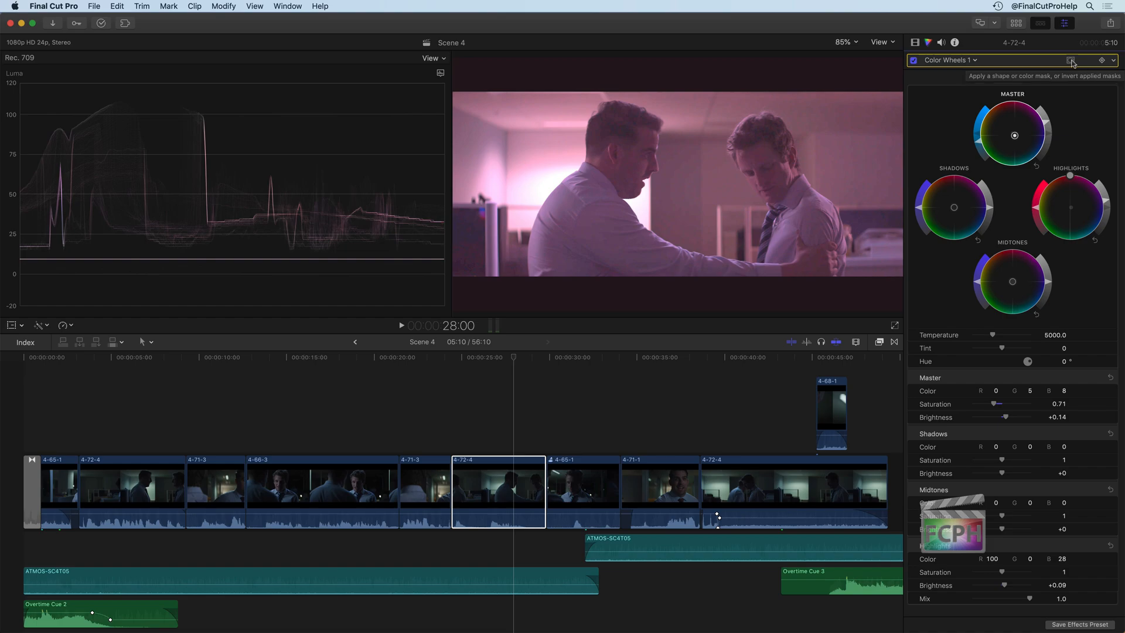
# - Add a shape mask to the Color Wheels correction for the right man's face
pyautogui.click(1069, 61)
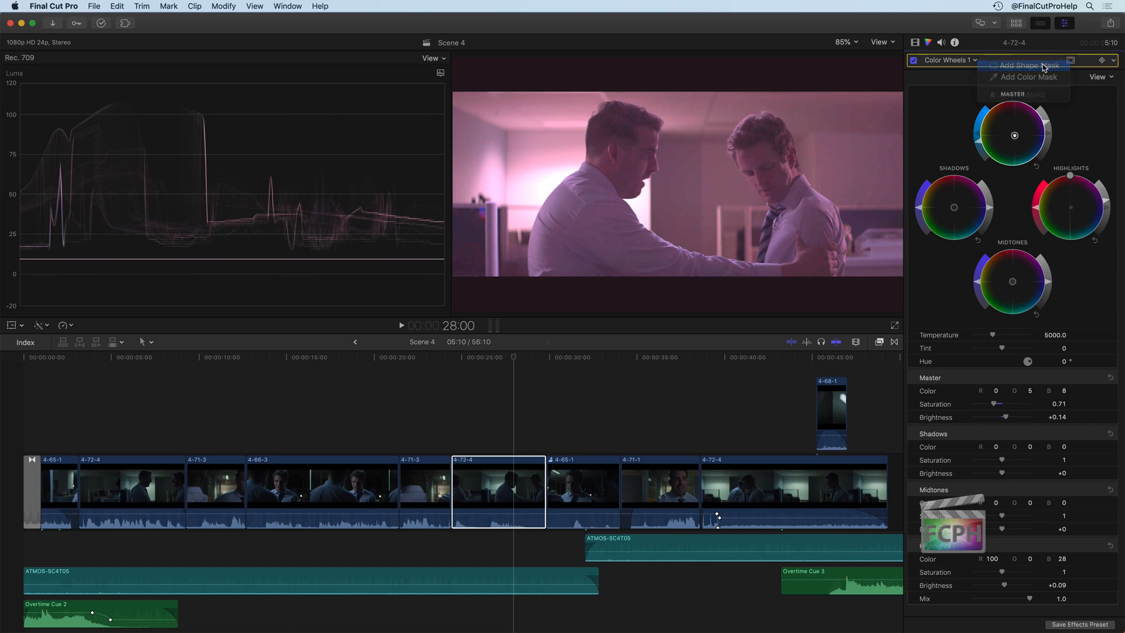
pyautogui.click(1029, 65)
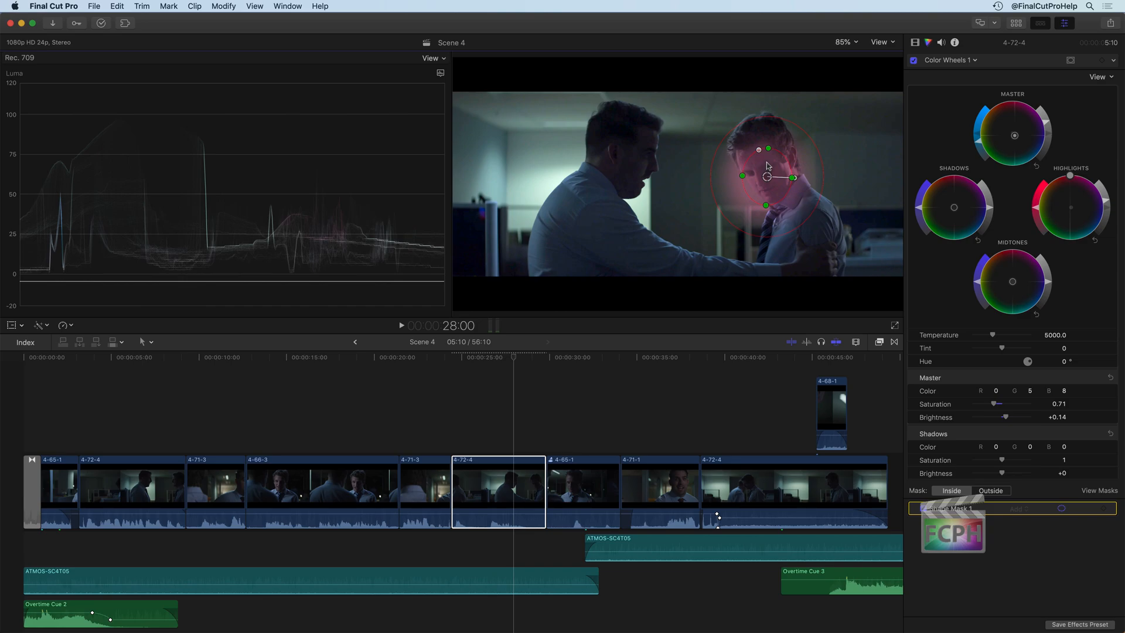
pyautogui.moveTo(1022, 61)
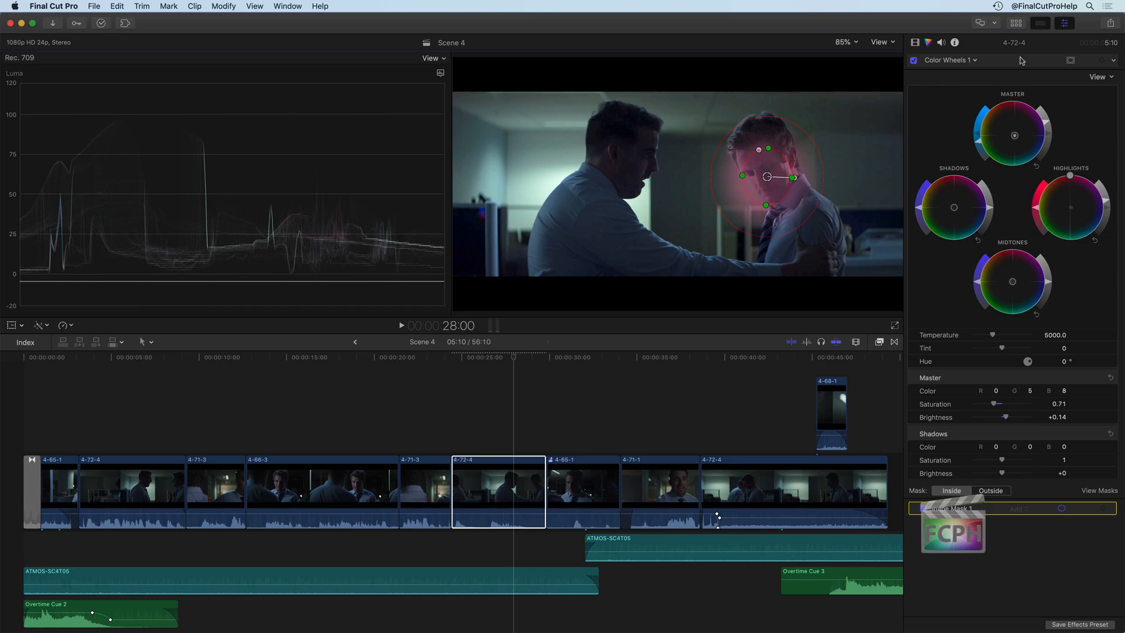
# - Add a second Color Wheels correction to clip 4-72-4 from the corrections pop-up
pyautogui.click(949, 60)
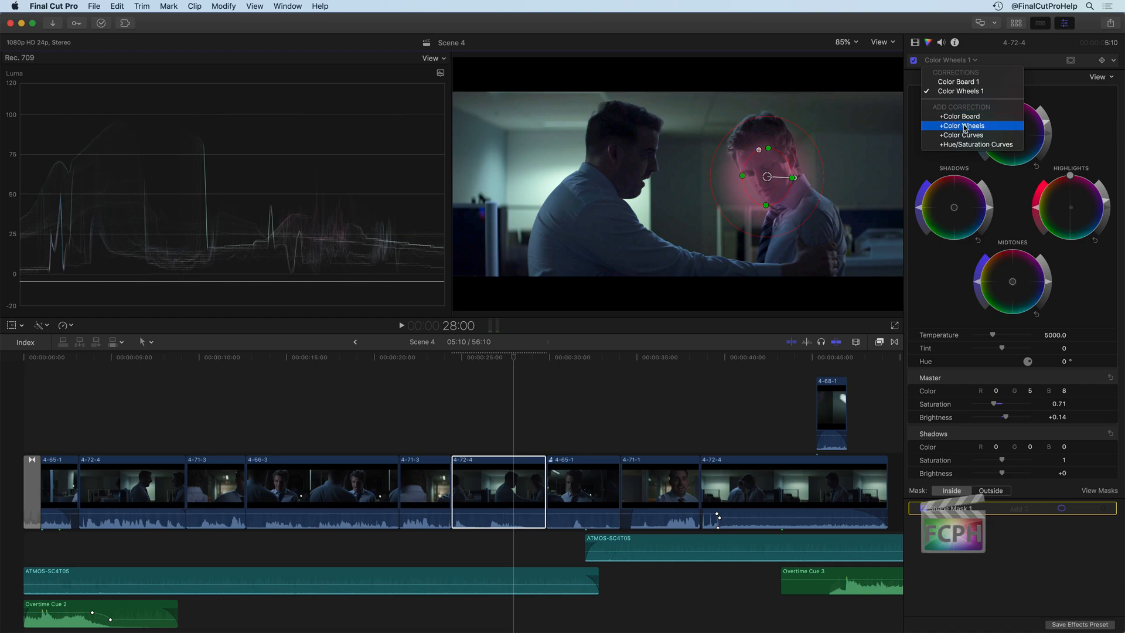
pyautogui.click(961, 126)
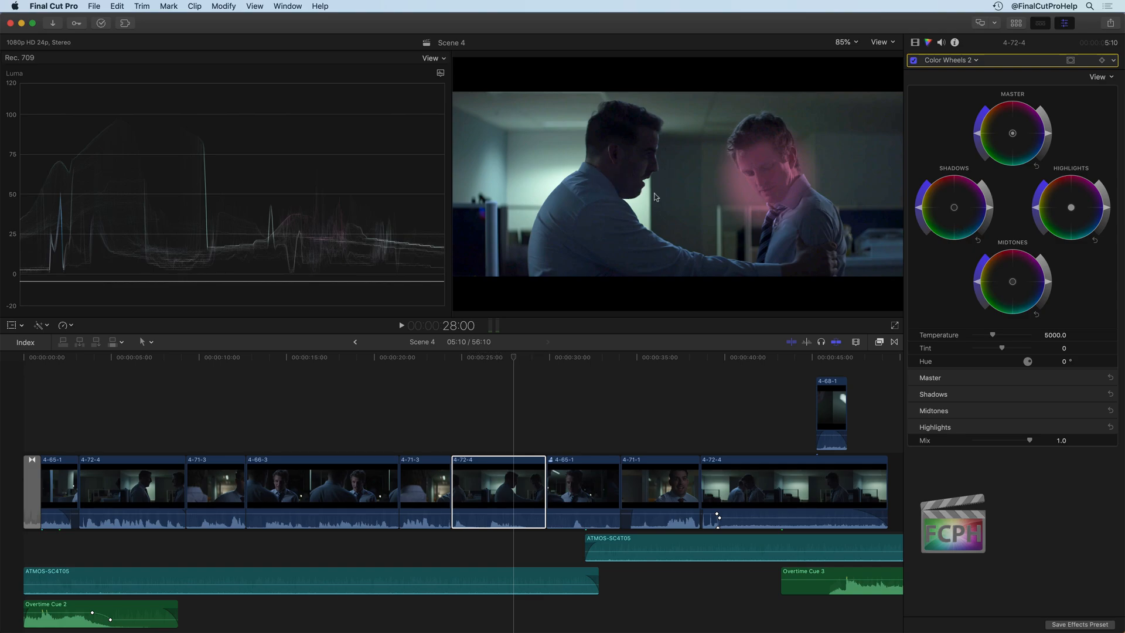
pyautogui.moveTo(890, 152)
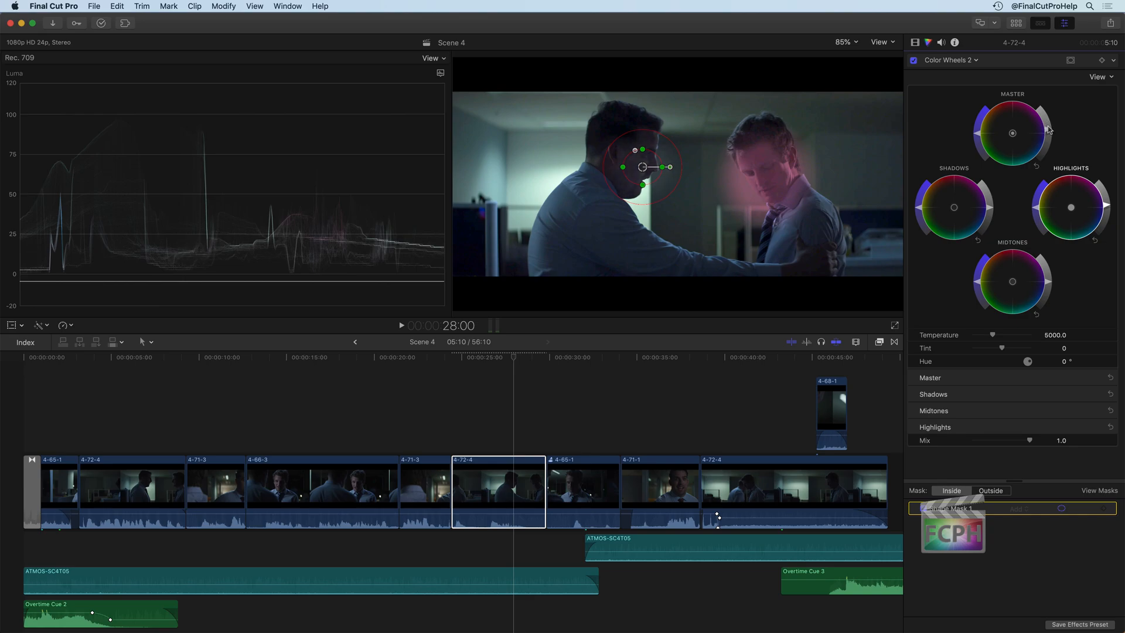
pyautogui.moveTo(989, 197)
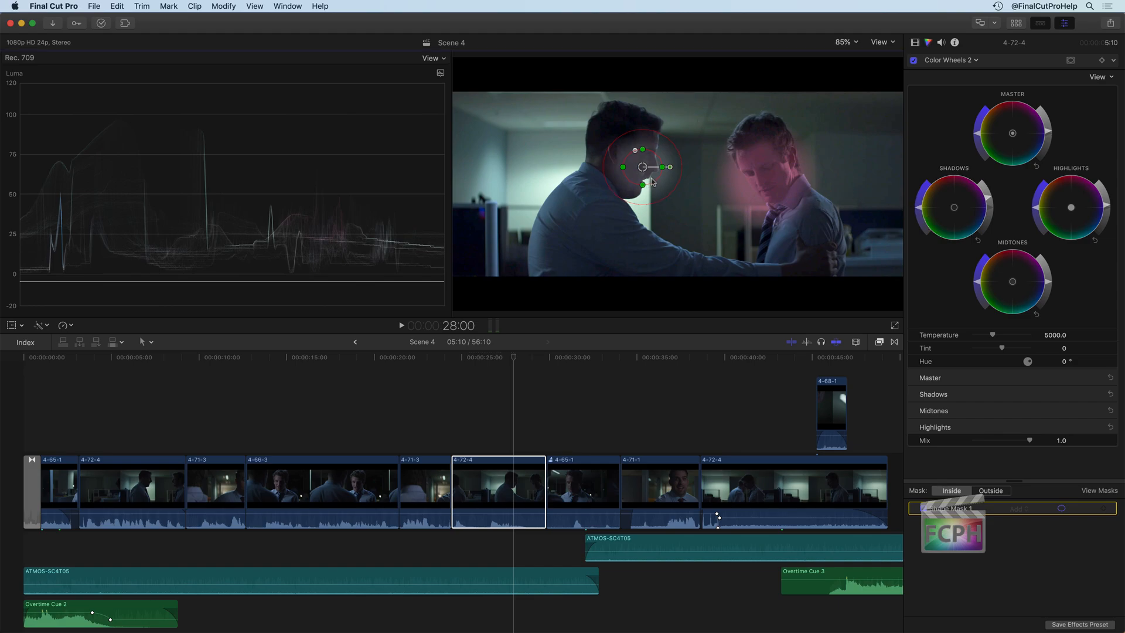
pyautogui.moveTo(1025, 482)
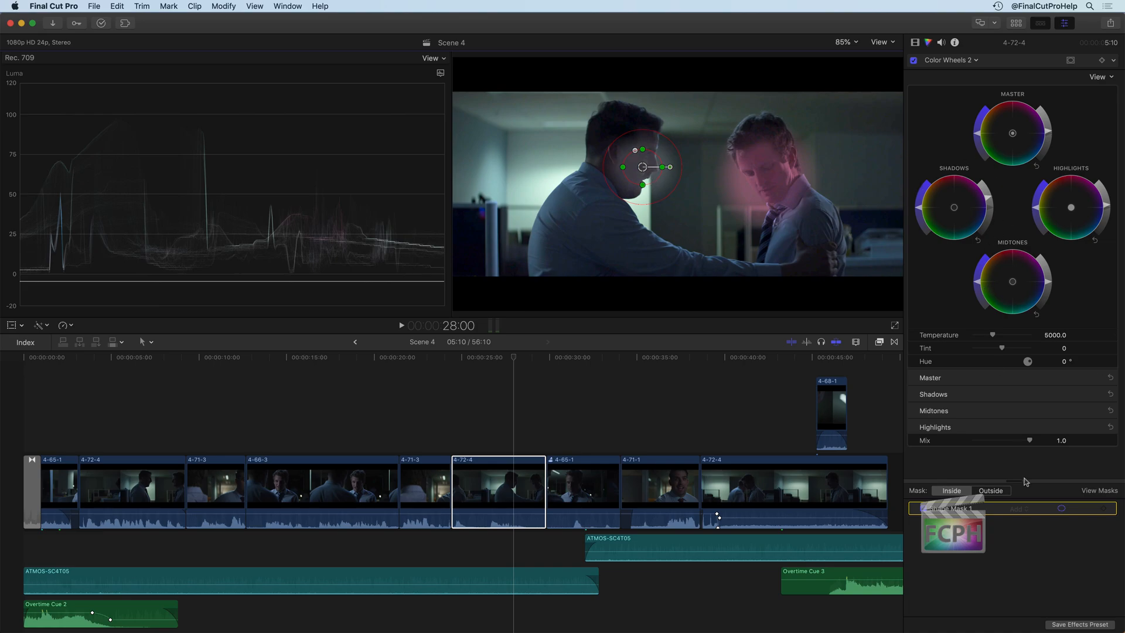
pyautogui.moveTo(989, 519)
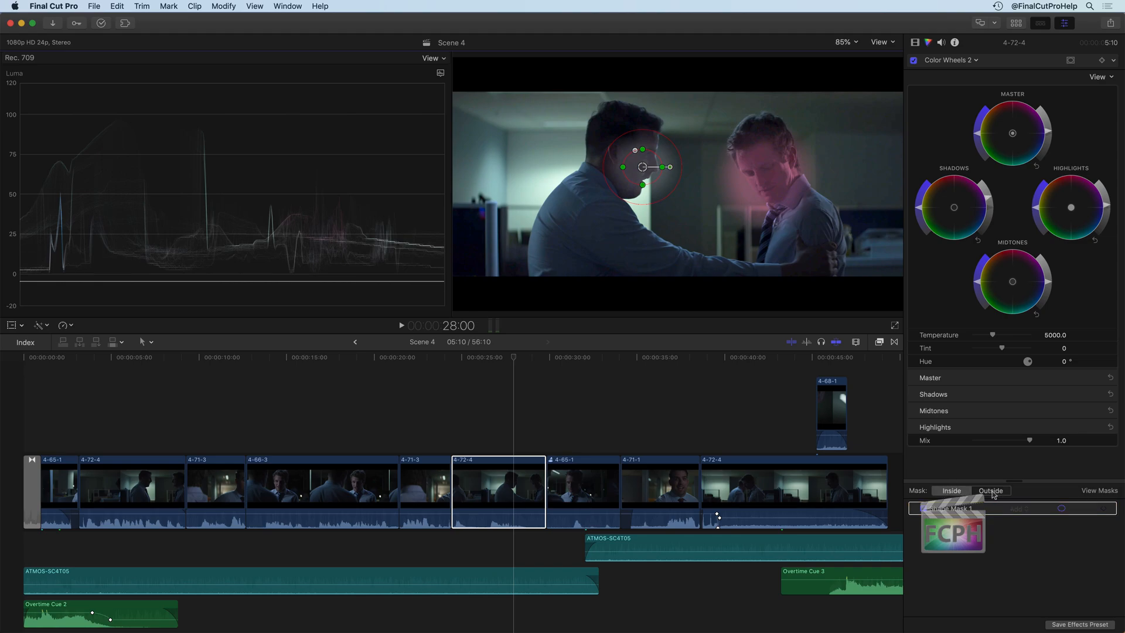
pyautogui.moveTo(991, 490)
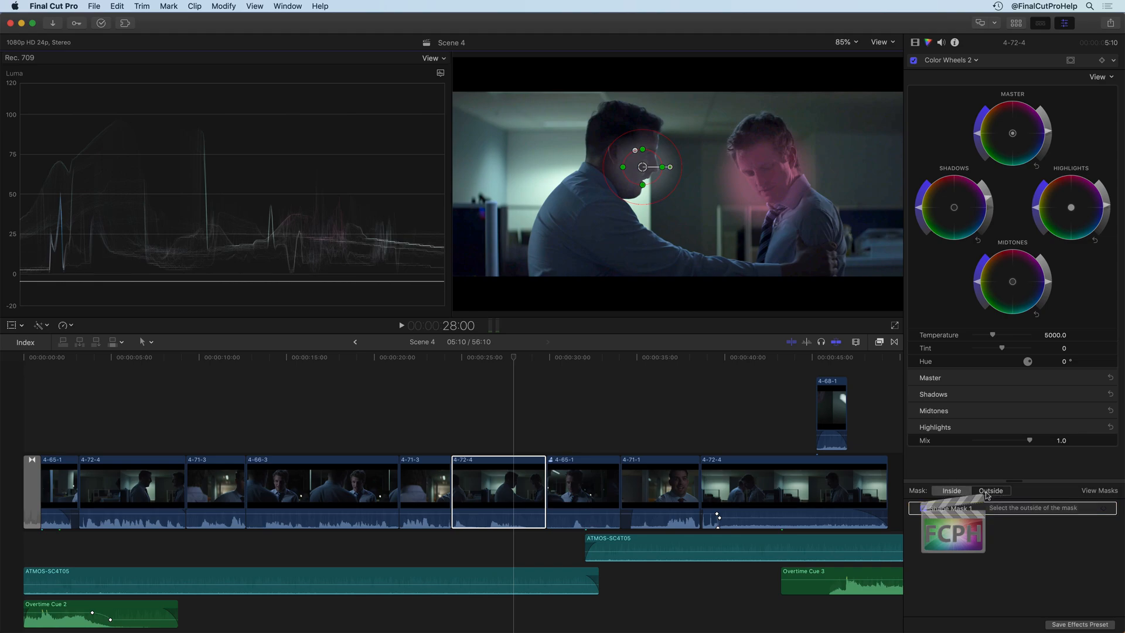
pyautogui.moveTo(978, 244)
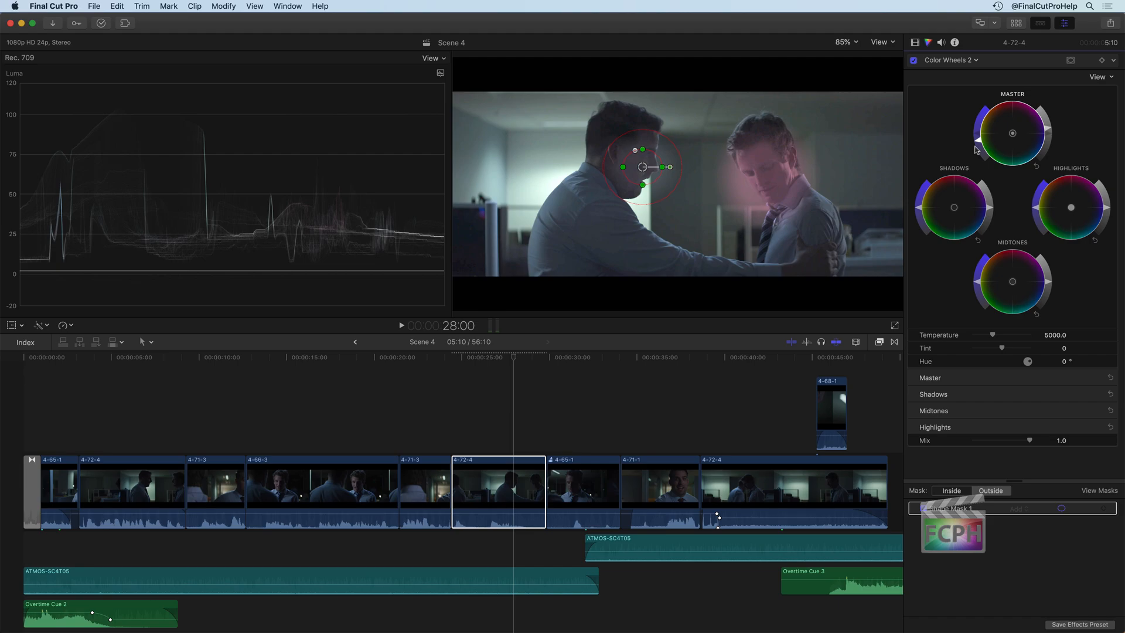
# - Select Color Board 1 and the Color Wheels corrections in the Video inspector
pyautogui.click(916, 42)
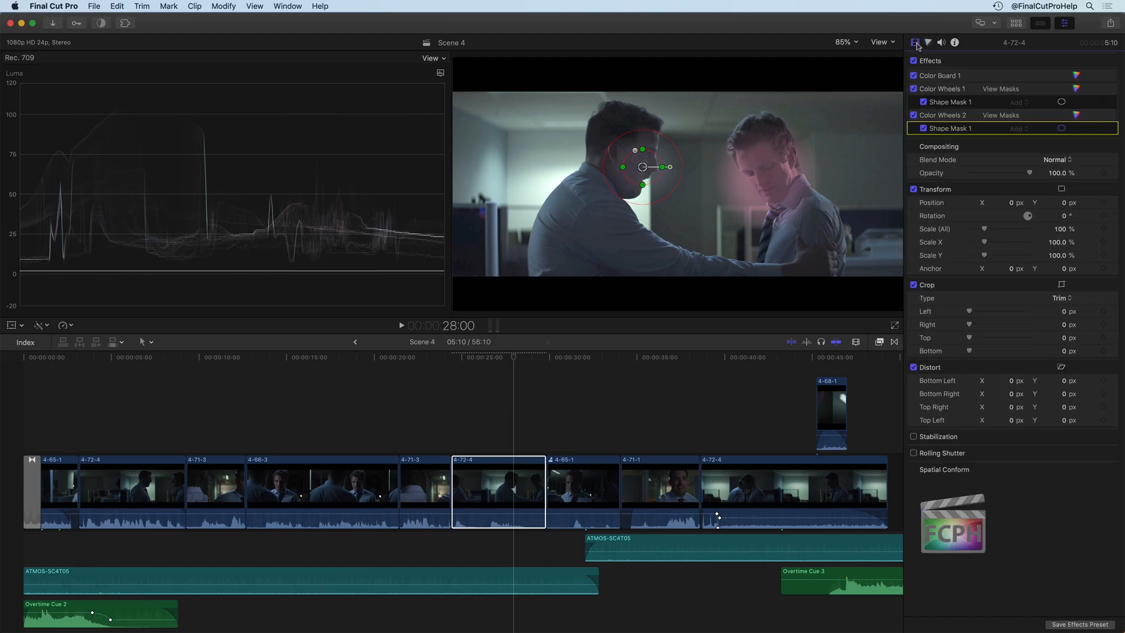
pyautogui.click(940, 75)
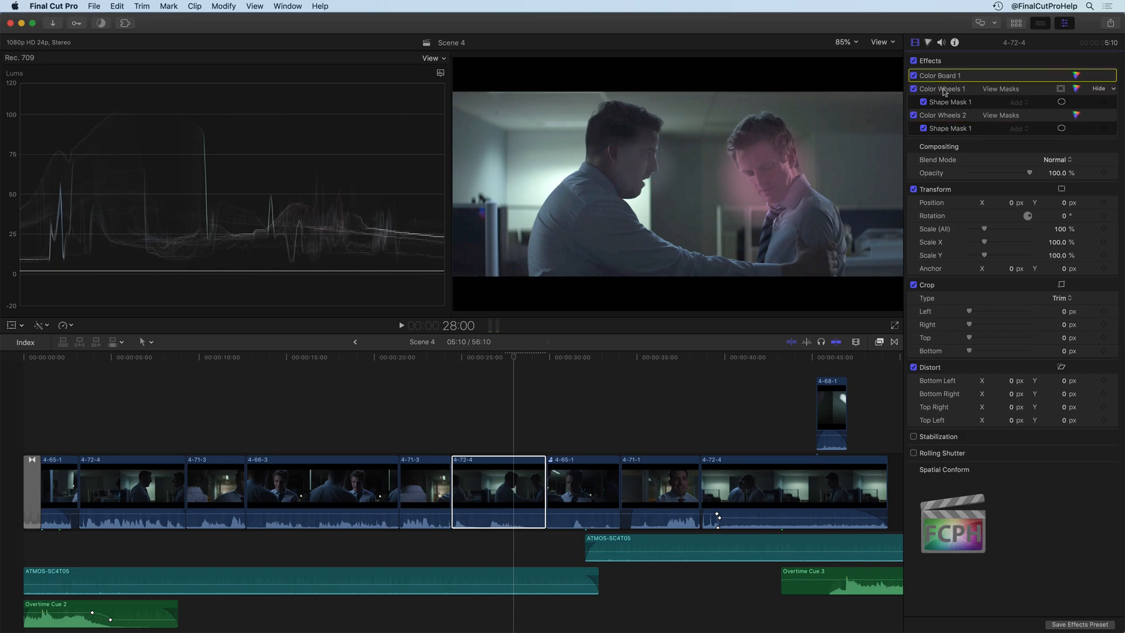
pyautogui.click(951, 128)
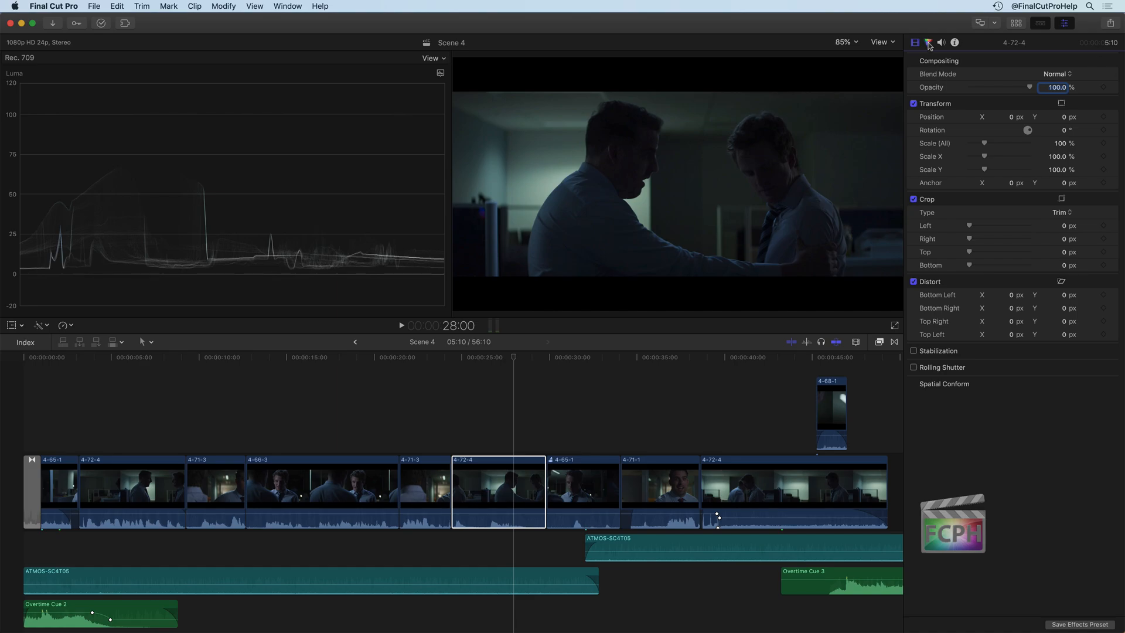
# - Choose +Color Curves from the corrections pop-up for clip 4-72-4
pyautogui.click(928, 42)
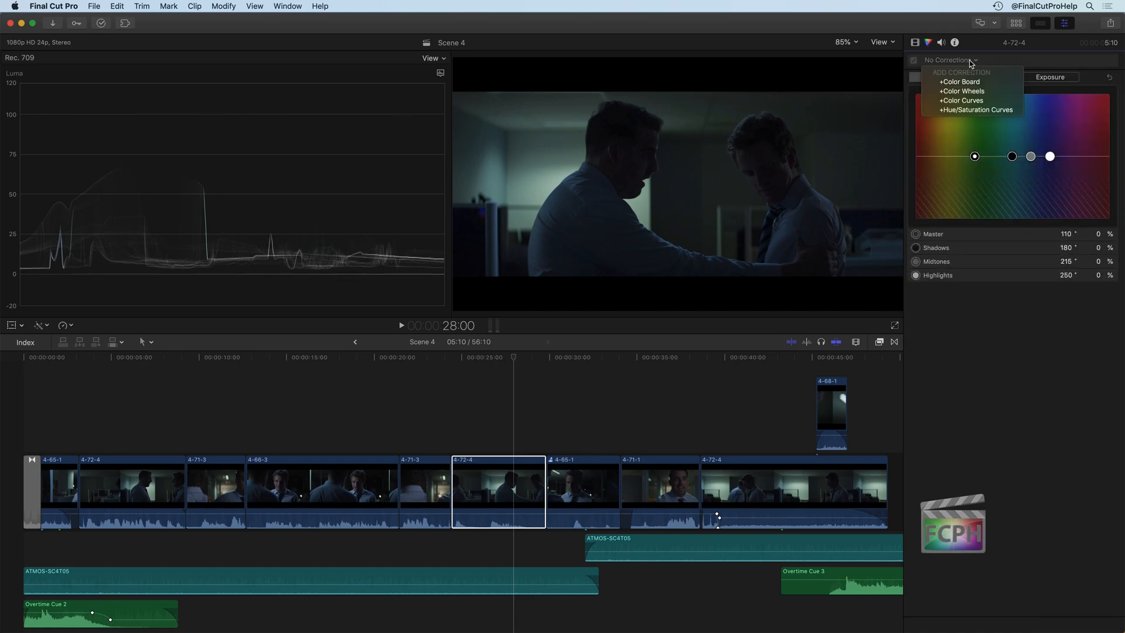
pyautogui.moveTo(976, 92)
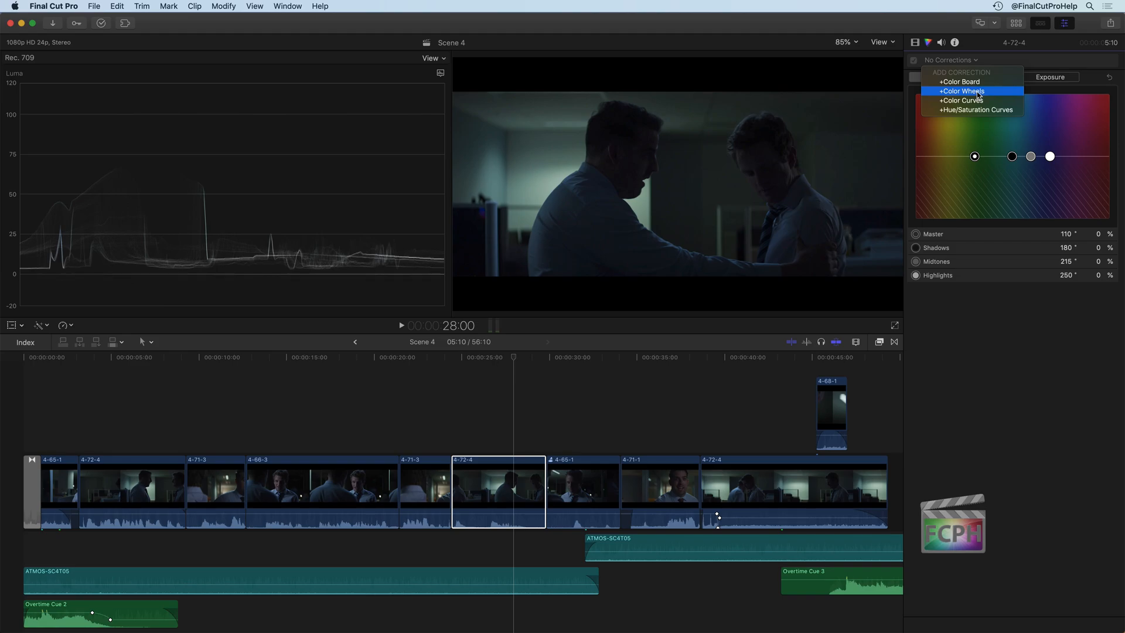
pyautogui.moveTo(975, 109)
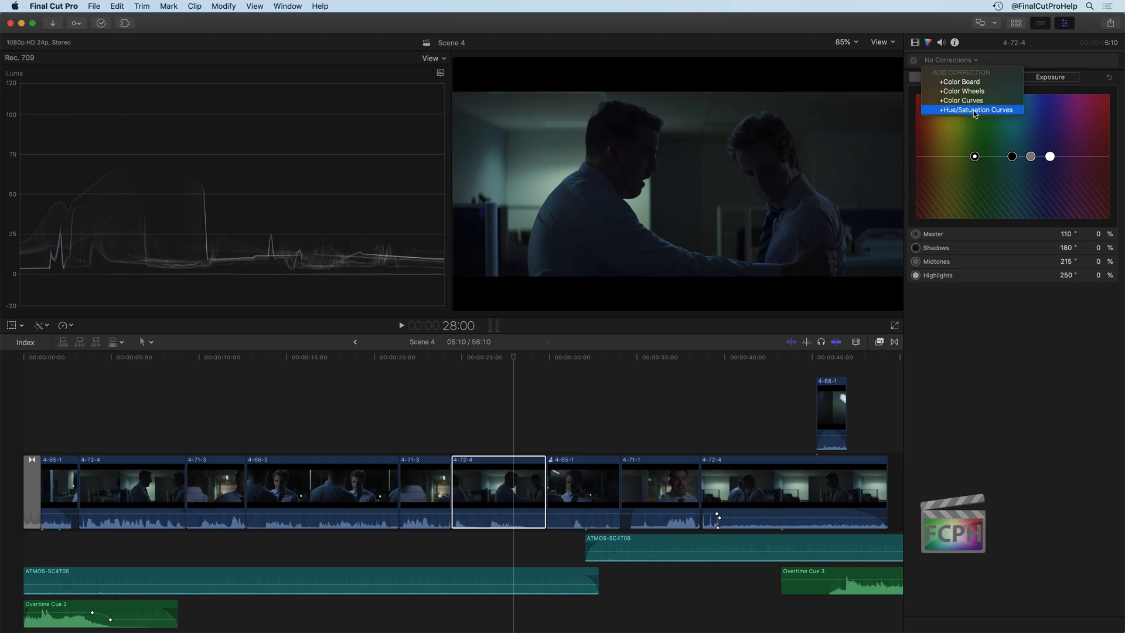
pyautogui.click(961, 100)
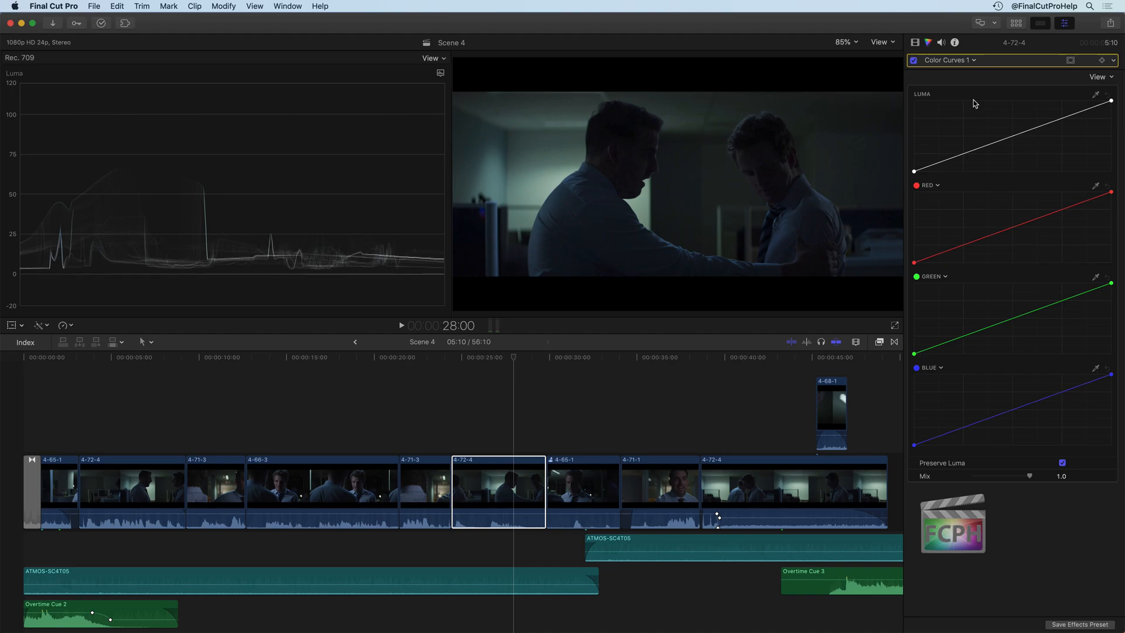
pyautogui.moveTo(997, 147)
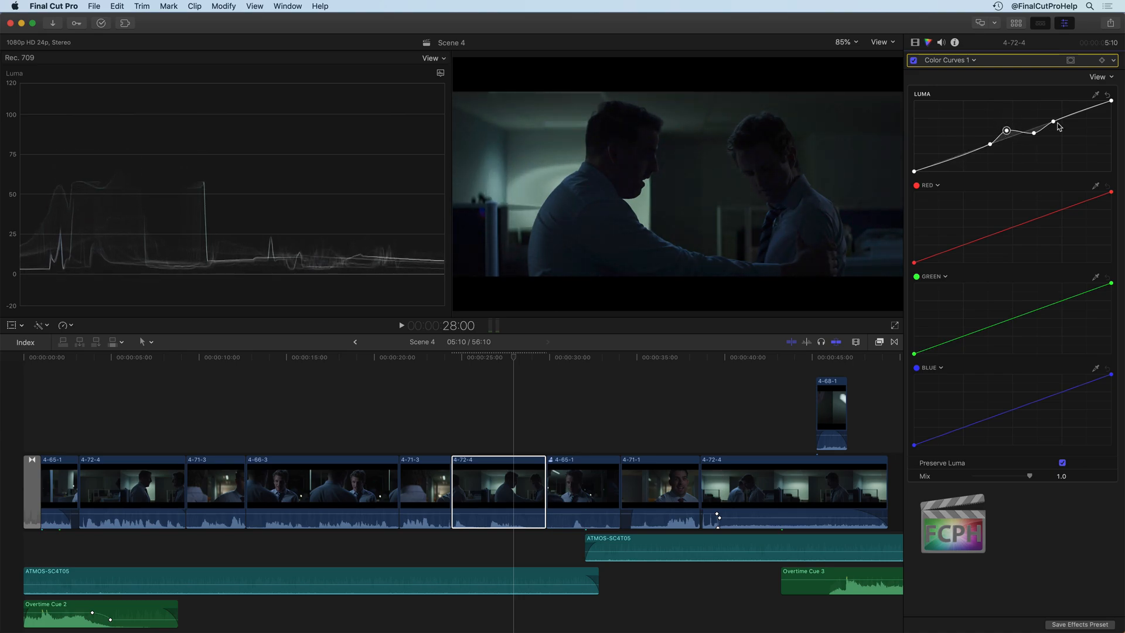
pyautogui.moveTo(1055, 143)
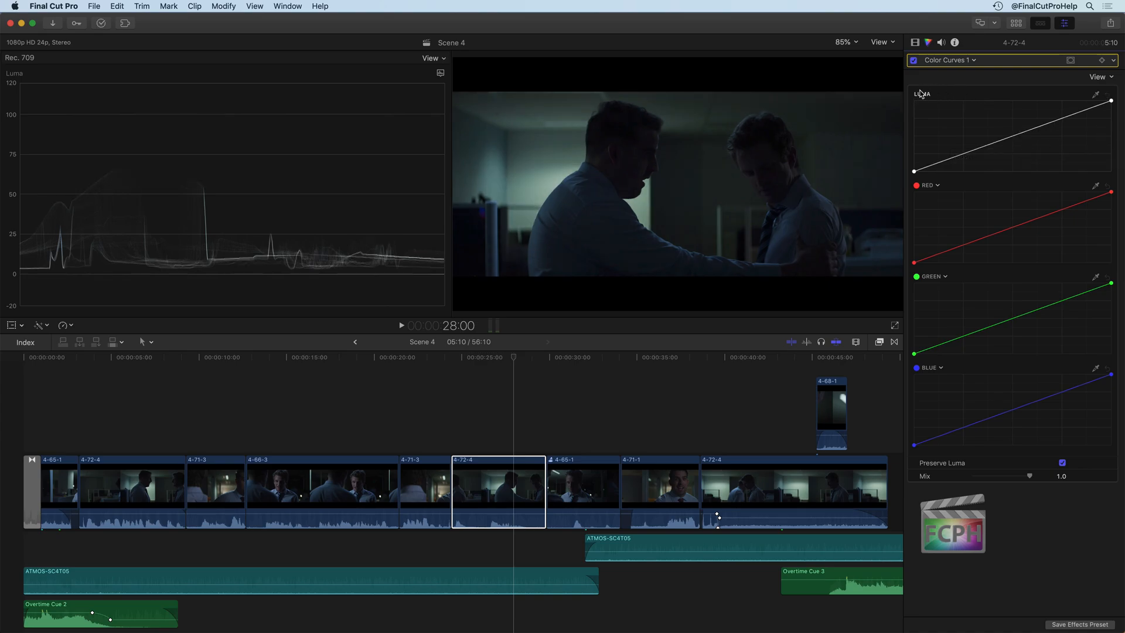
pyautogui.moveTo(930, 206)
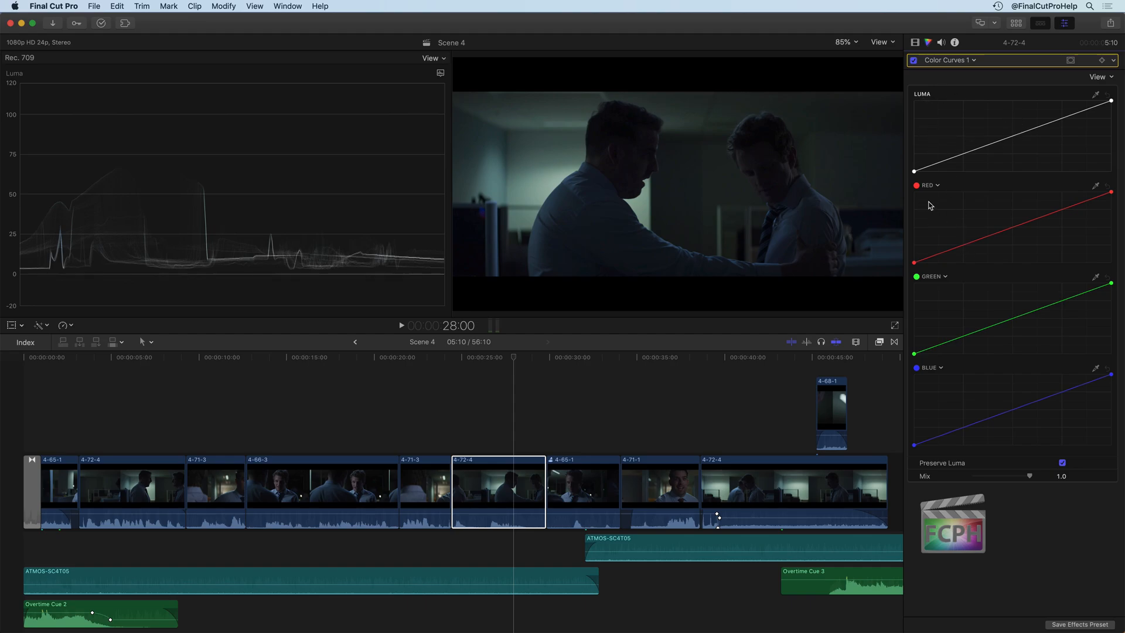
pyautogui.moveTo(1039, 192)
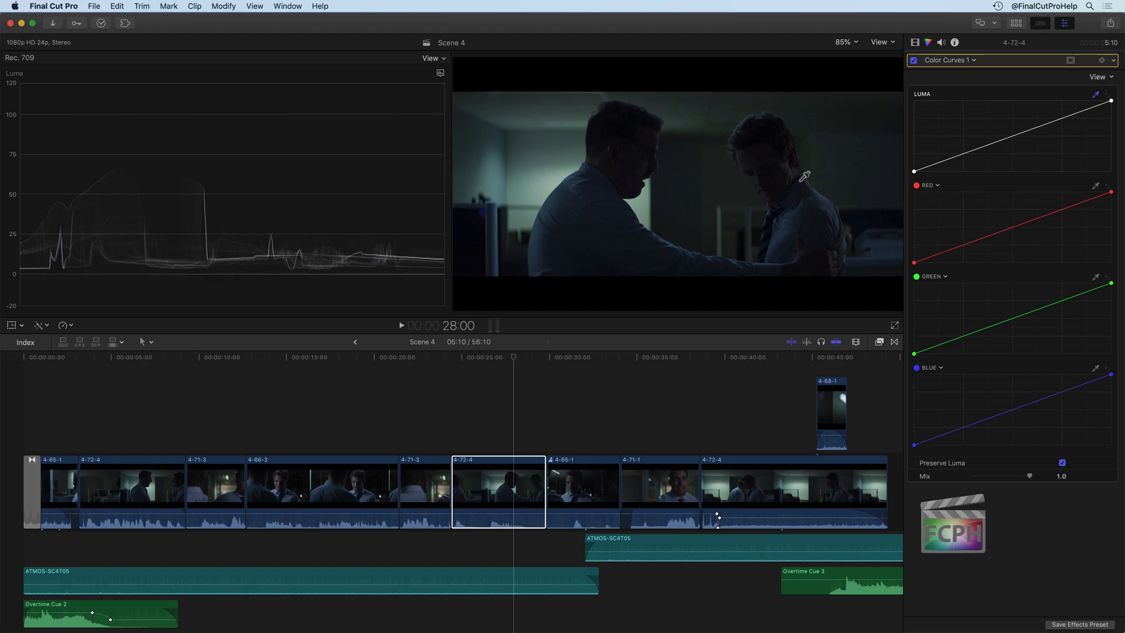
pyautogui.moveTo(806, 231)
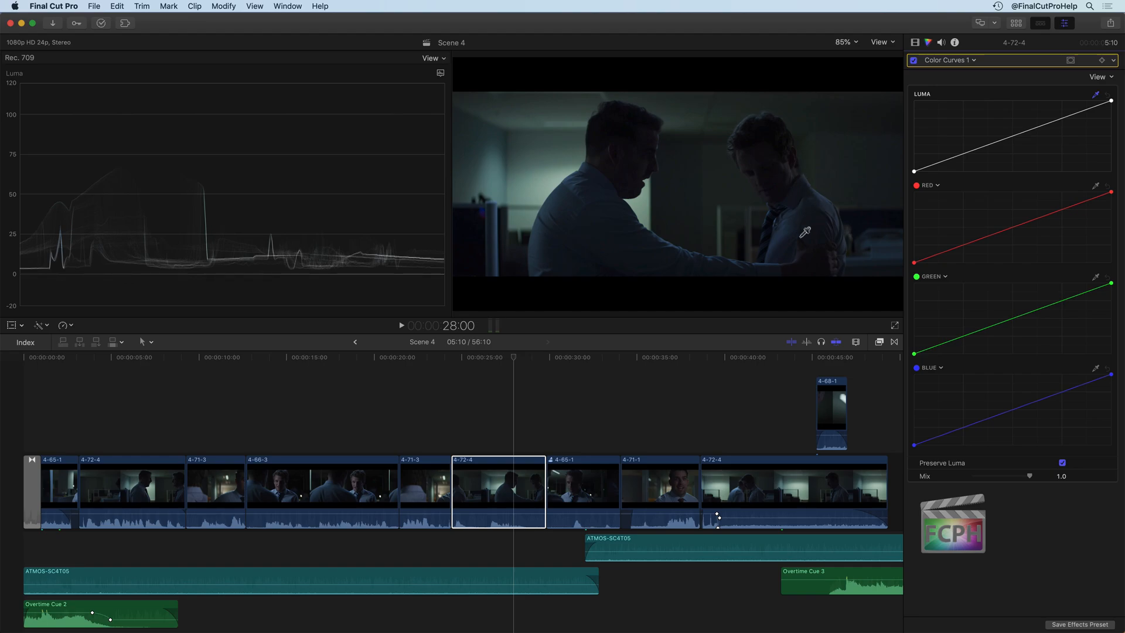
pyautogui.moveTo(791, 237)
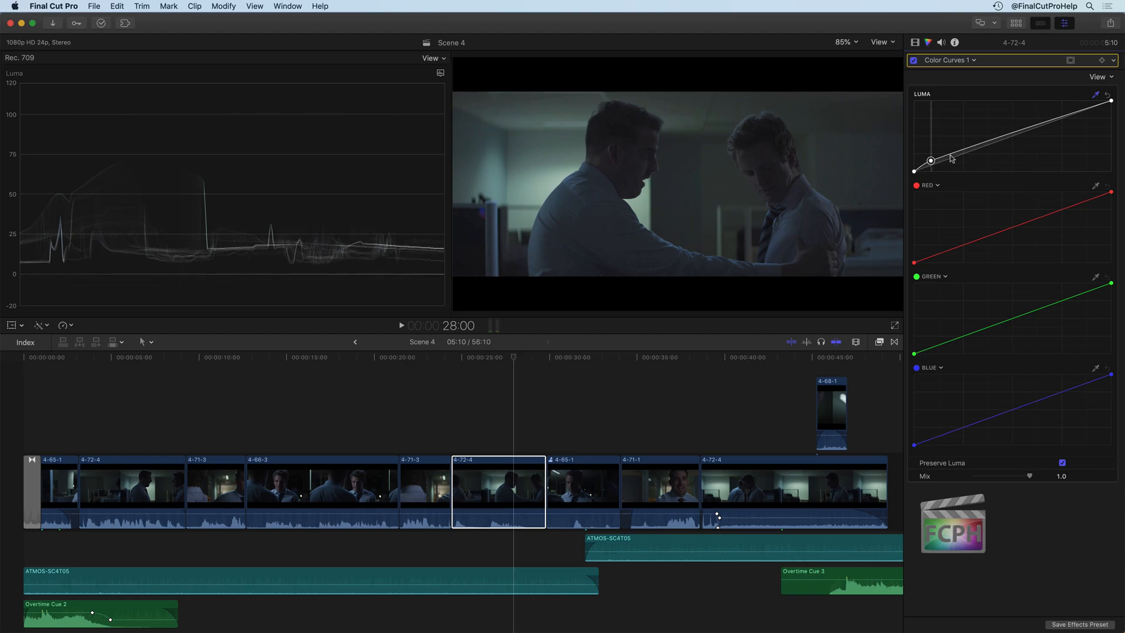
pyautogui.moveTo(1050, 129)
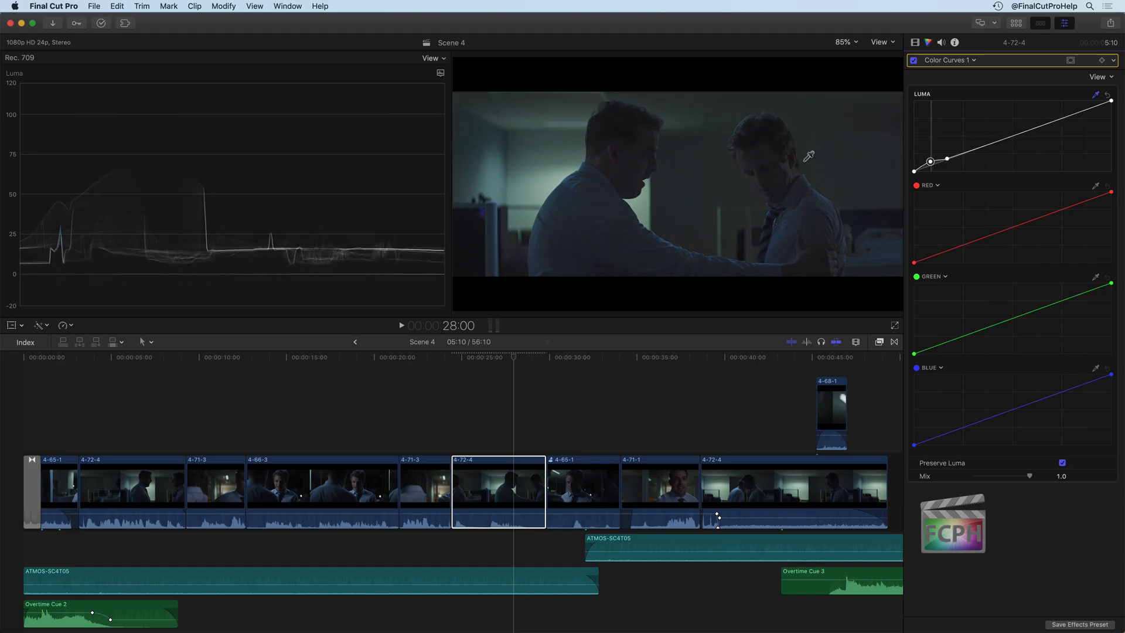
pyautogui.moveTo(556, 176)
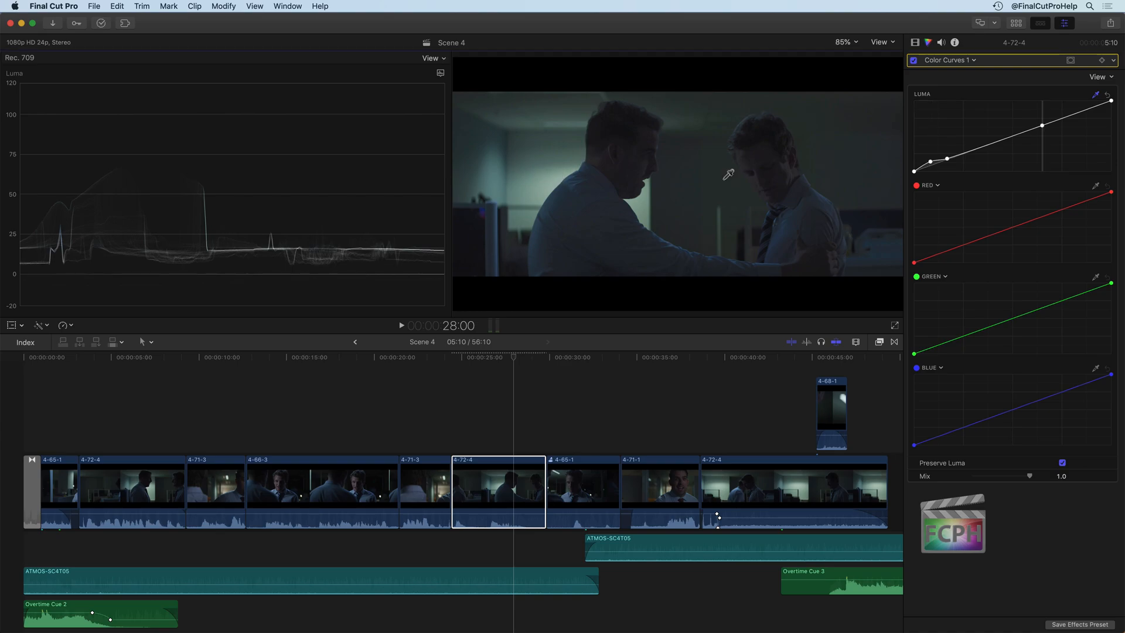
pyautogui.moveTo(1042, 129)
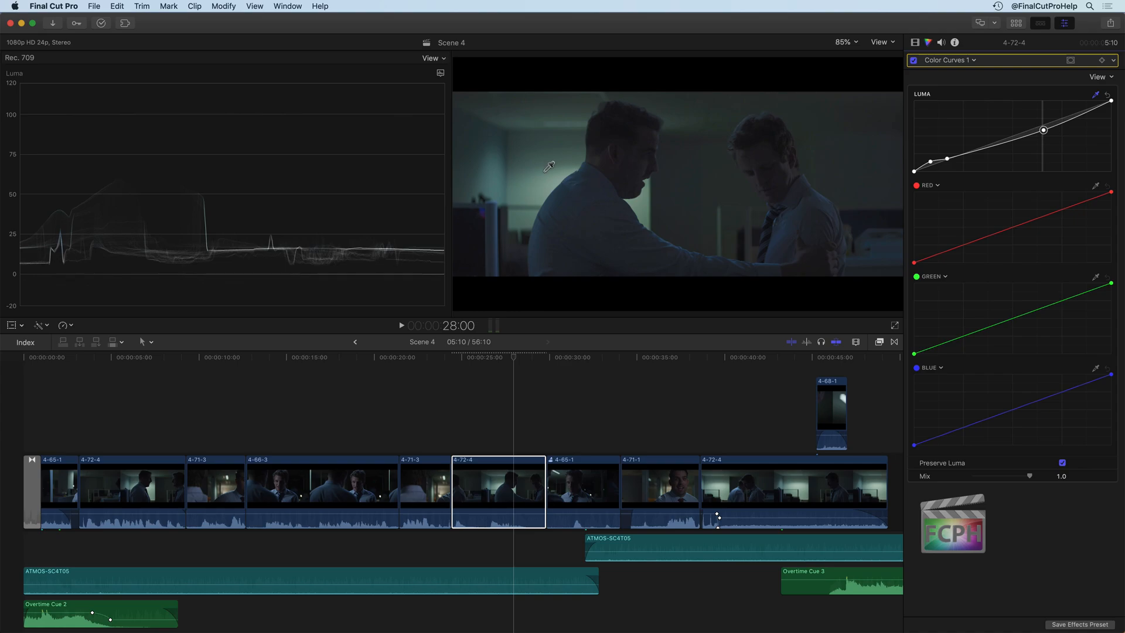
pyautogui.moveTo(588, 183)
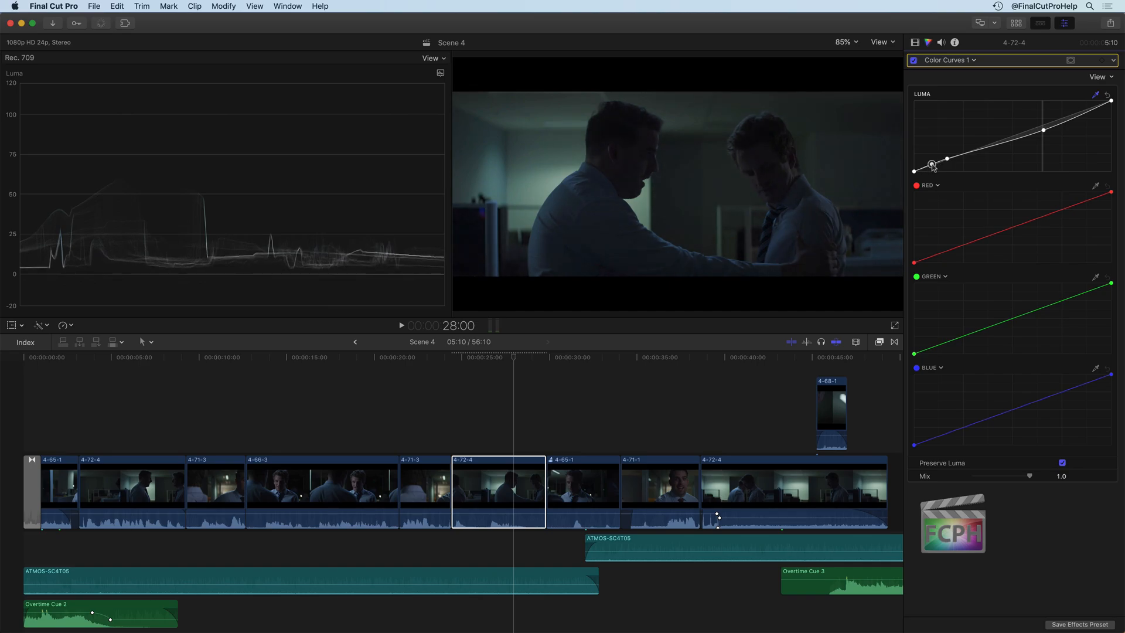
# - Add a dark point to the luma curve
pyautogui.click(915, 61)
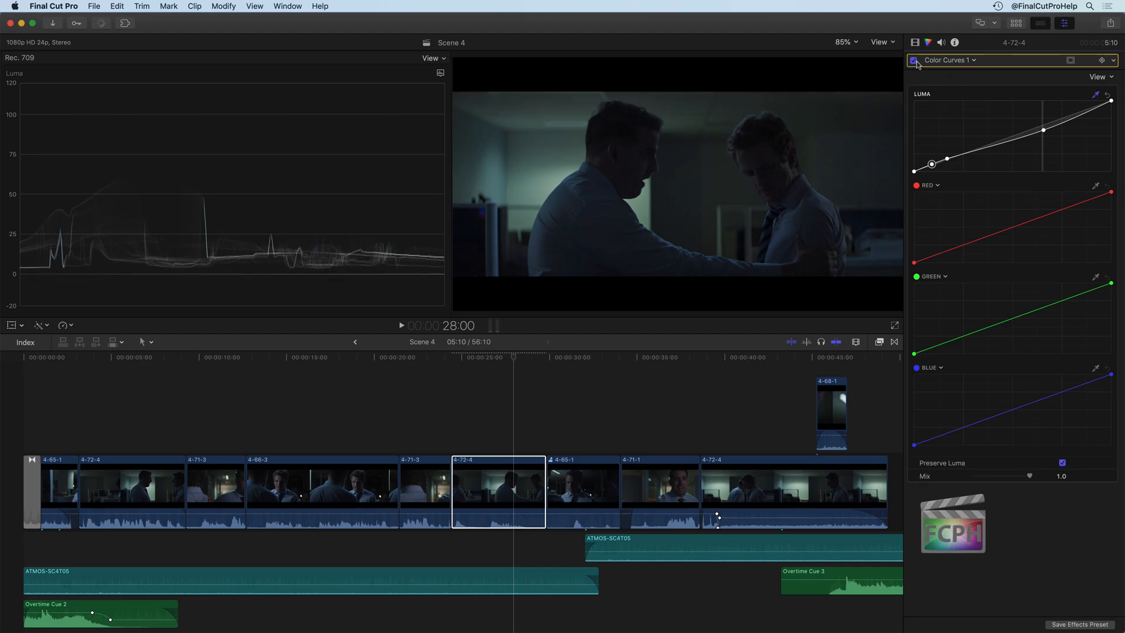
# - Add a Hue/Saturation Curves correction and scroll to its bottom saturation curve
pyautogui.click(975, 60)
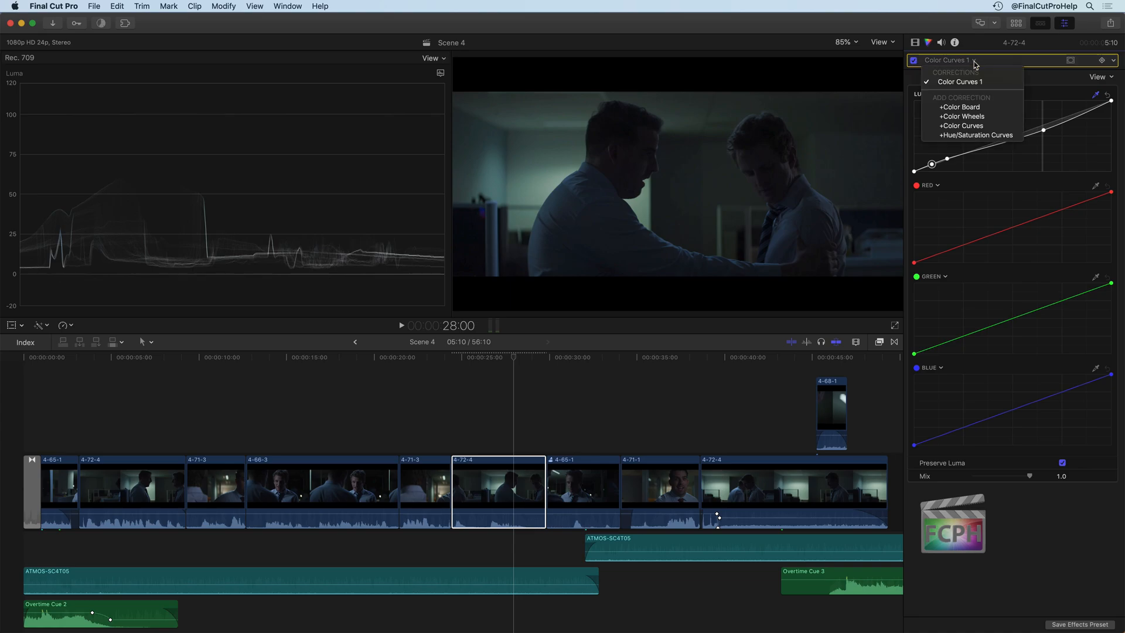
pyautogui.click(977, 135)
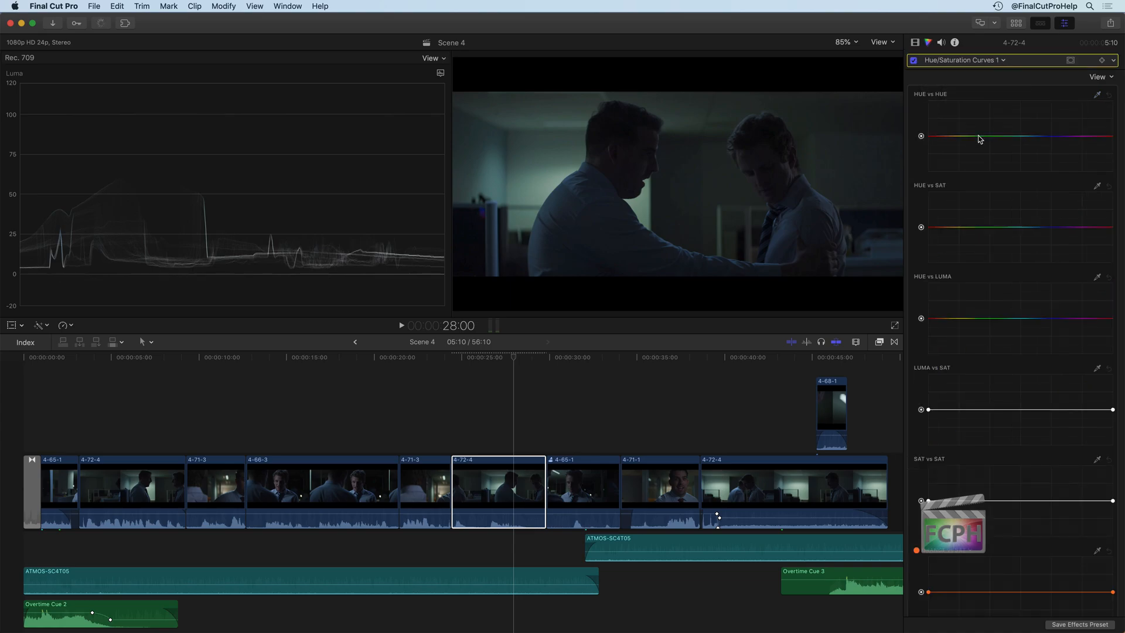
pyautogui.moveTo(918, 136)
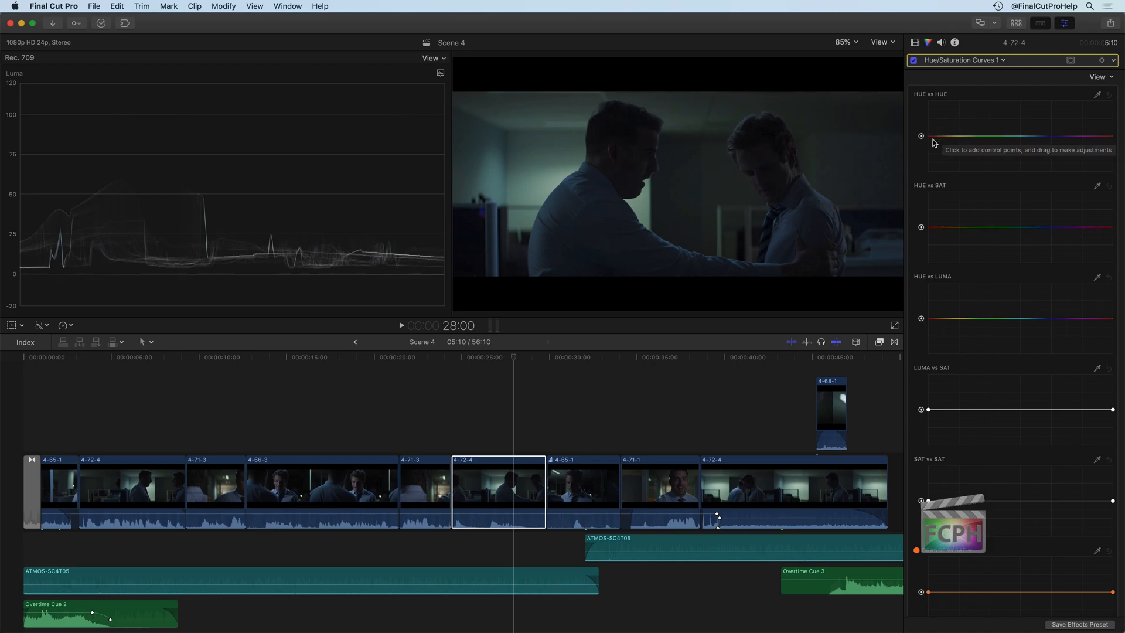
pyautogui.moveTo(941, 259)
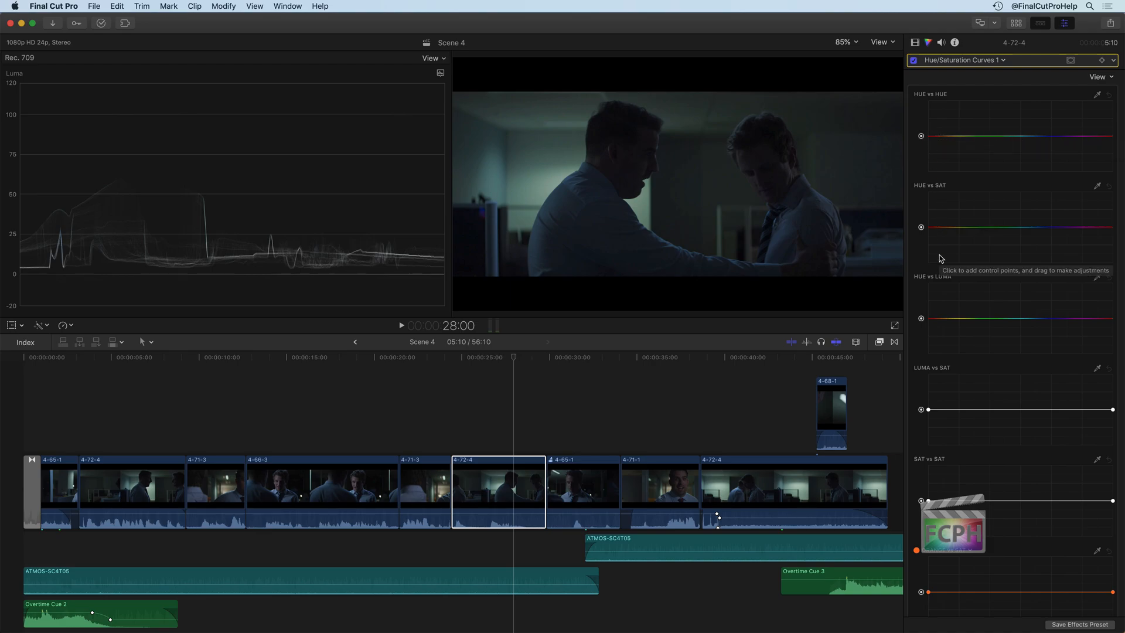
pyautogui.scroll(-3)
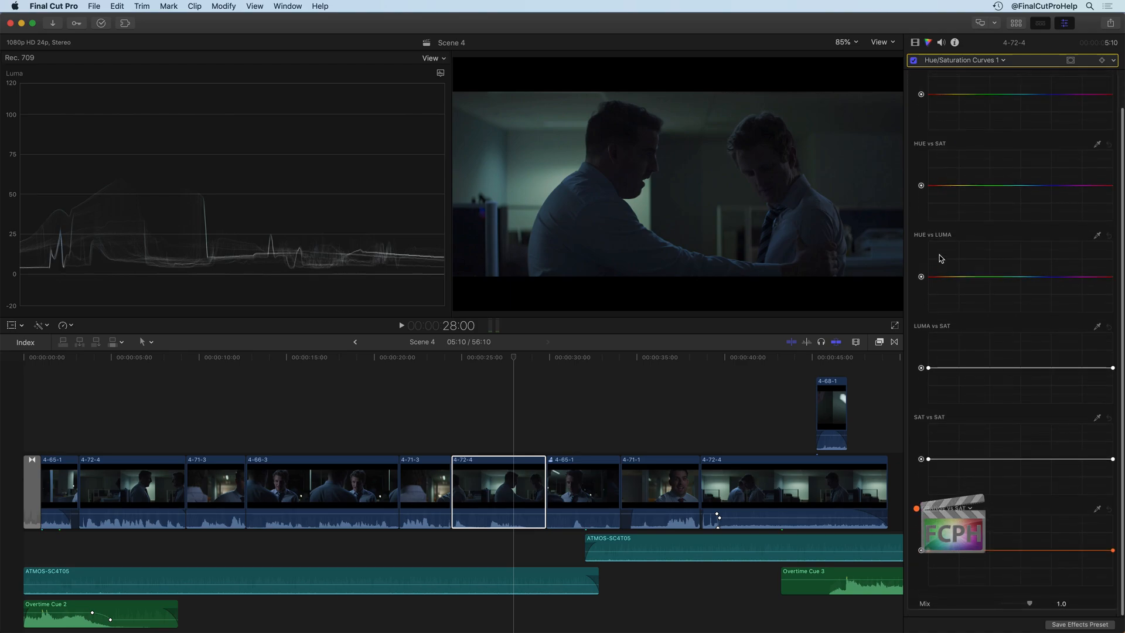
pyautogui.scroll(-3)
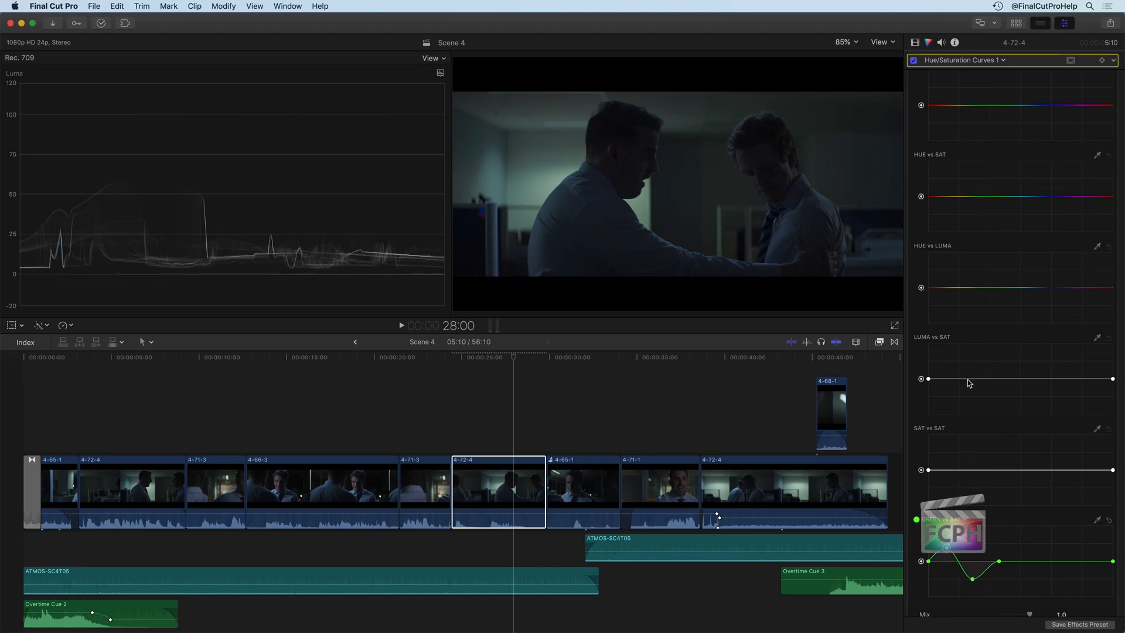
pyautogui.scroll(3)
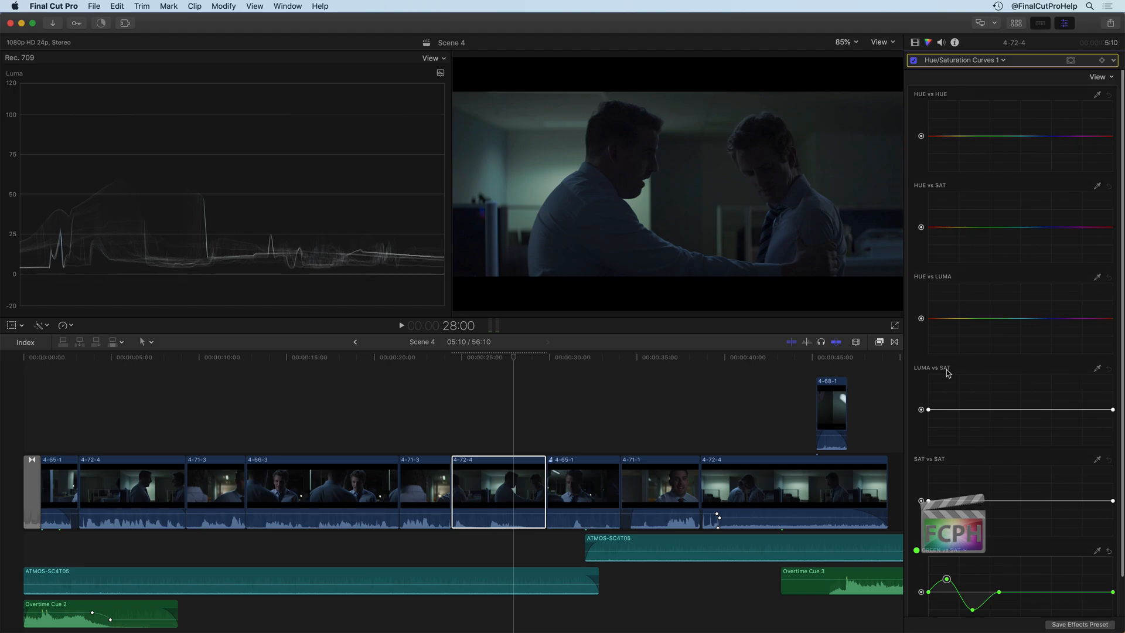